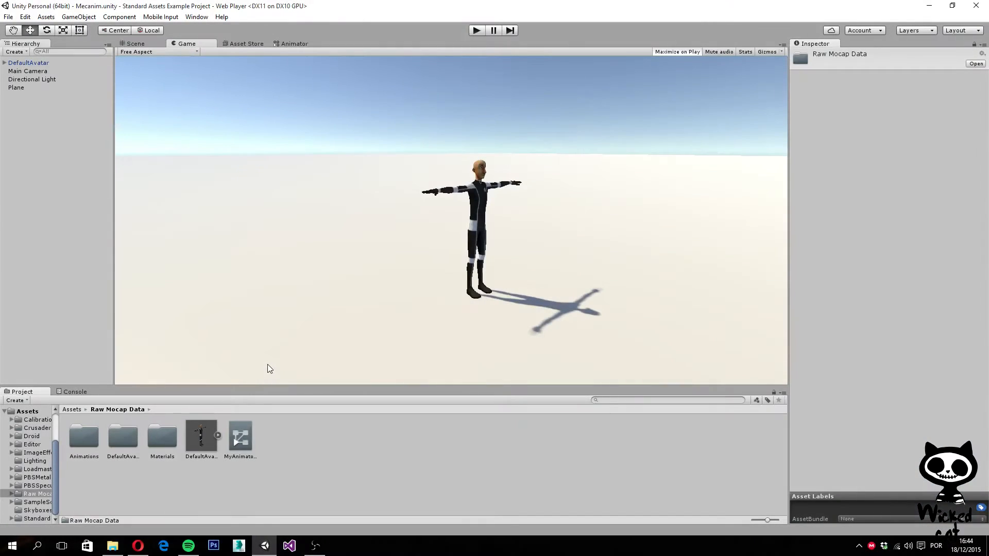
pyautogui.moveTo(266, 366)
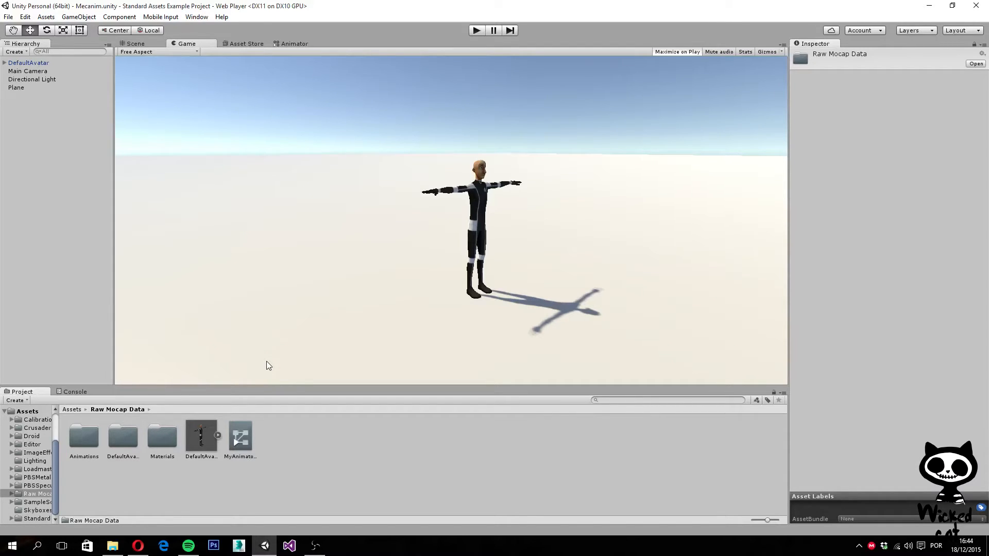
pyautogui.moveTo(276, 368)
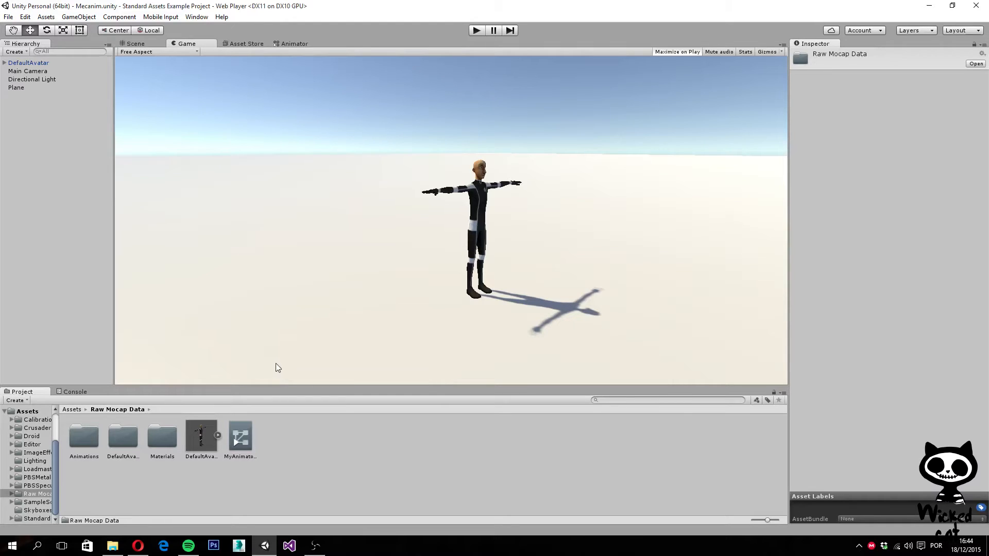
pyautogui.moveTo(300, 402)
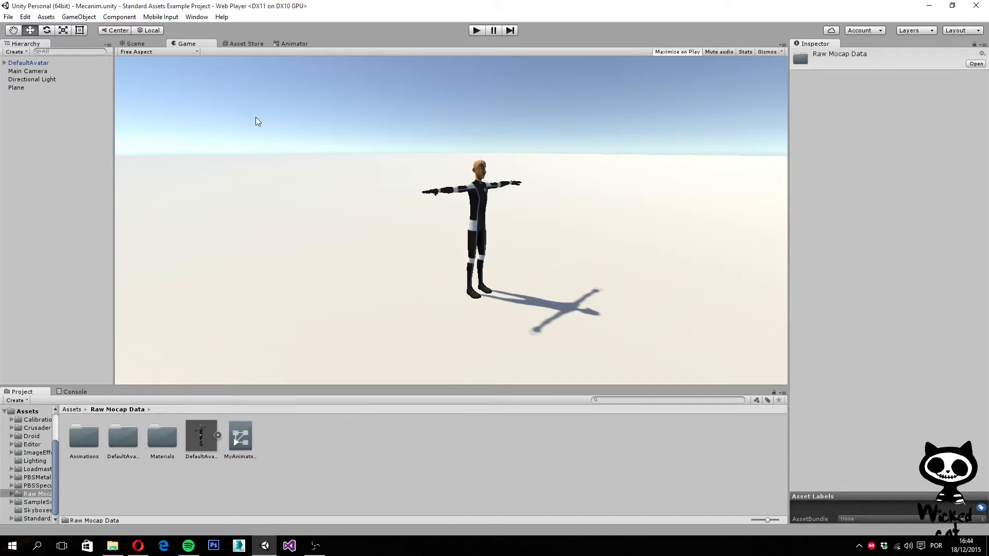
# Show the Animator state graph with the Idle and Walkfoward states.
pyautogui.click(293, 44)
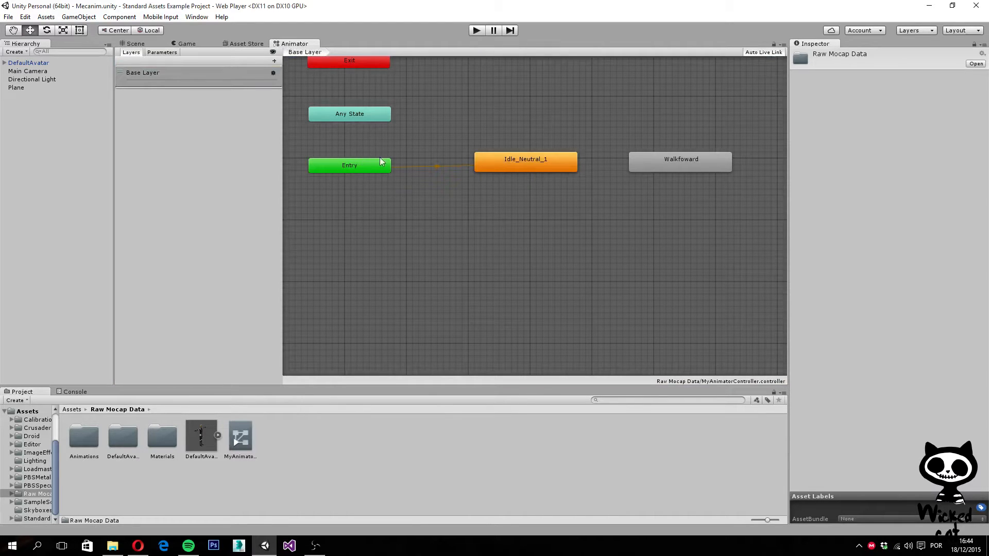
pyautogui.moveTo(640, 200)
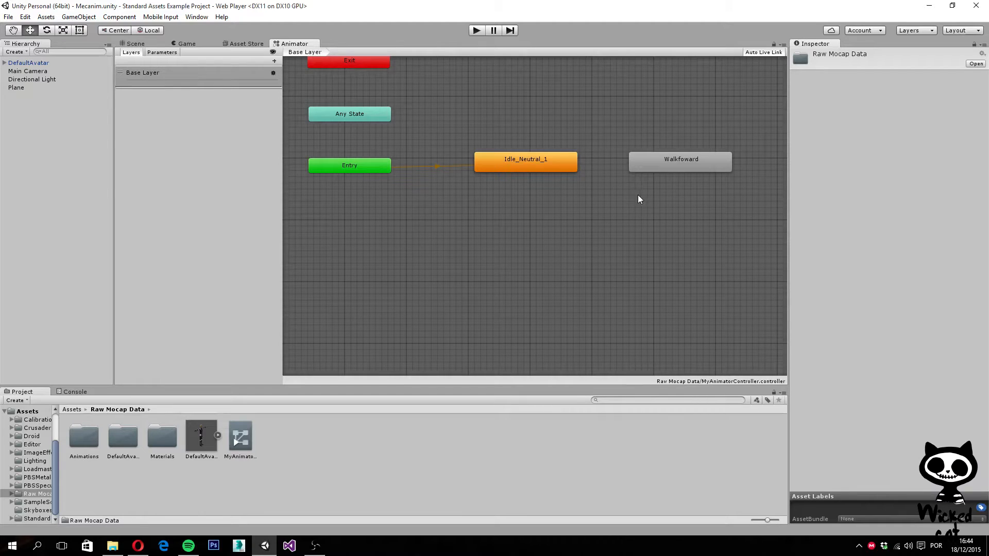
pyautogui.moveTo(642, 191)
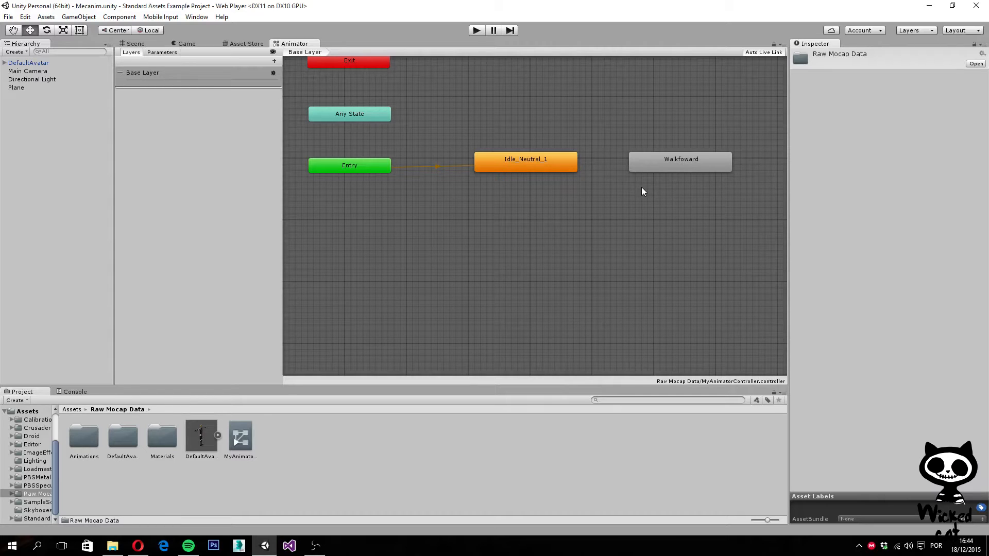
pyautogui.moveTo(520, 155)
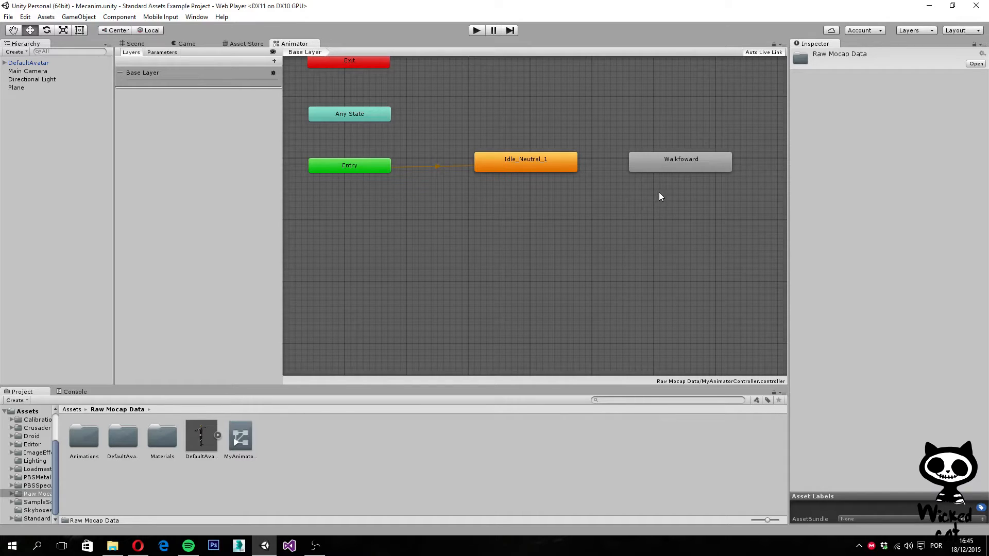
pyautogui.moveTo(610, 214)
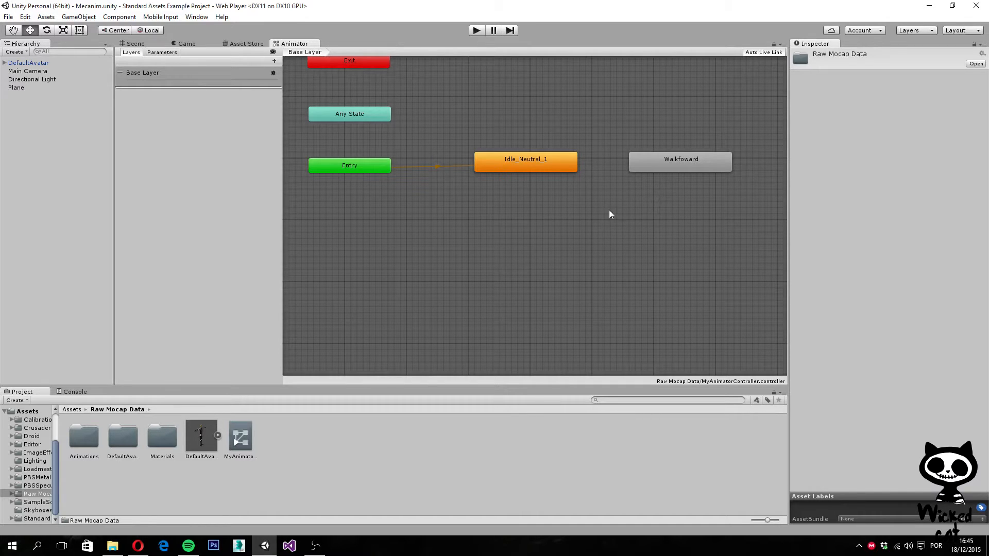
pyautogui.moveTo(298, 61)
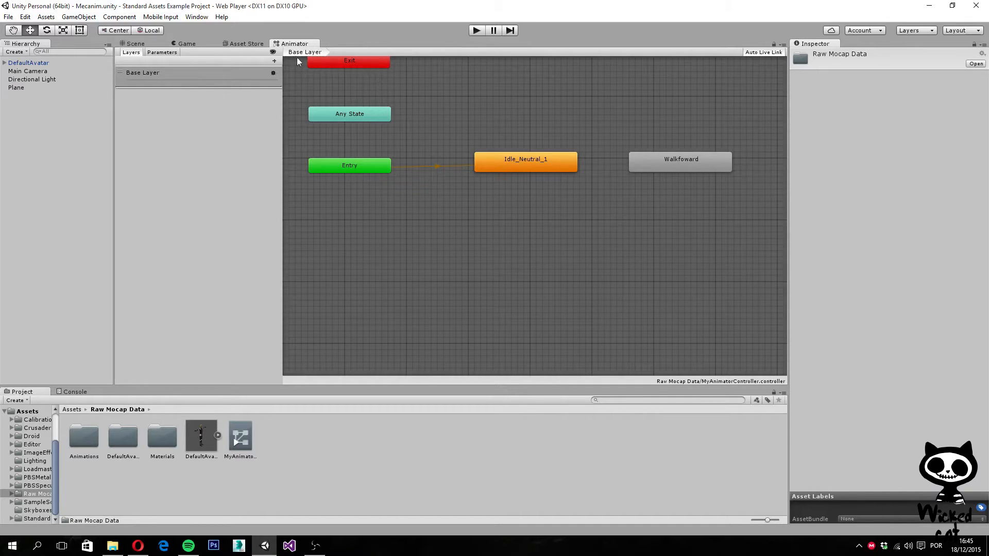
pyautogui.moveTo(424, 226)
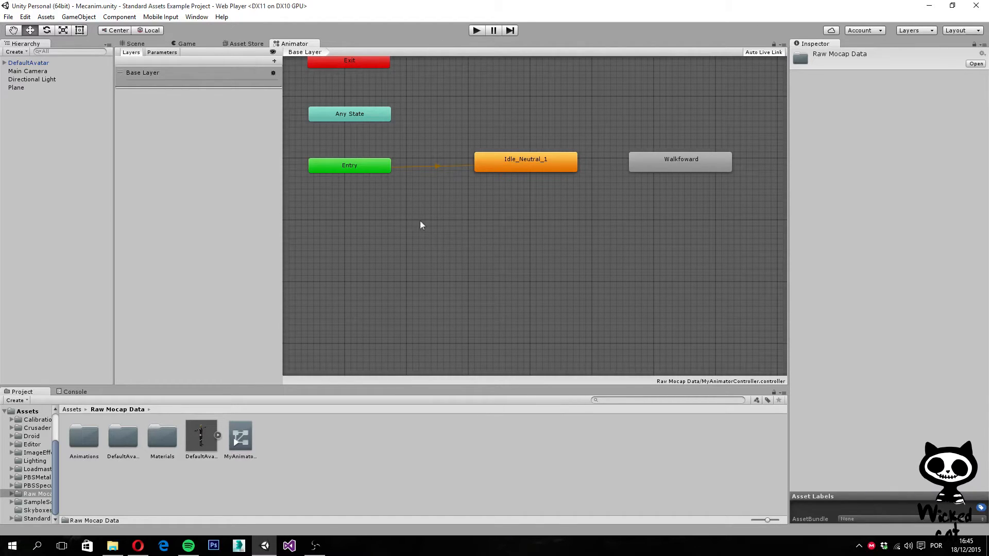
pyautogui.moveTo(221, 67)
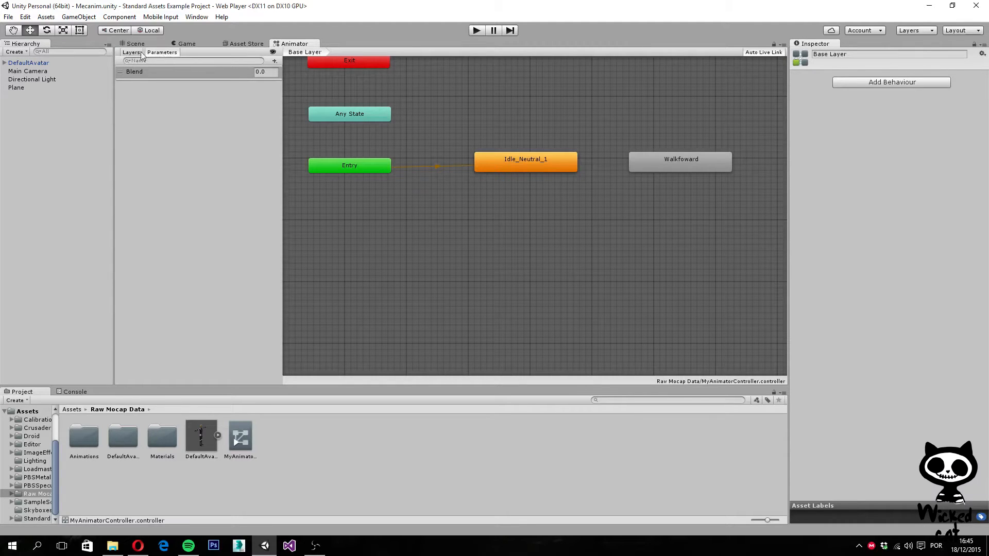
# Add a float parameter named Speed, removing an accidentally added layer.
pyautogui.click(274, 61)
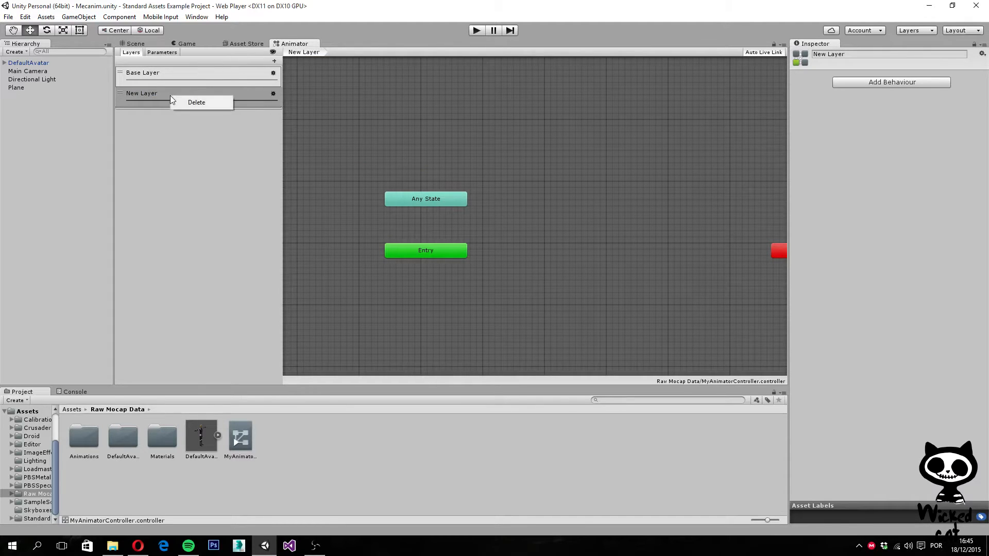
pyautogui.click(143, 73)
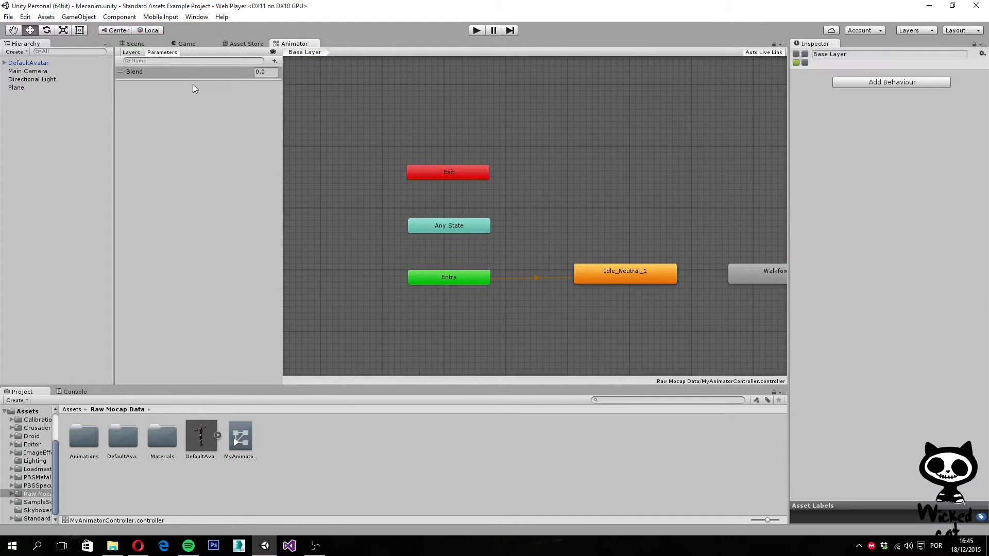
pyautogui.click(273, 60)
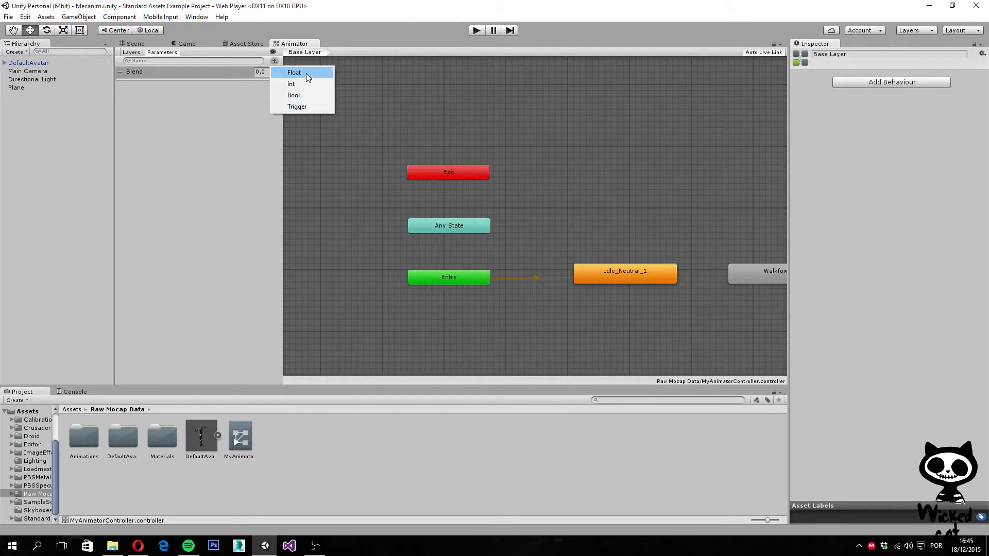
pyautogui.moveTo(297, 106)
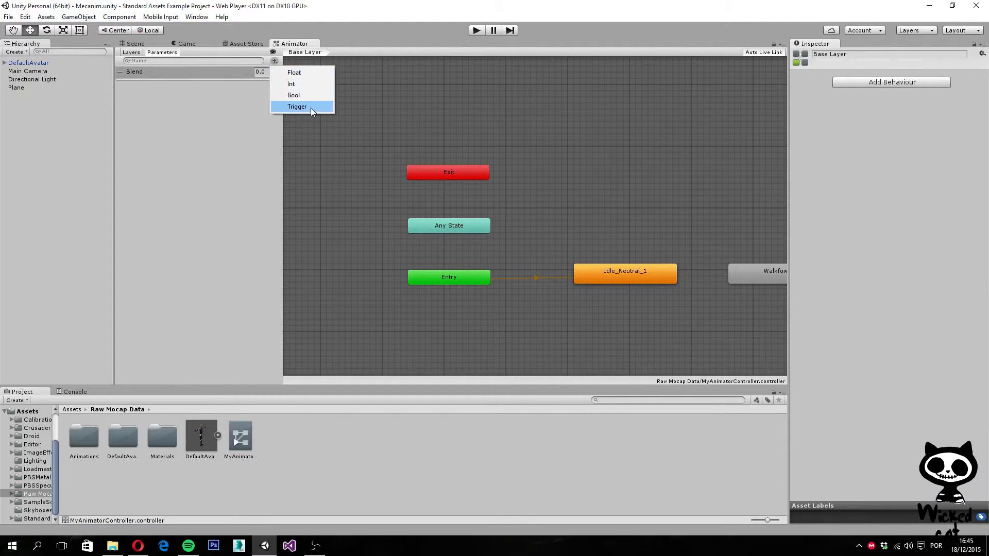
pyautogui.moveTo(304, 72)
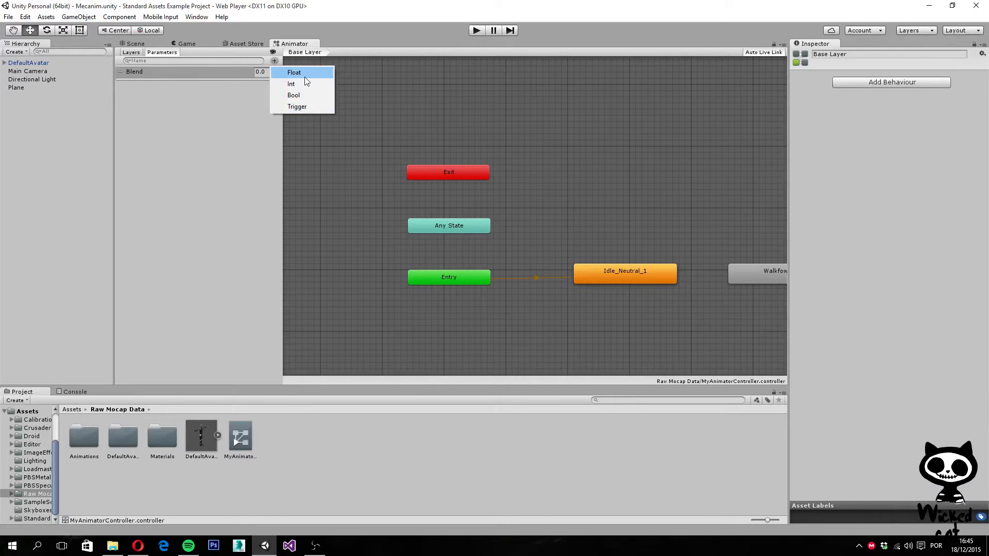
pyautogui.click(294, 72)
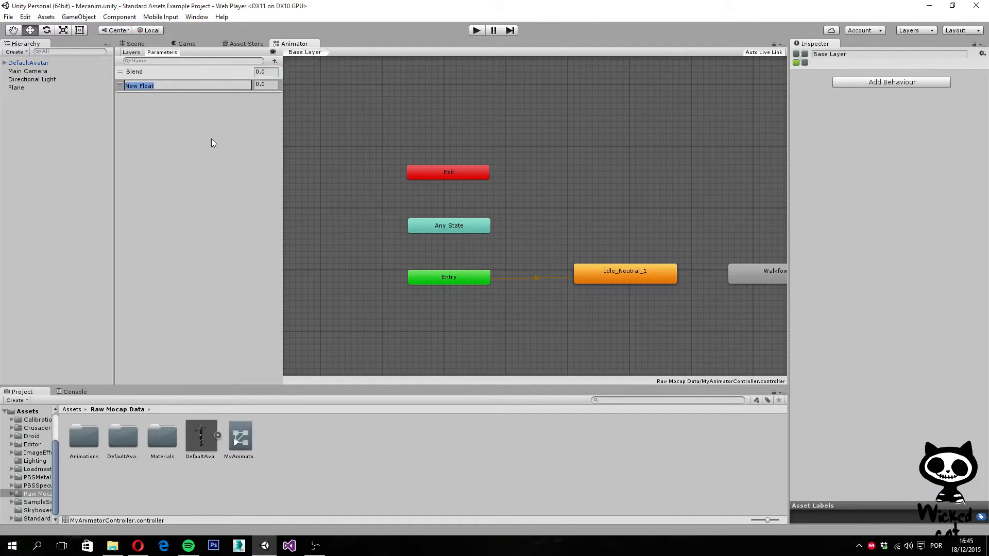
pyautogui.write('Spp')
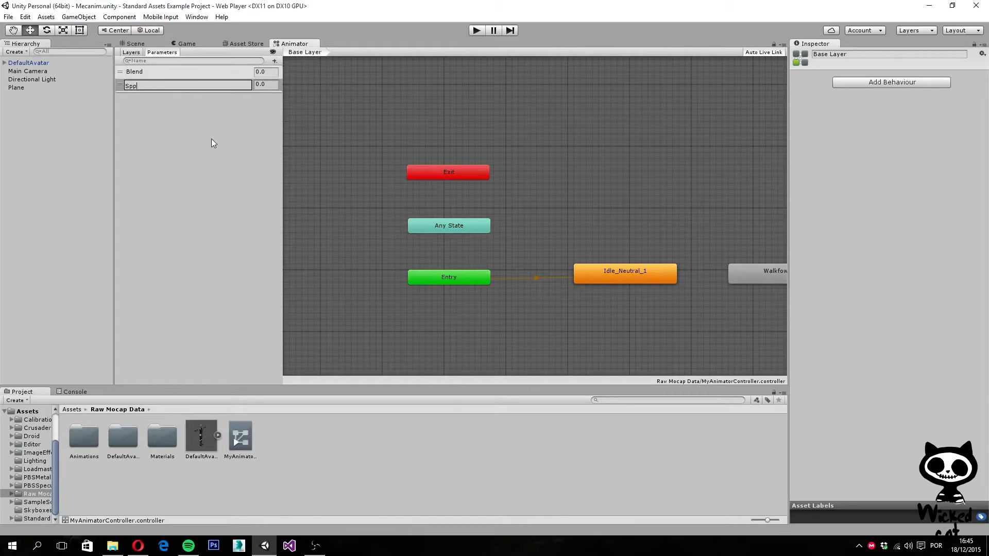
pyautogui.write('Speed')
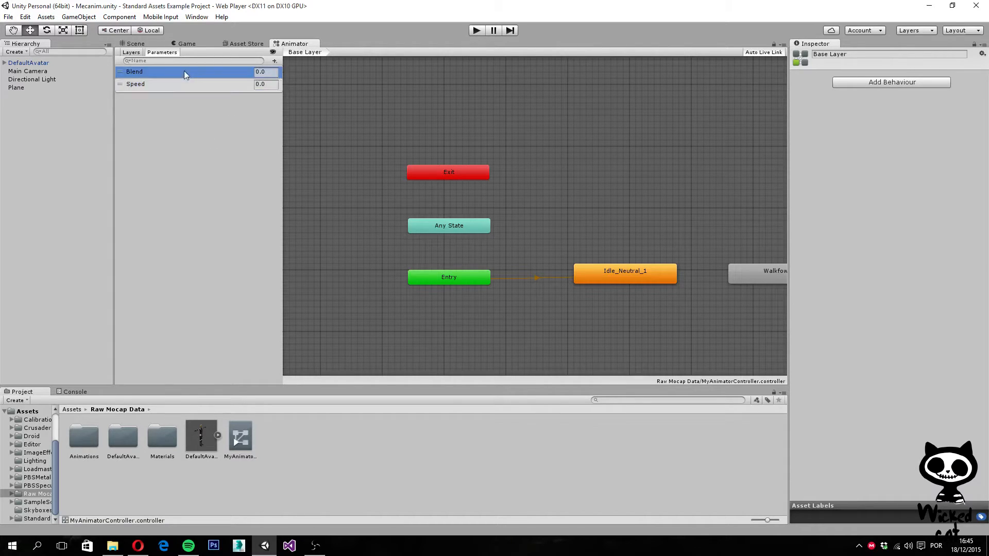
pyautogui.click(135, 84)
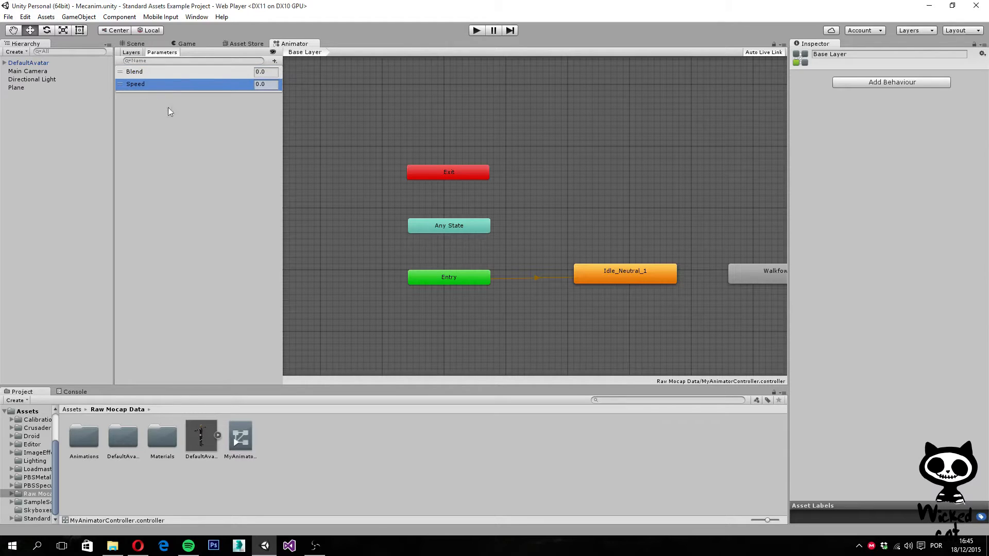
pyautogui.moveTo(274, 68)
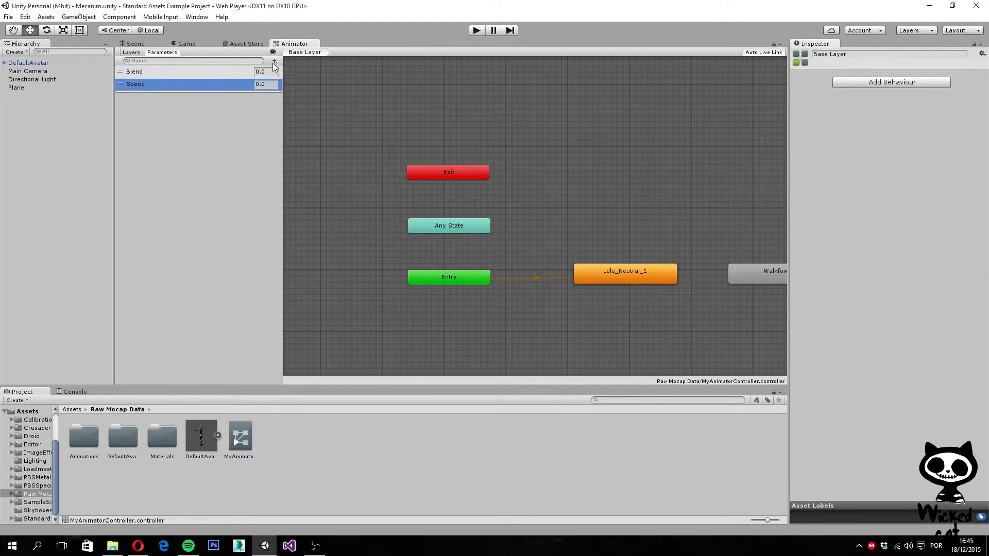
# Add a second float parameter named Direction.
pyautogui.click(274, 61)
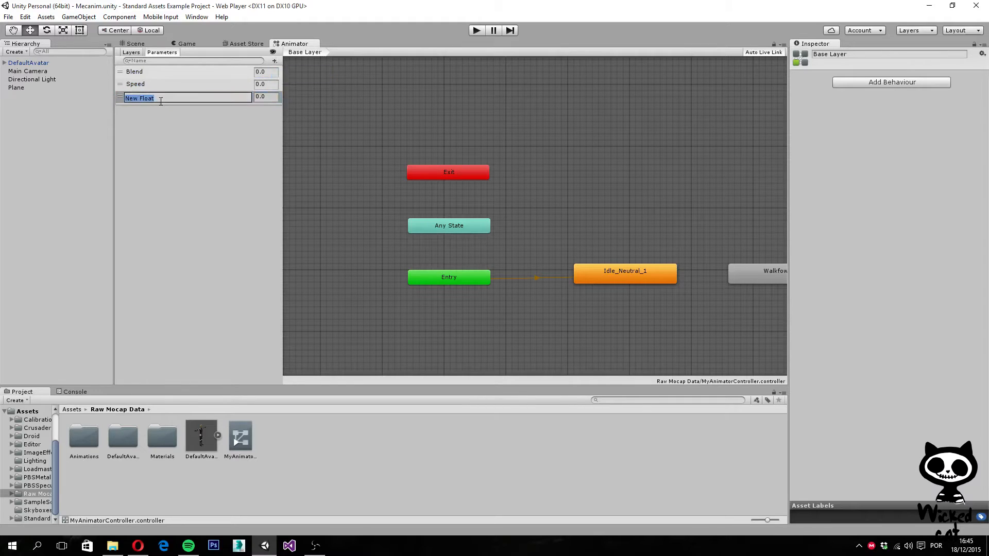
pyautogui.write('Direction')
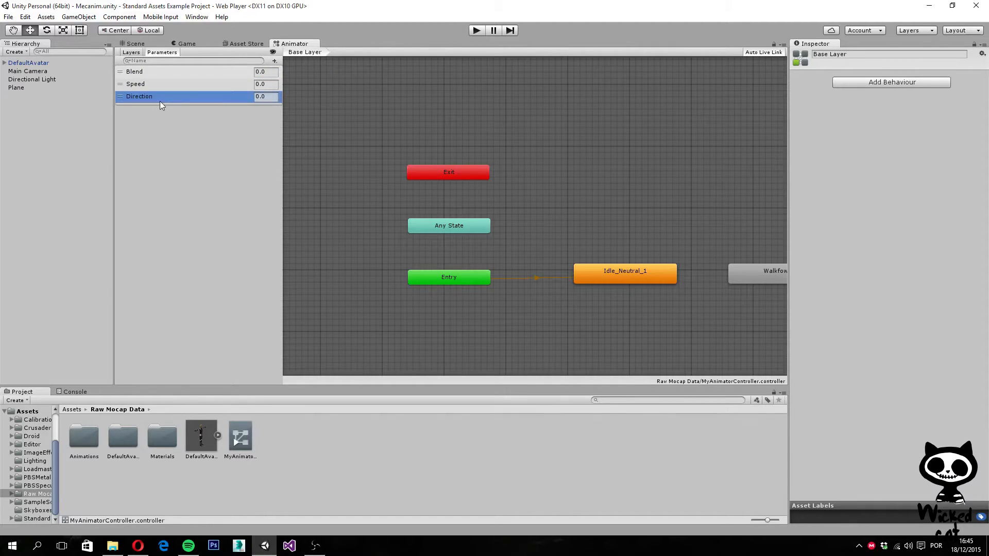
pyautogui.doubleClick(135, 85)
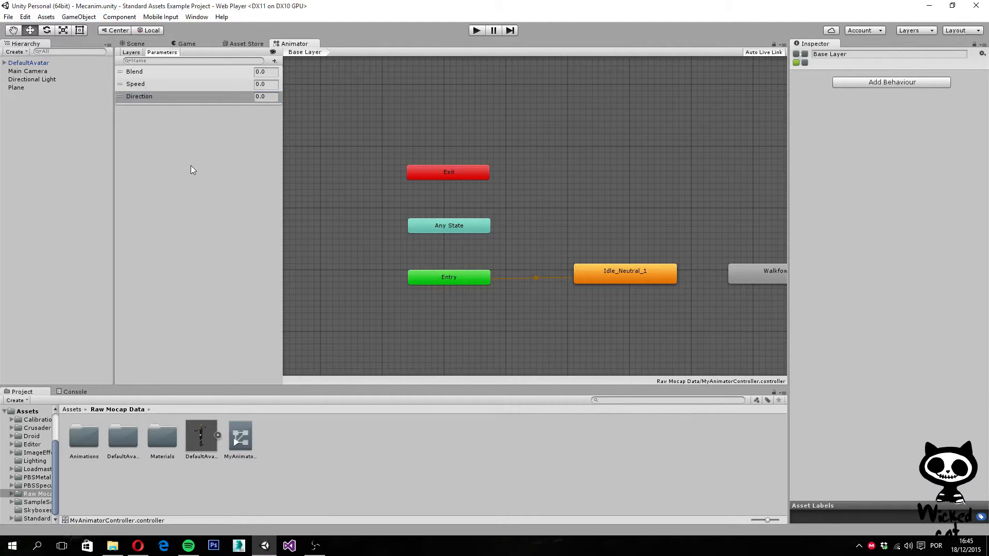
pyautogui.moveTo(194, 170)
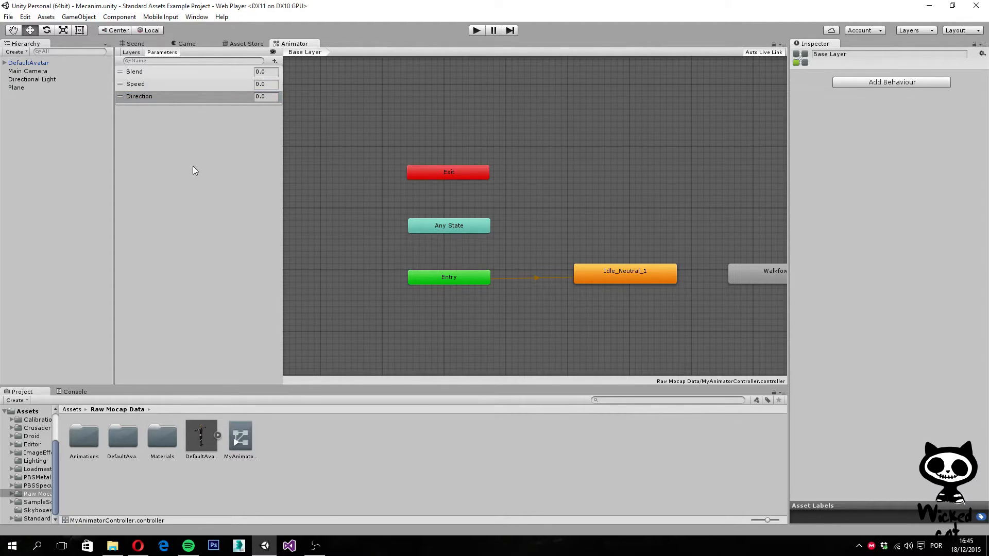
pyautogui.moveTo(303, 191)
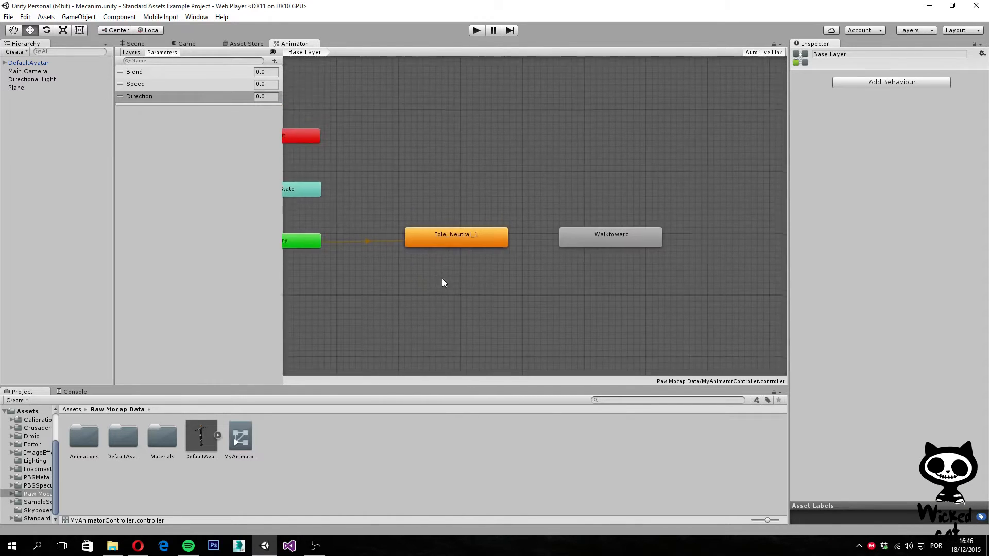
# Make a transition from Idle_Neutral_1 to the Walkfoward state.
pyautogui.click(456, 234)
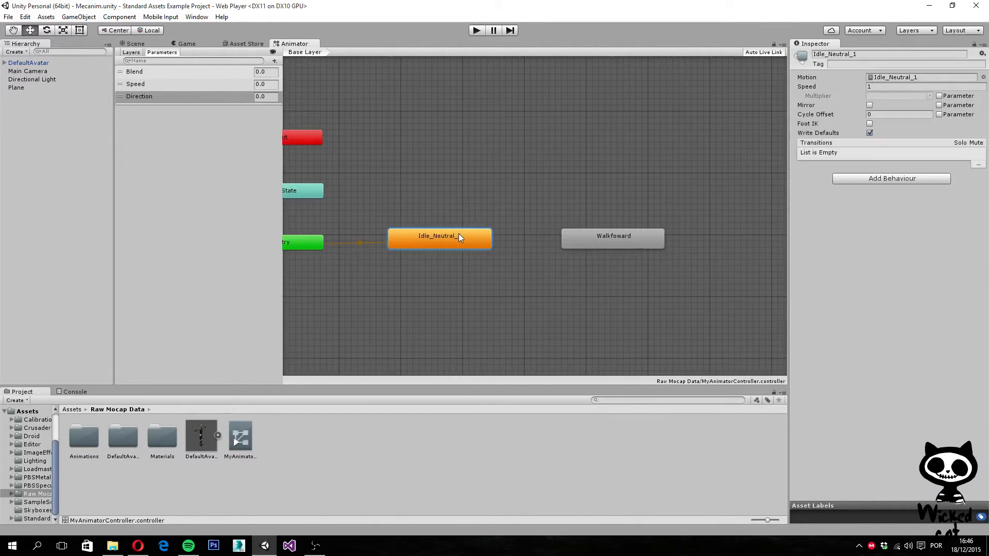
pyautogui.rightClick(439, 239)
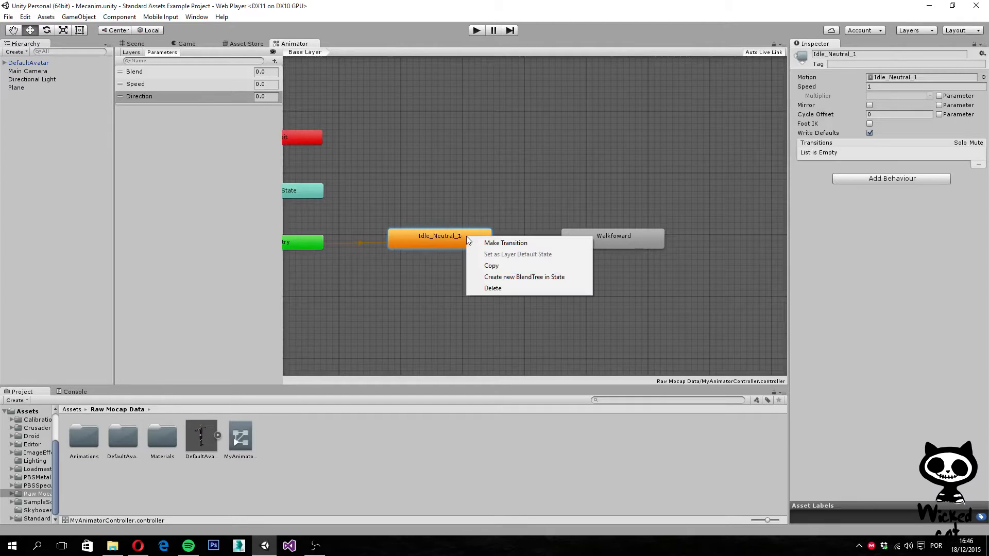
pyautogui.moveTo(505, 243)
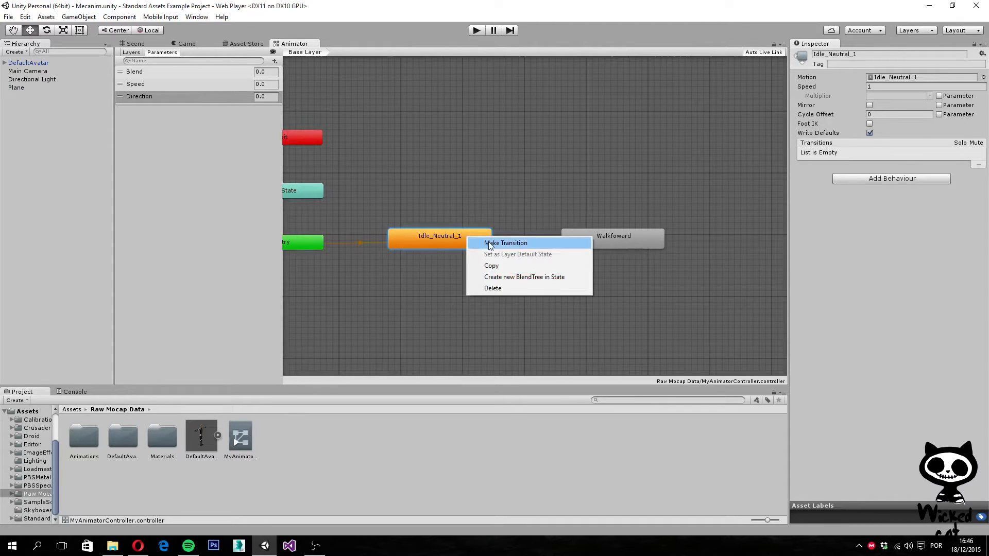
pyautogui.click(505, 243)
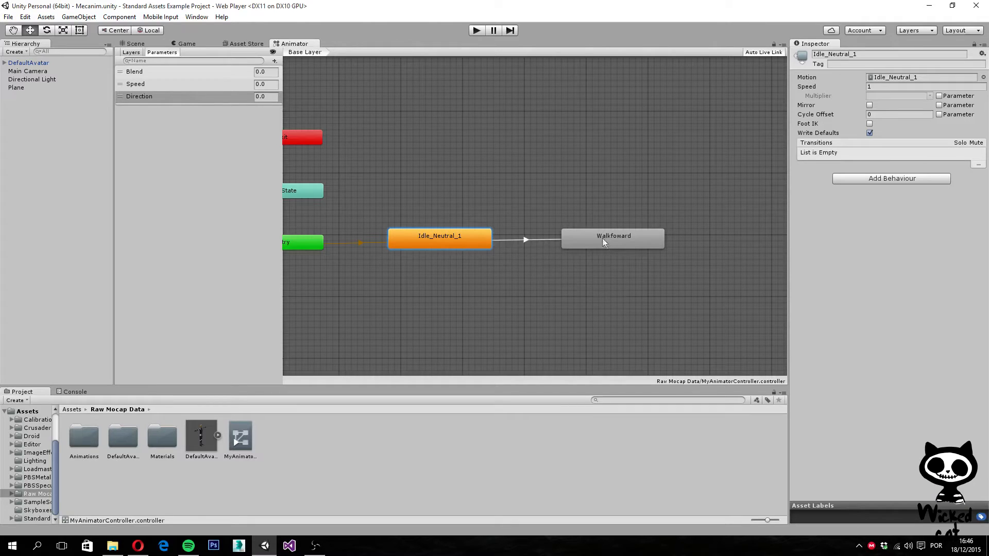
pyautogui.click(525, 241)
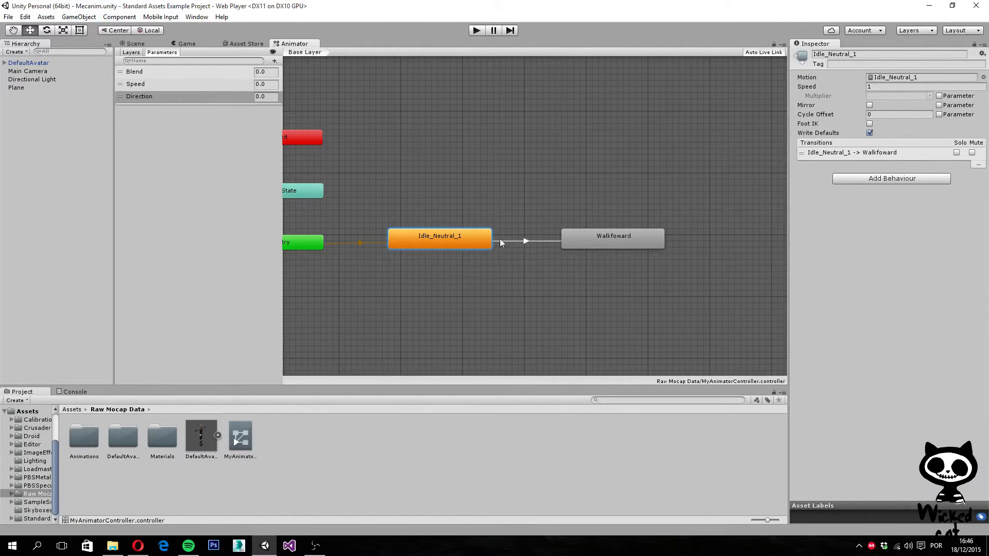
pyautogui.moveTo(437, 245)
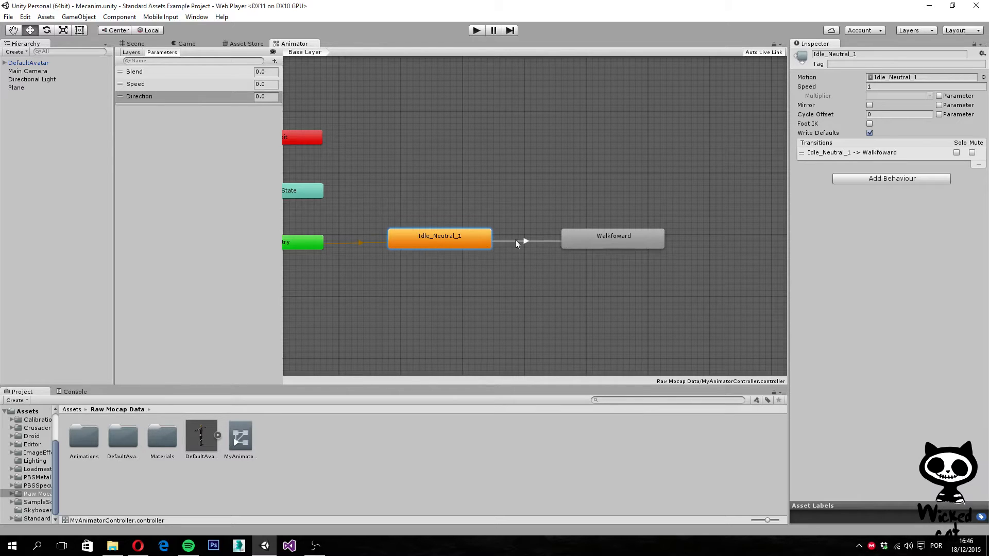
pyautogui.moveTo(536, 294)
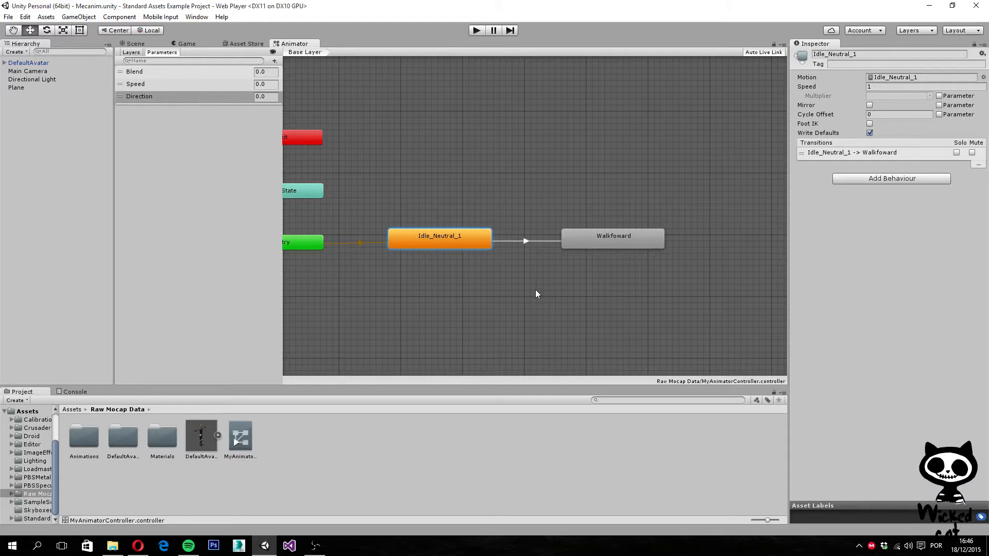
# Give the idle-to-walk transition a Speed Greater 0.1 condition and disable Has Exit Time.
pyautogui.click(526, 241)
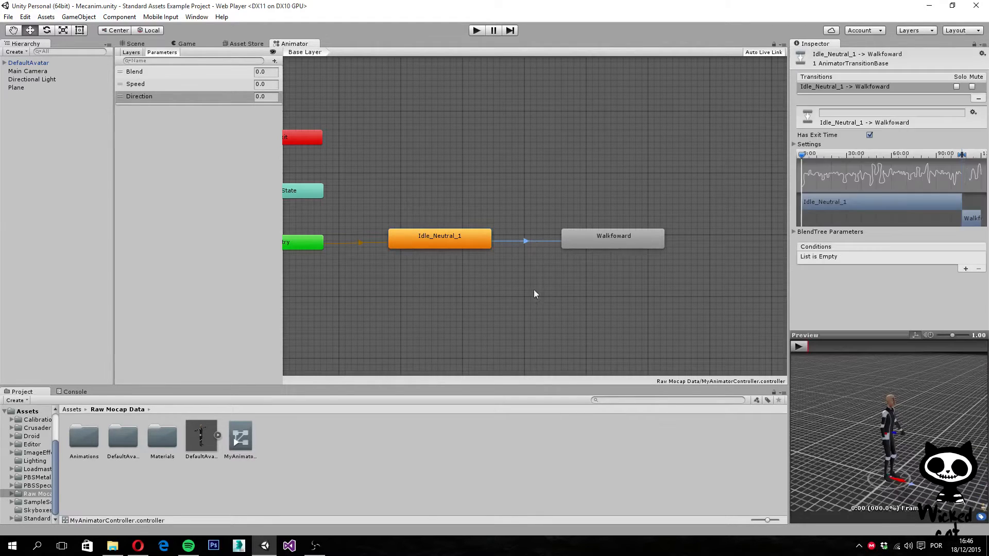
pyautogui.moveTo(813, 70)
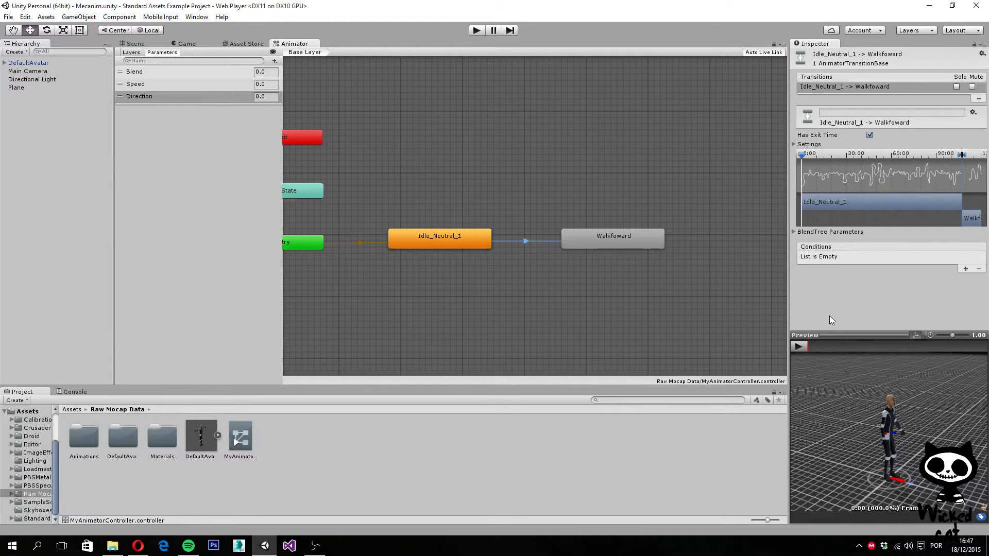
pyautogui.moveTo(804, 261)
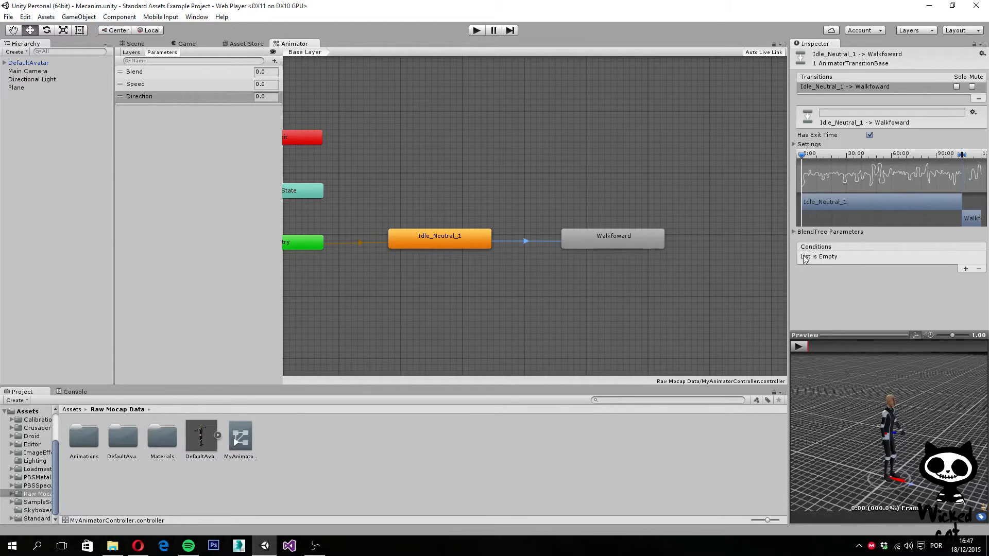
pyautogui.moveTo(973, 260)
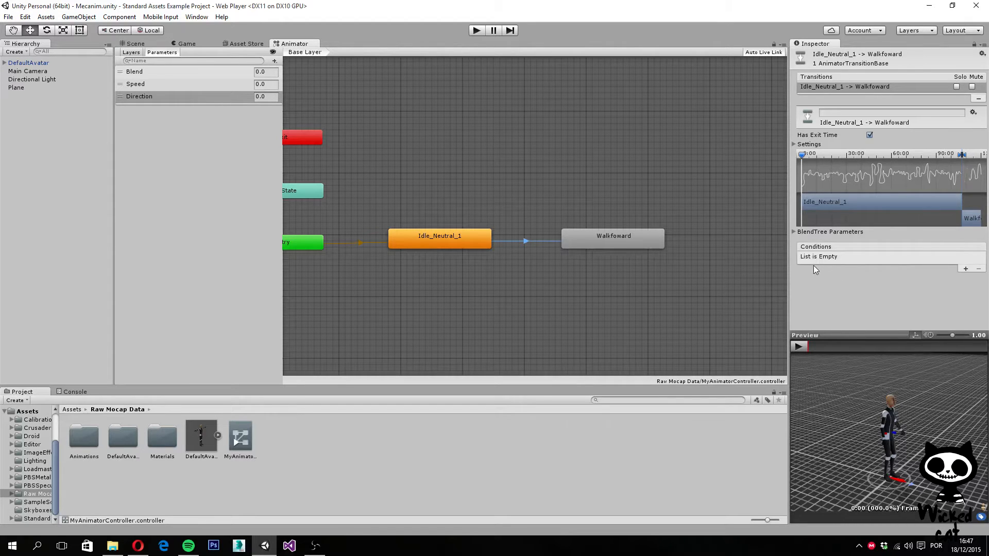
pyautogui.moveTo(862, 264)
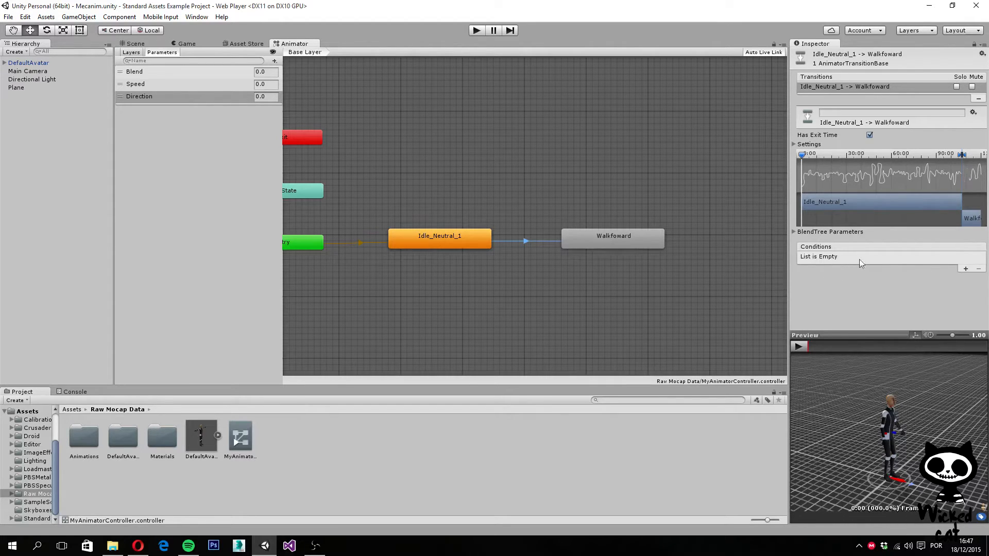
pyautogui.click(965, 269)
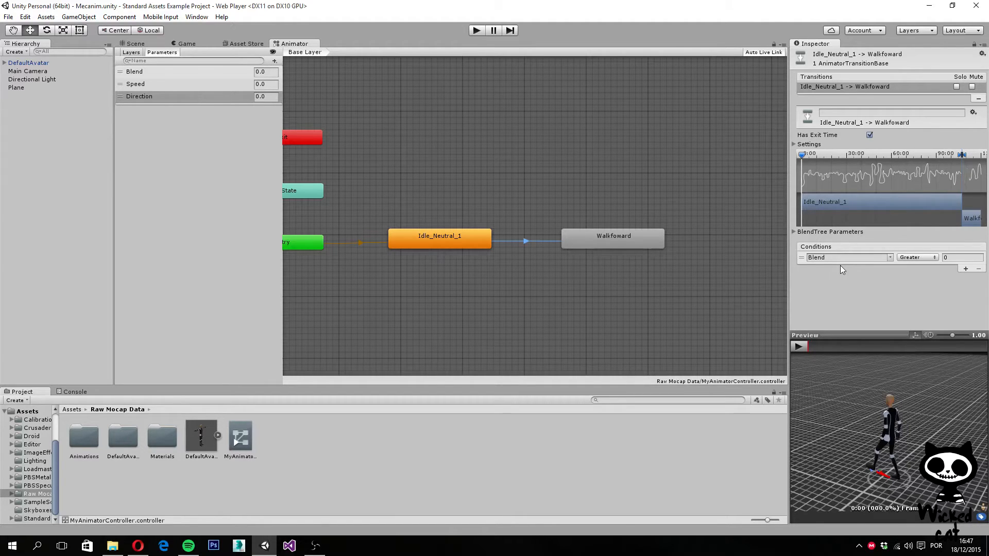
pyautogui.click(845, 258)
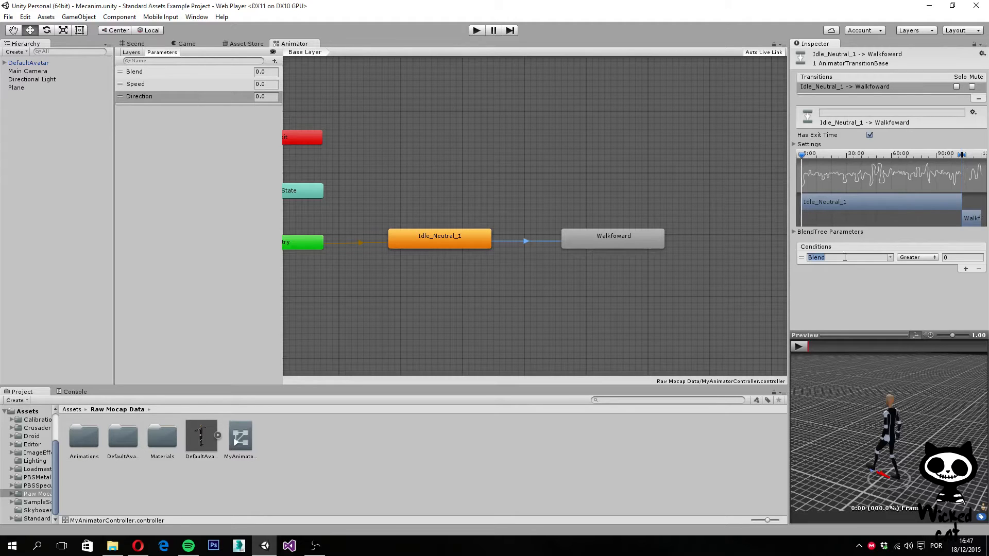
pyautogui.click(913, 280)
pyautogui.write('.1')
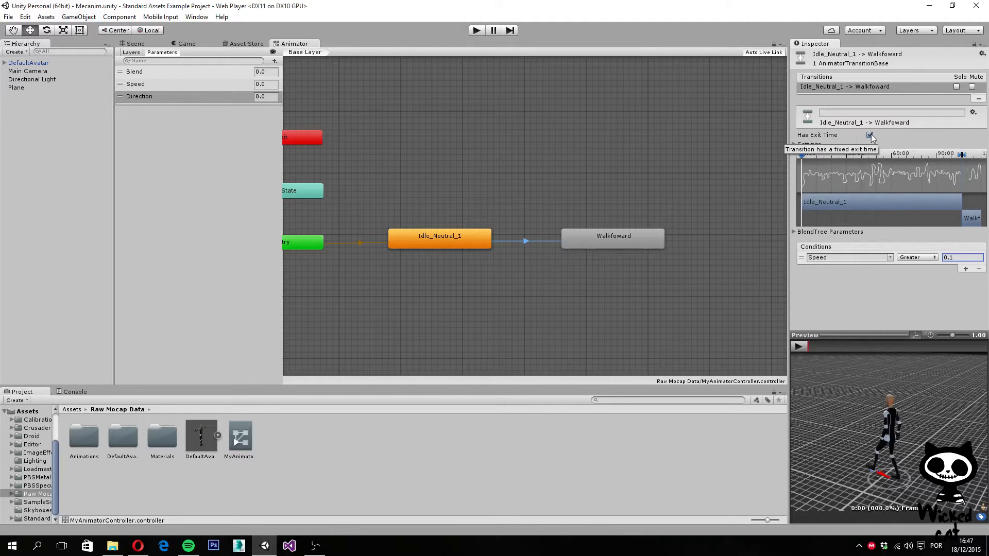
pyautogui.click(870, 135)
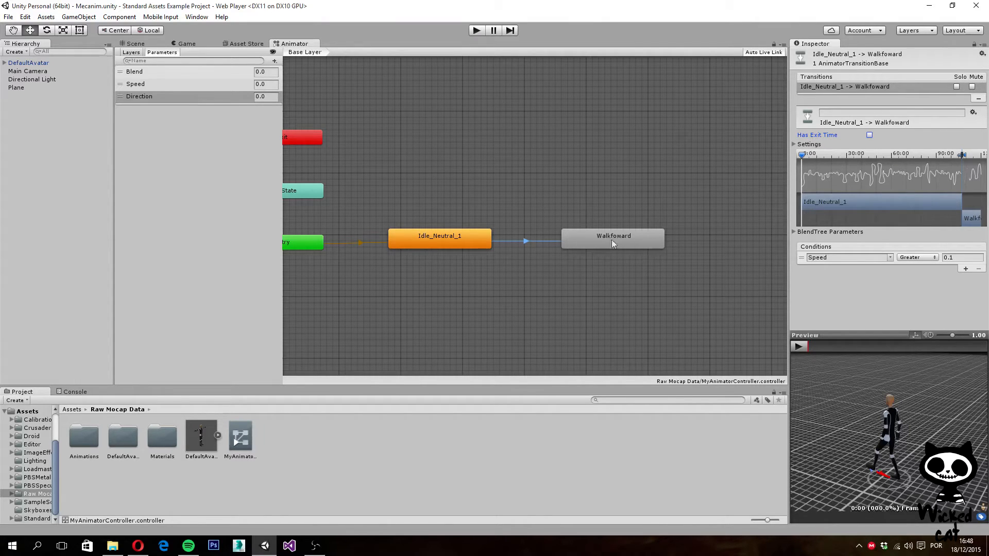
# Create a transition from Walkfoward back to Idle_Neutral_1.
pyautogui.click(612, 239)
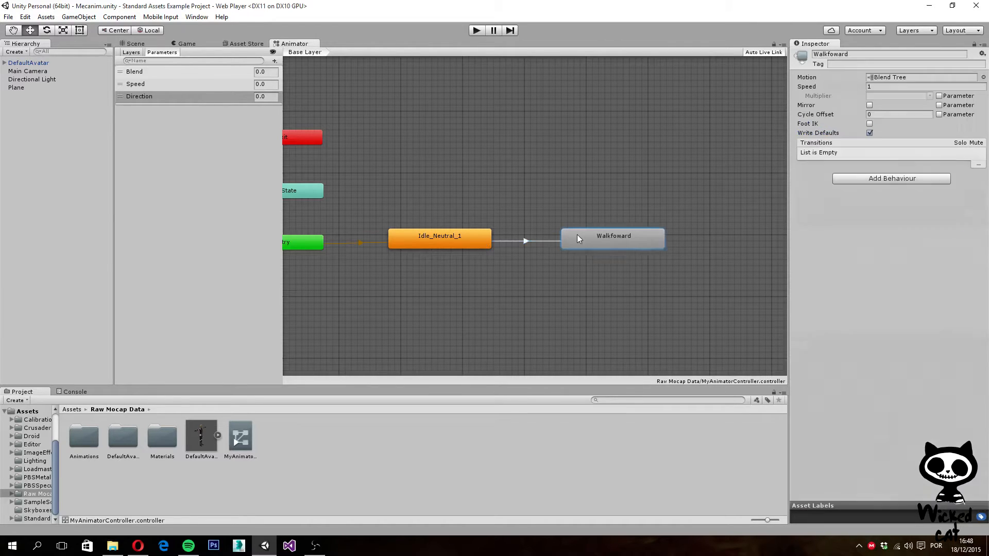
pyautogui.rightClick(613, 238)
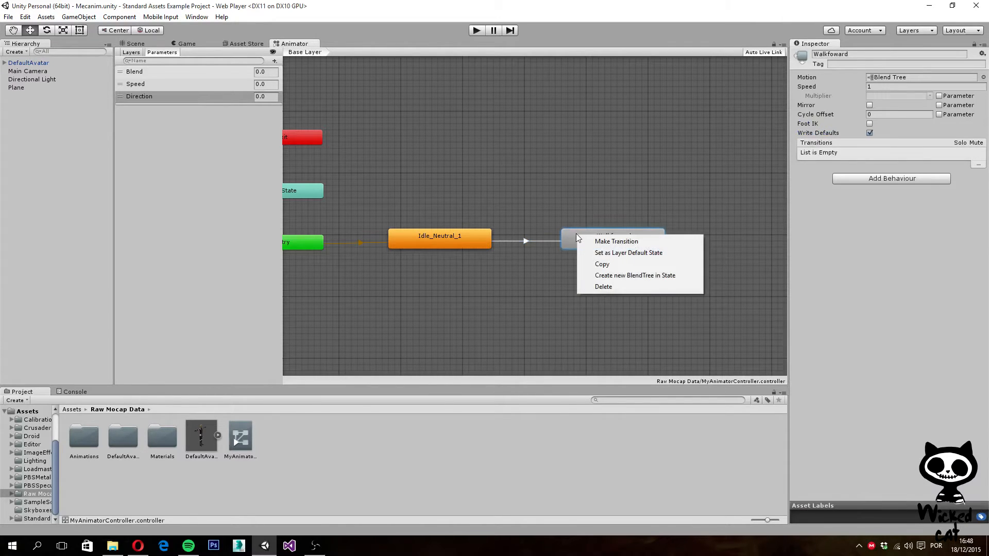
pyautogui.click(615, 241)
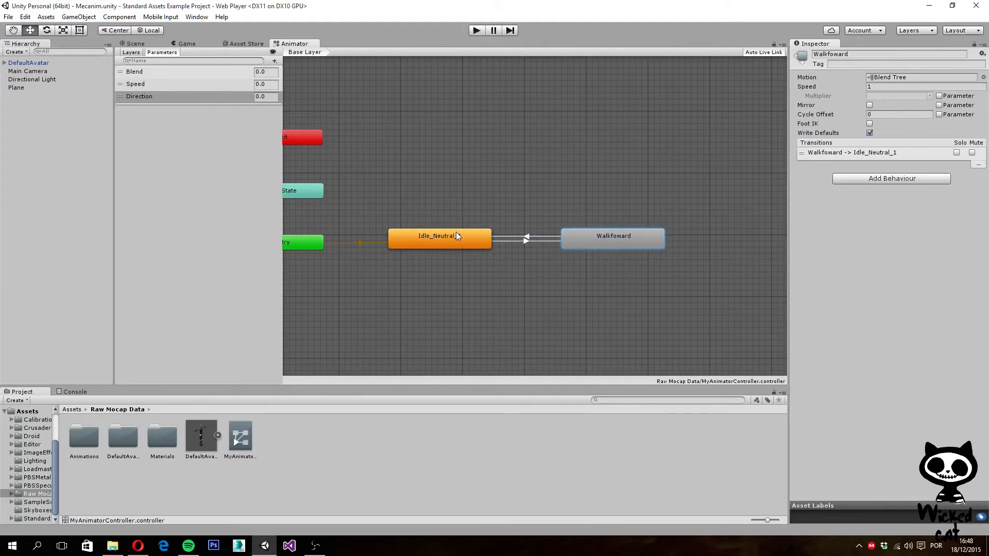
pyautogui.click(526, 240)
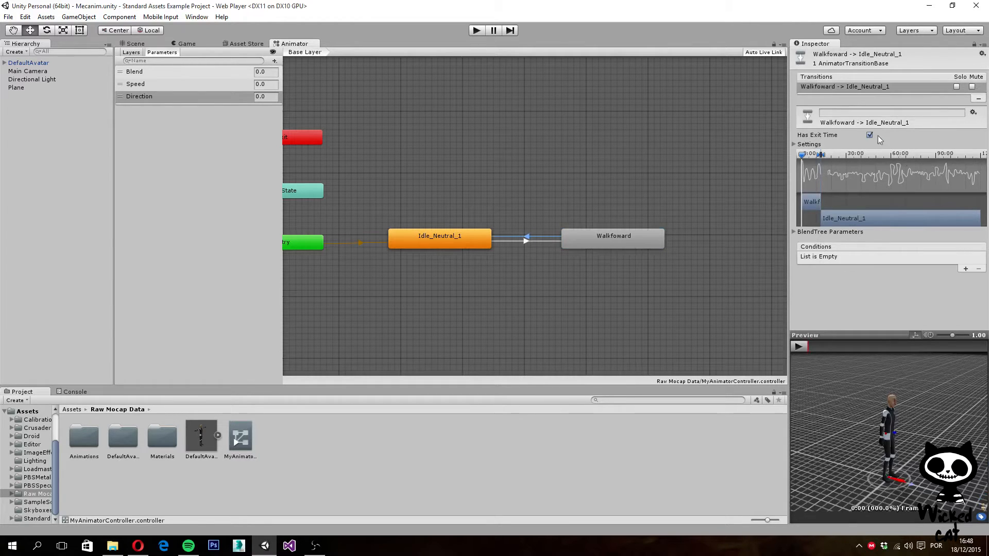
# Disable exit time on the return transition and add condition Speed Less 0.1.
pyautogui.click(870, 135)
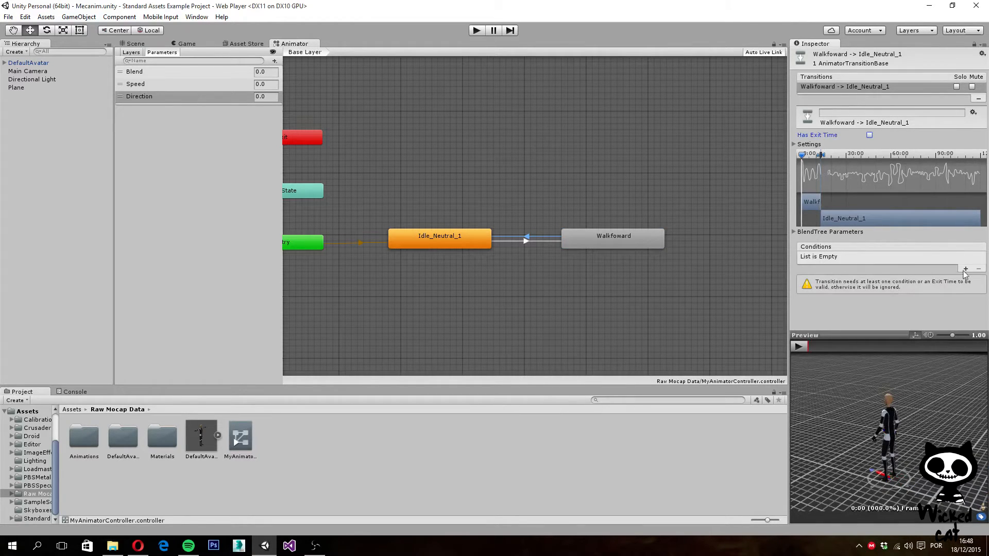
pyautogui.click(964, 268)
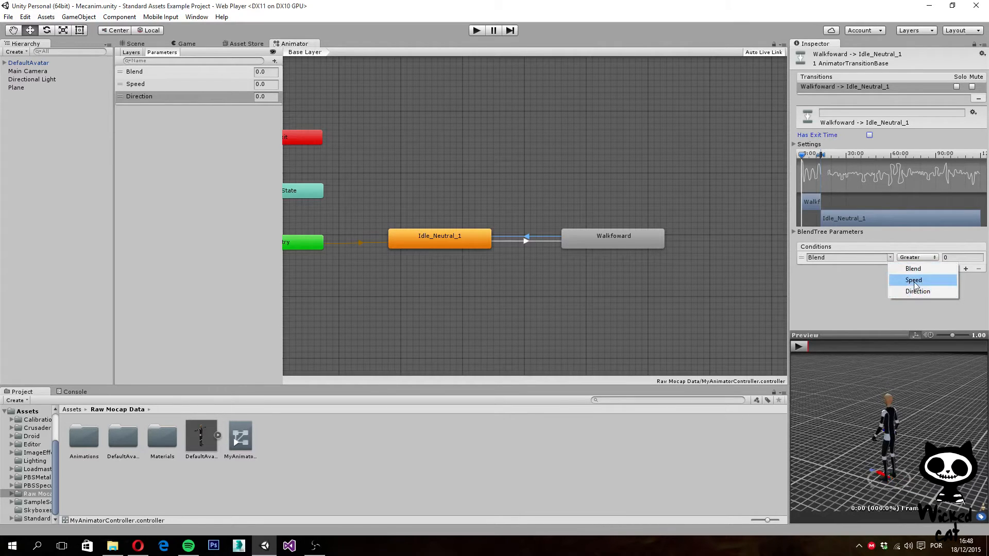
pyautogui.click(913, 280)
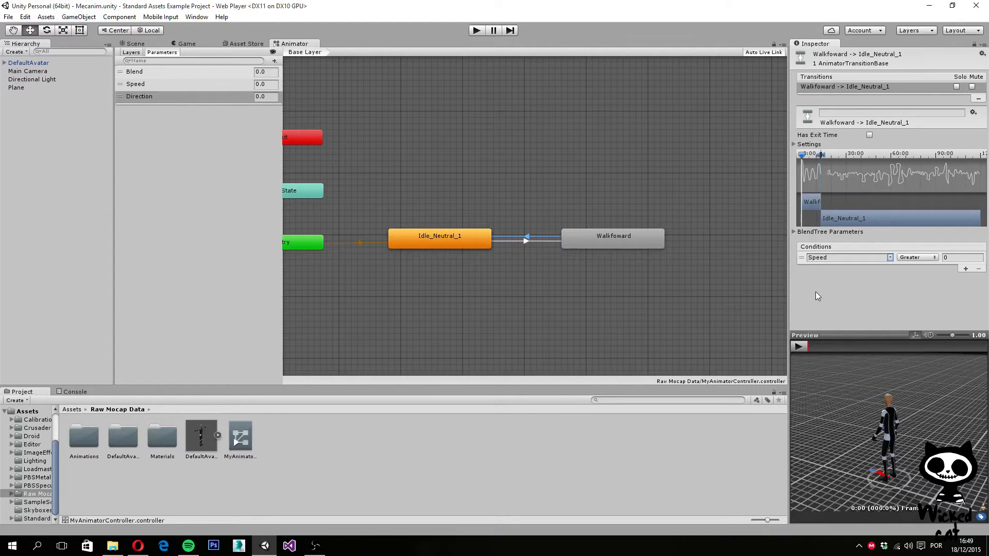
pyautogui.moveTo(895, 292)
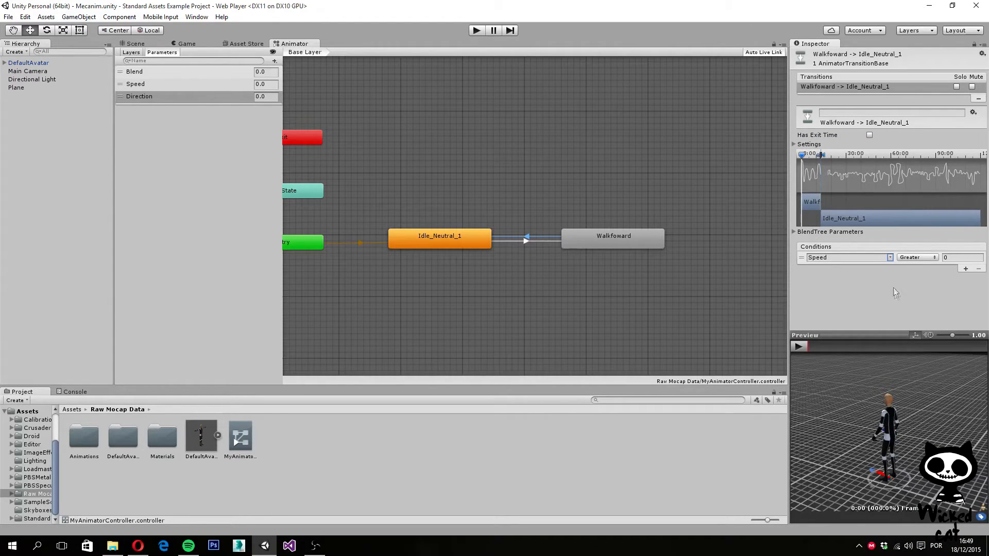
pyautogui.click(916, 257)
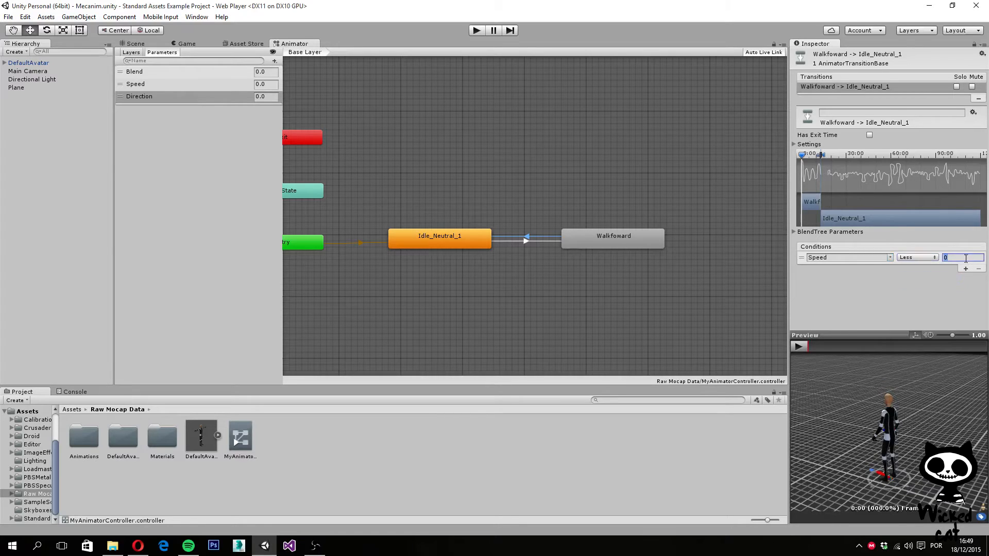
pyautogui.write('0.1')
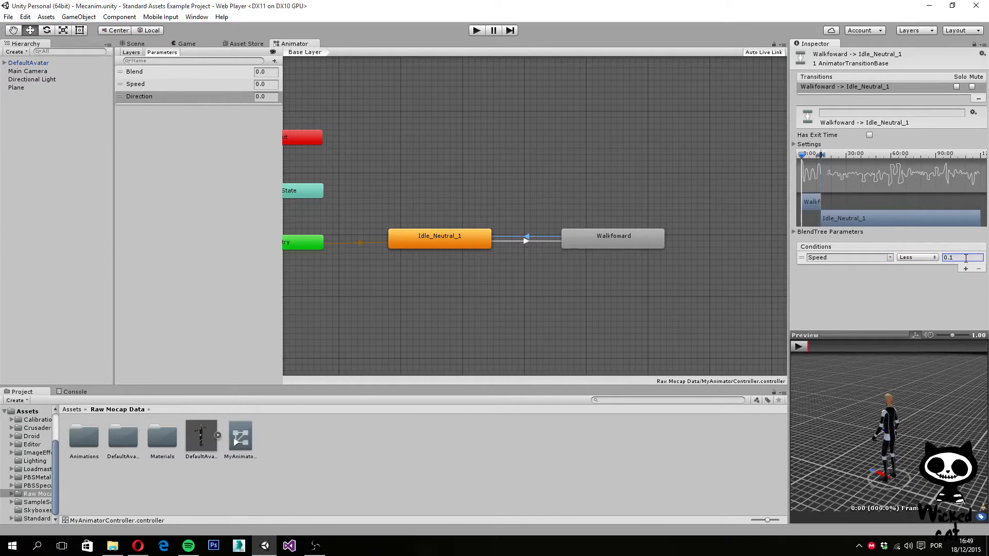
pyautogui.moveTo(723, 249)
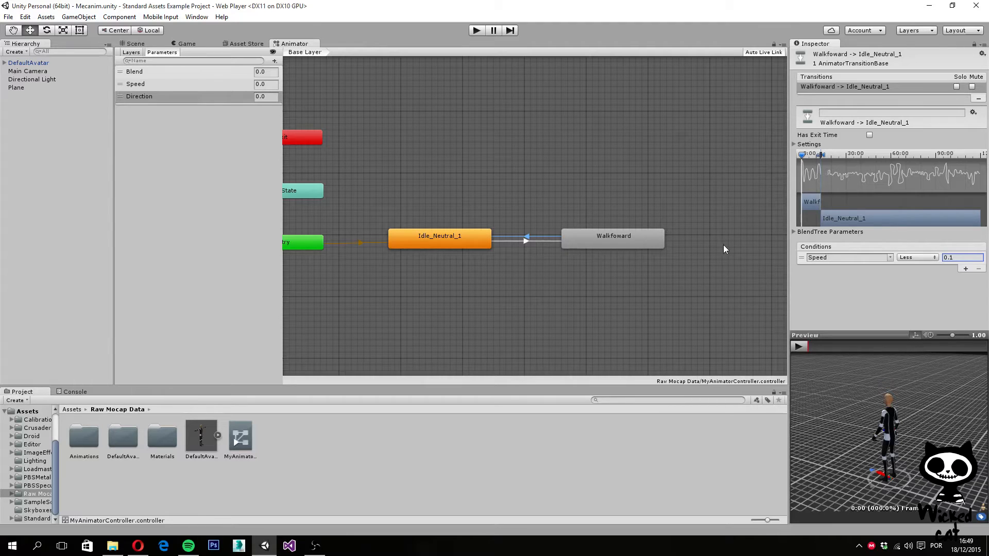
pyautogui.moveTo(593, 278)
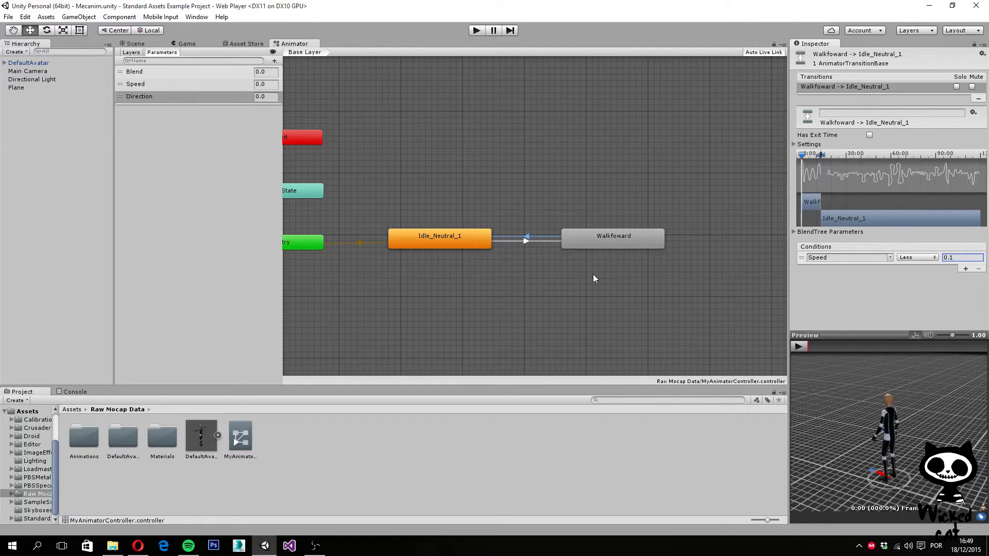
# Drive the Walkfoward blend tree with Direction and remove the unused Blend parameter.
pyautogui.doubleClick(611, 238)
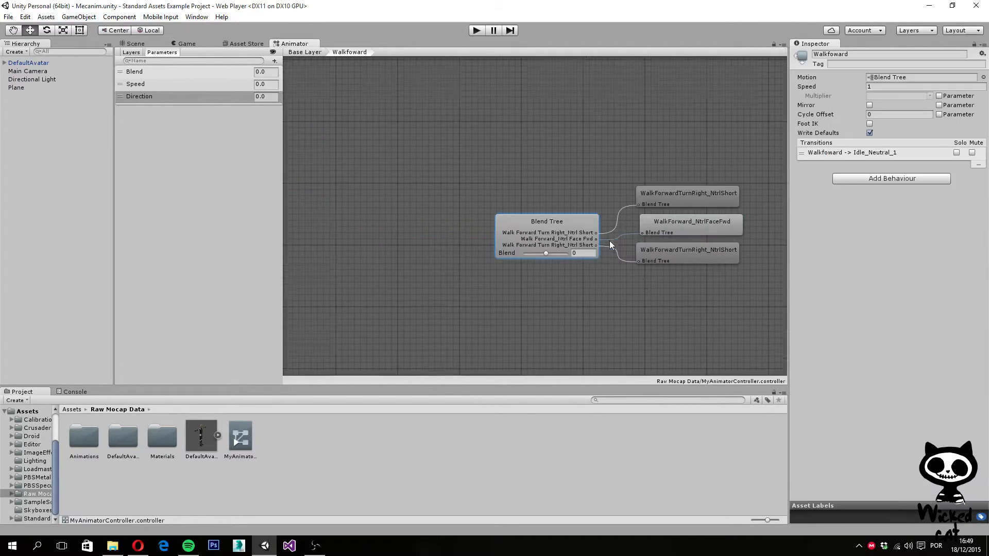
pyautogui.click(546, 222)
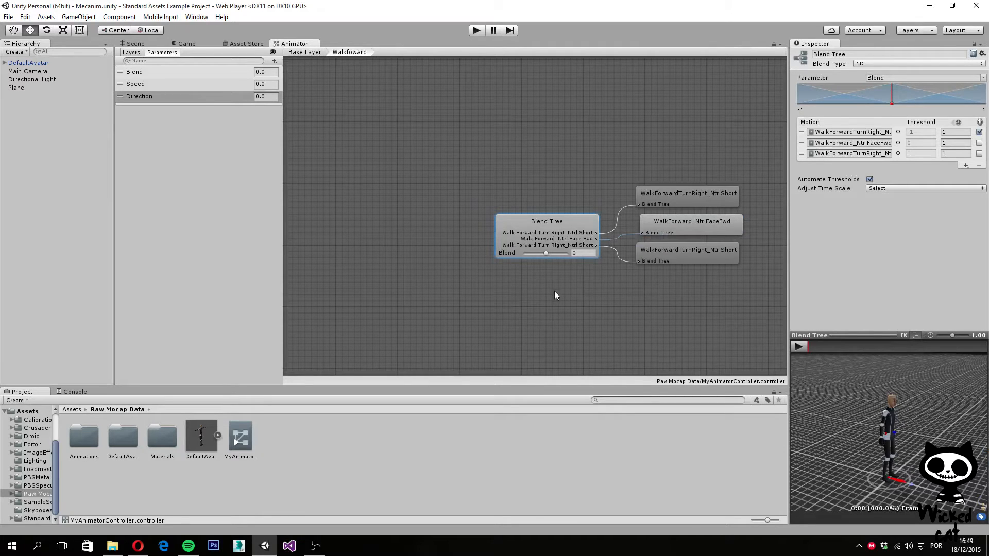
pyautogui.moveTo(557, 294)
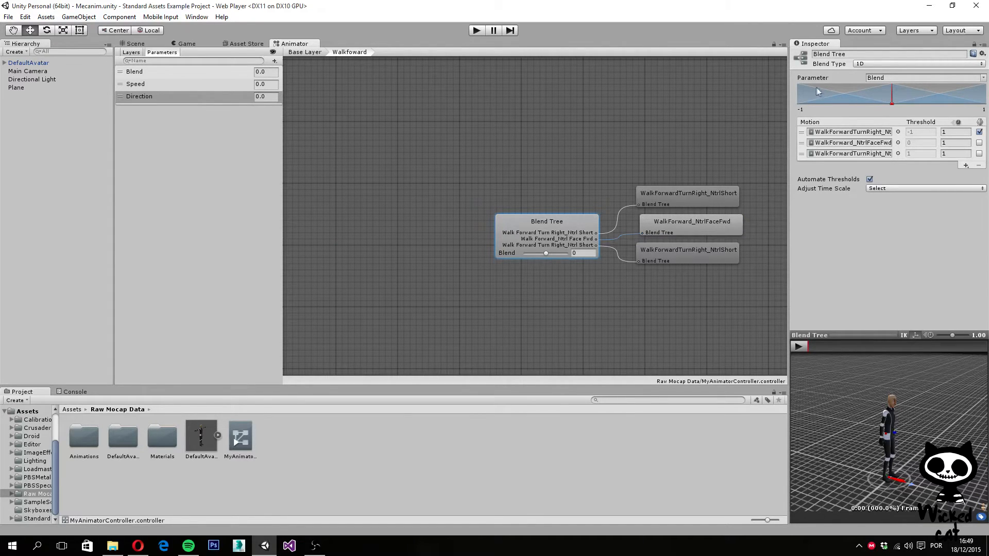
pyautogui.click(923, 77)
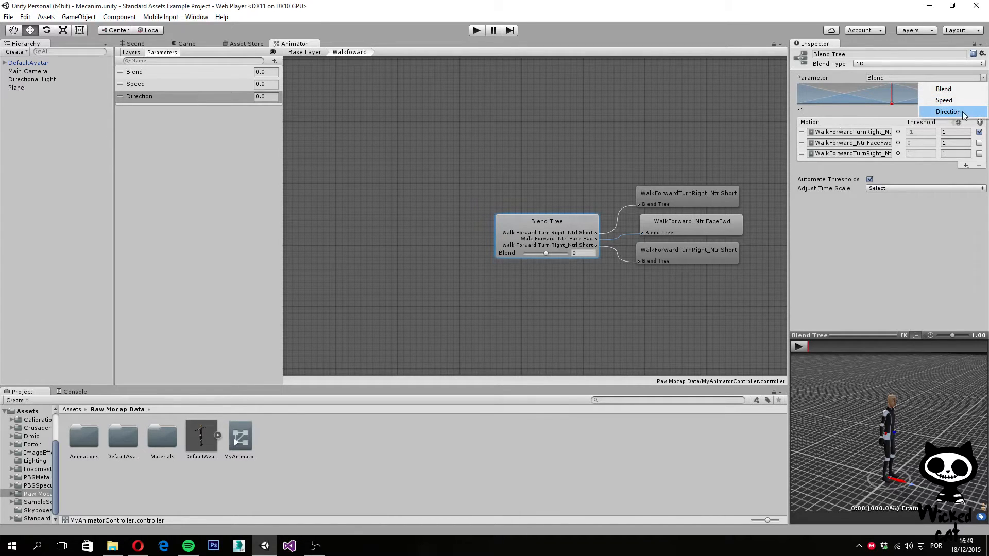
pyautogui.click(947, 111)
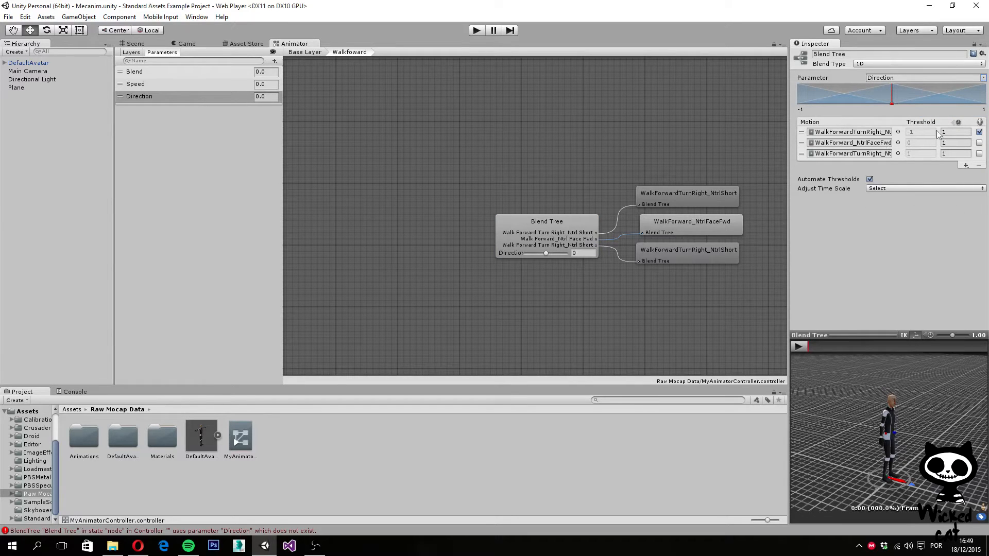
pyautogui.click(134, 71)
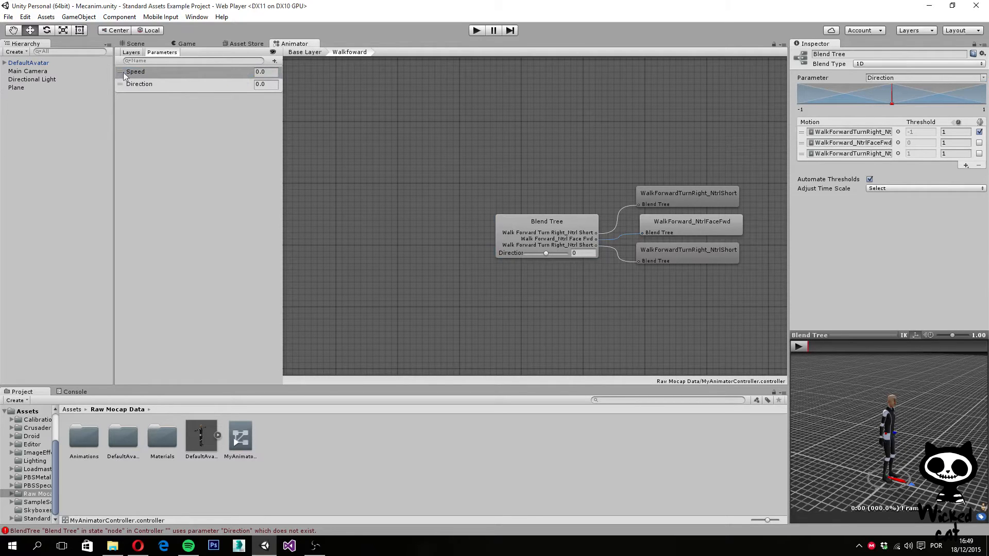
pyautogui.click(136, 71)
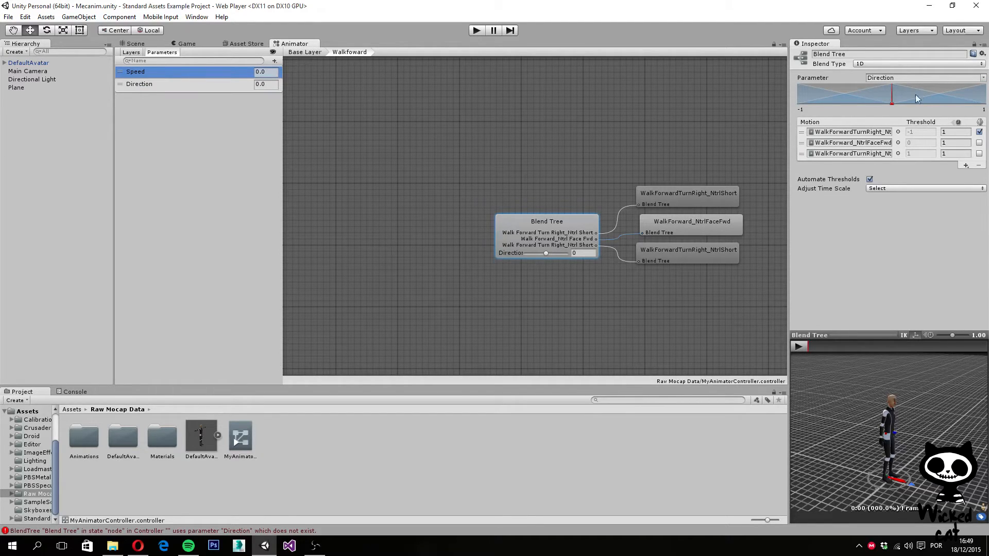
pyautogui.moveTo(383, 175)
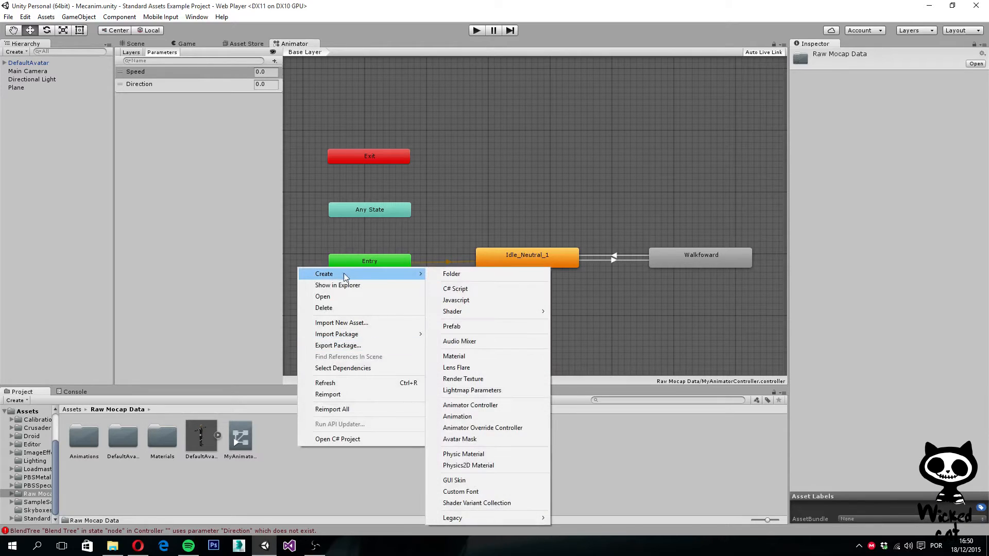
# Create a C# script named PlayerController and return to the Scene view.
pyautogui.click(455, 289)
pyautogui.write('PlayerContro')
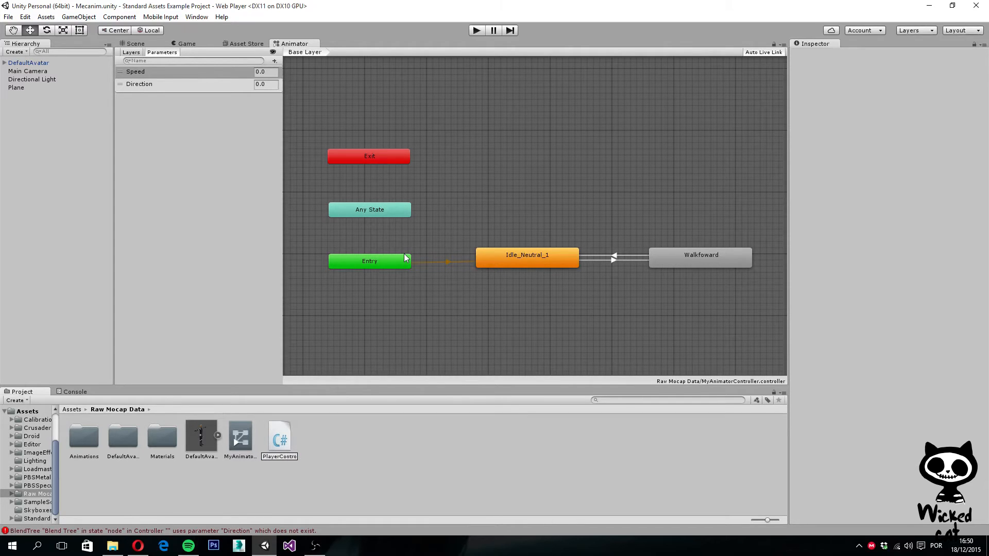
pyautogui.doubleClick(279, 435)
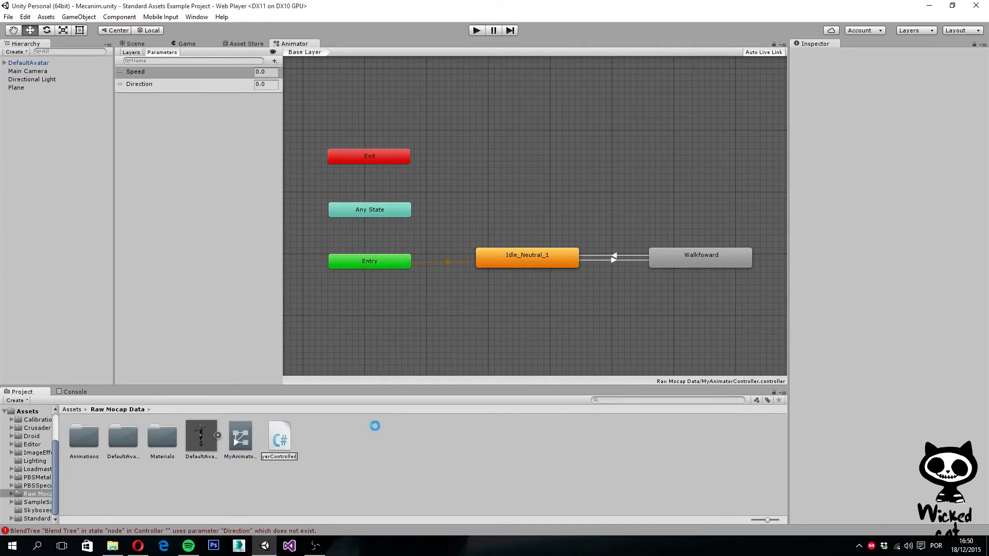
pyautogui.click(279, 437)
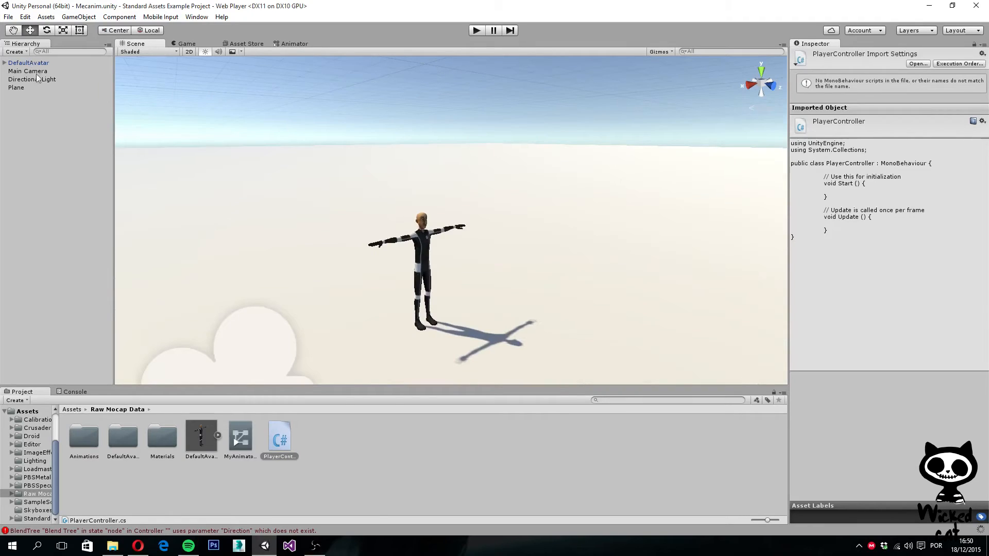
# Select DefaultAvatar and attach the PlayerController script to it.
pyautogui.click(29, 63)
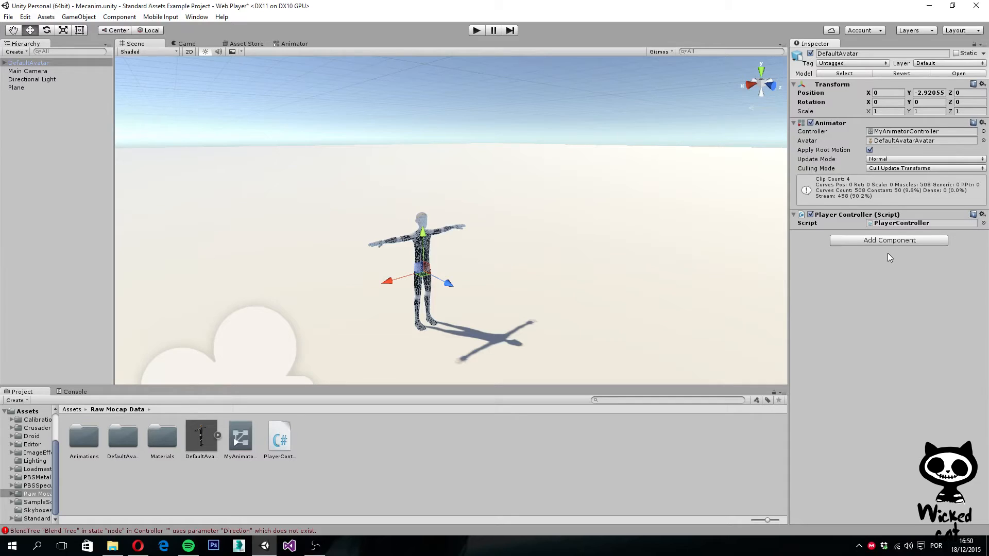
pyautogui.moveTo(597, 267)
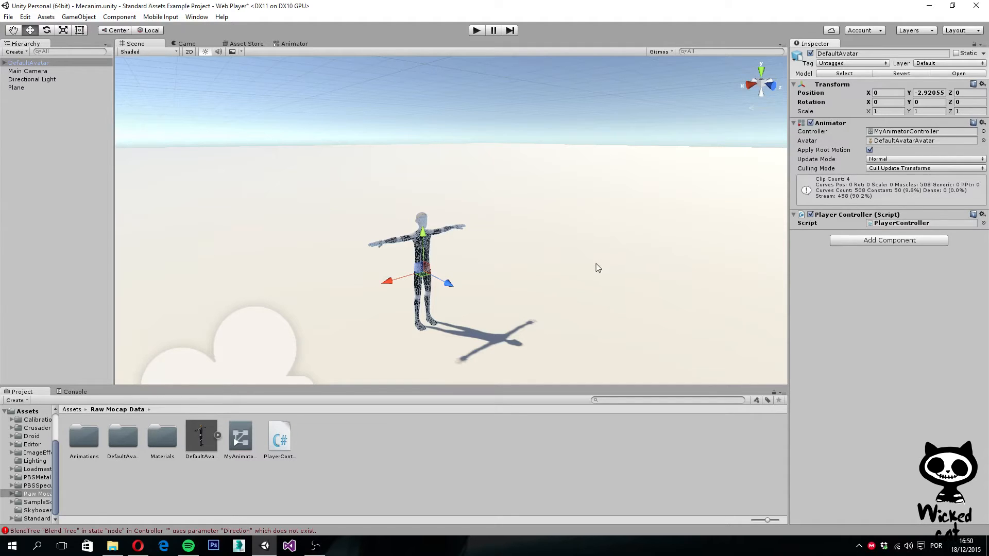
pyautogui.moveTo(306, 442)
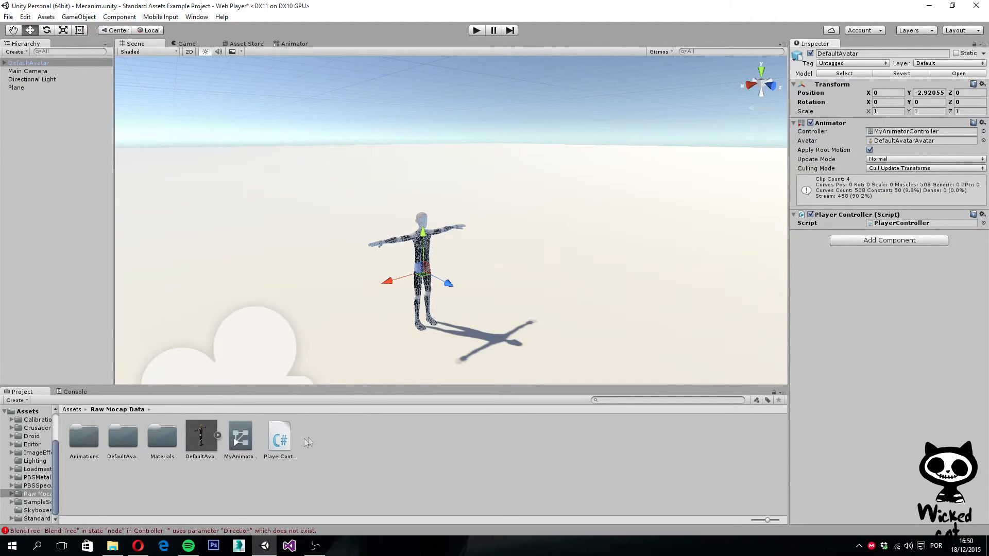
# Open PlayerController.cs from the Project panel in Visual Studio.
pyautogui.doubleClick(279, 436)
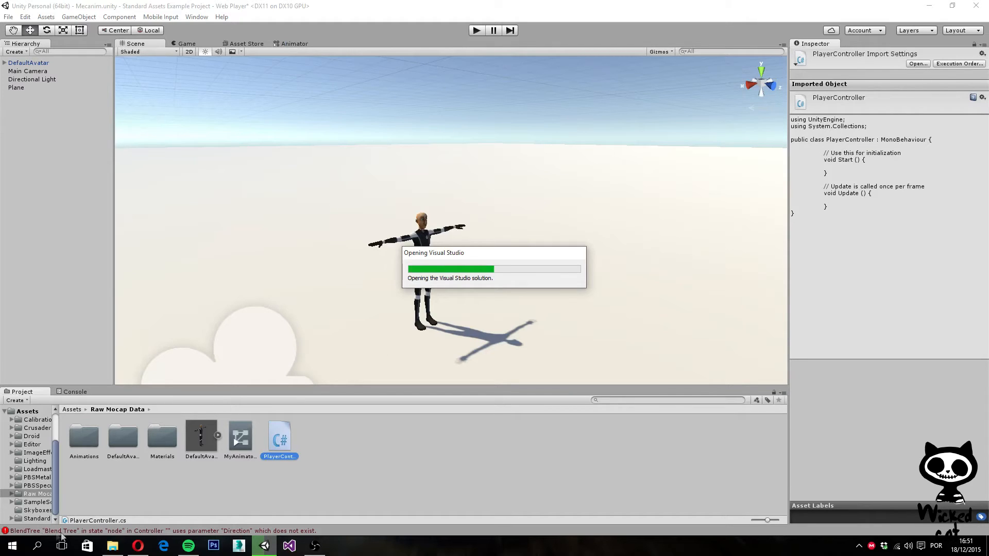
pyautogui.moveTo(346, 533)
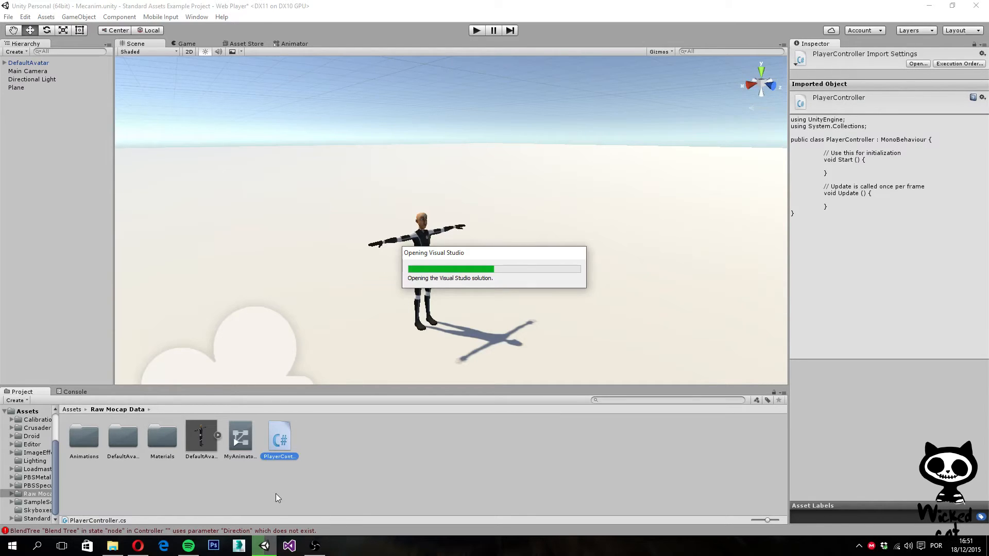
pyautogui.moveTo(410, 495)
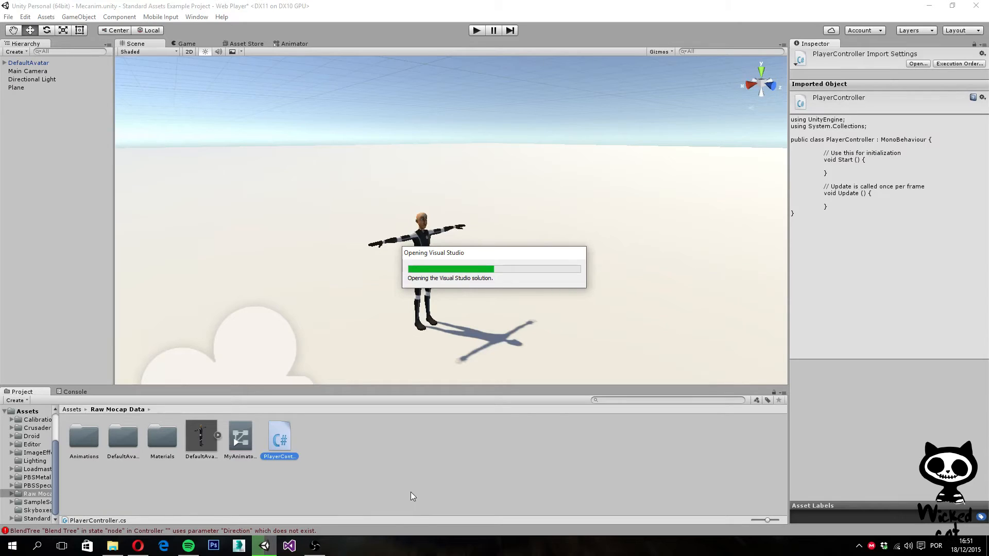
pyautogui.moveTo(407, 493)
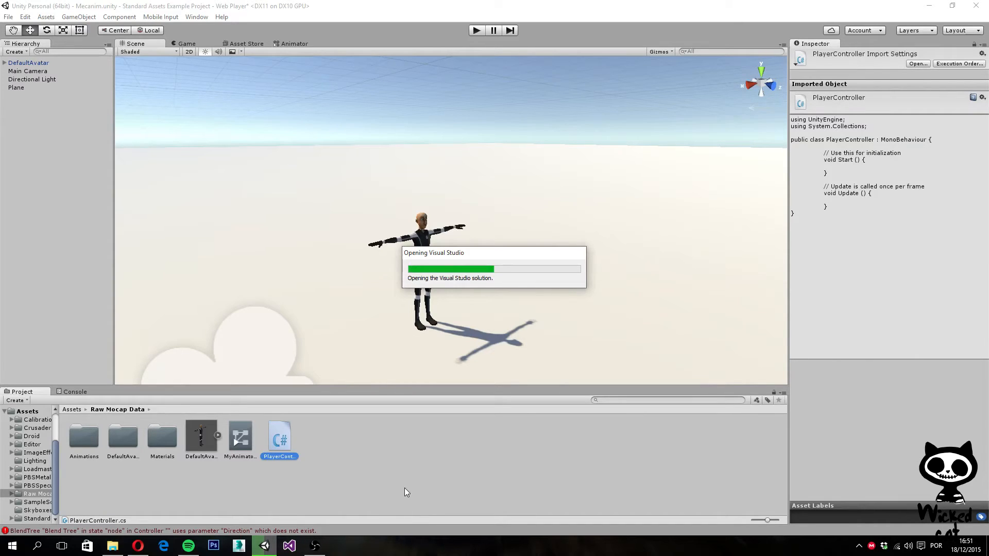
pyautogui.moveTo(491, 285)
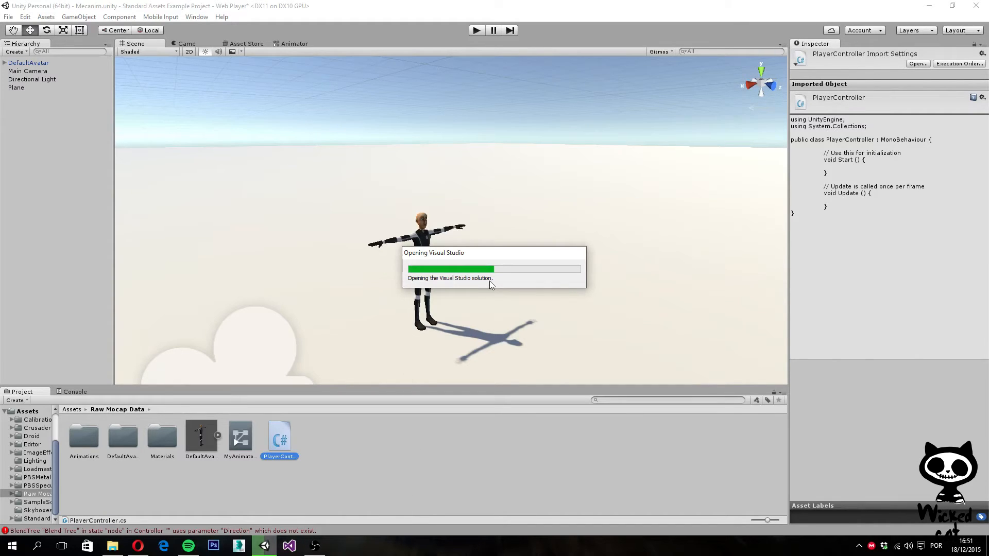
pyautogui.moveTo(485, 285)
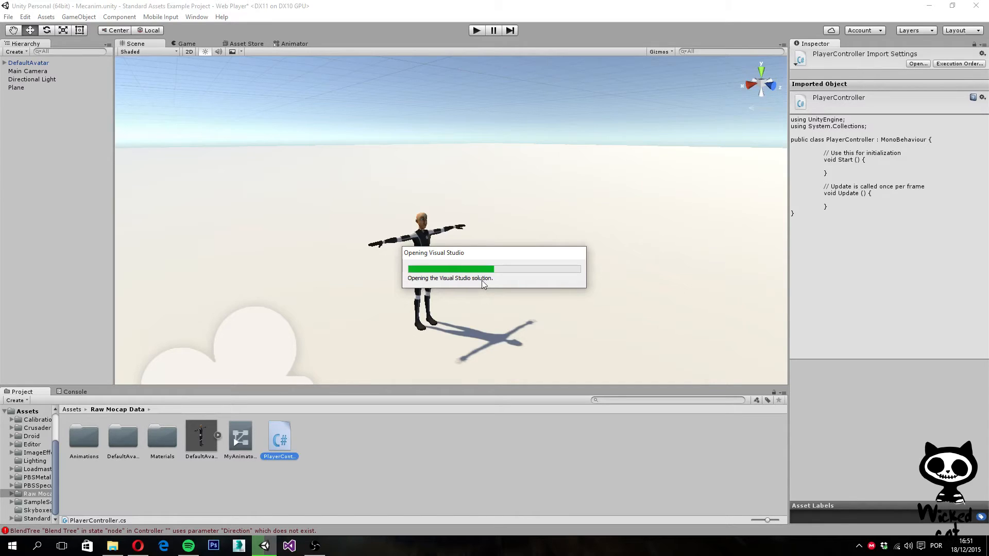
pyautogui.moveTo(558, 279)
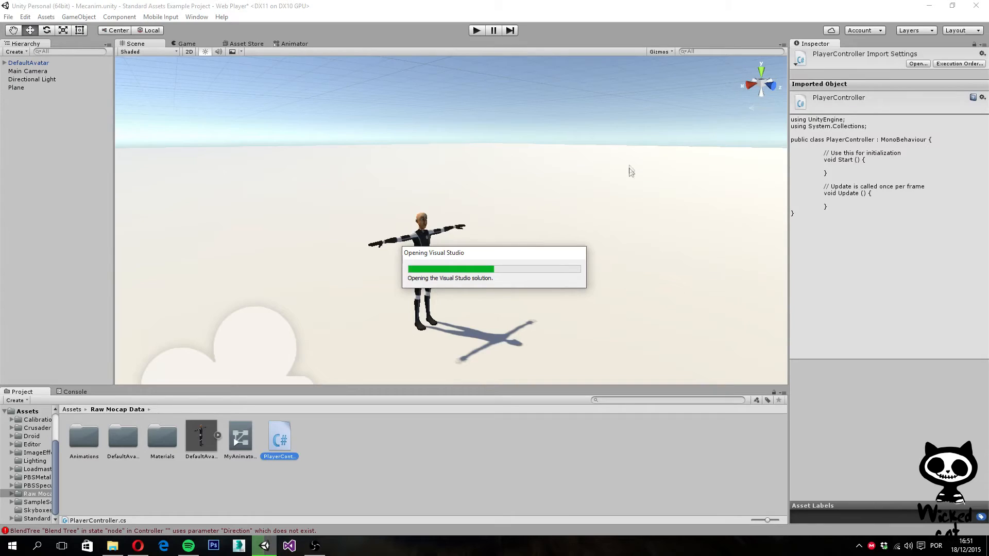
pyautogui.moveTo(593, 182)
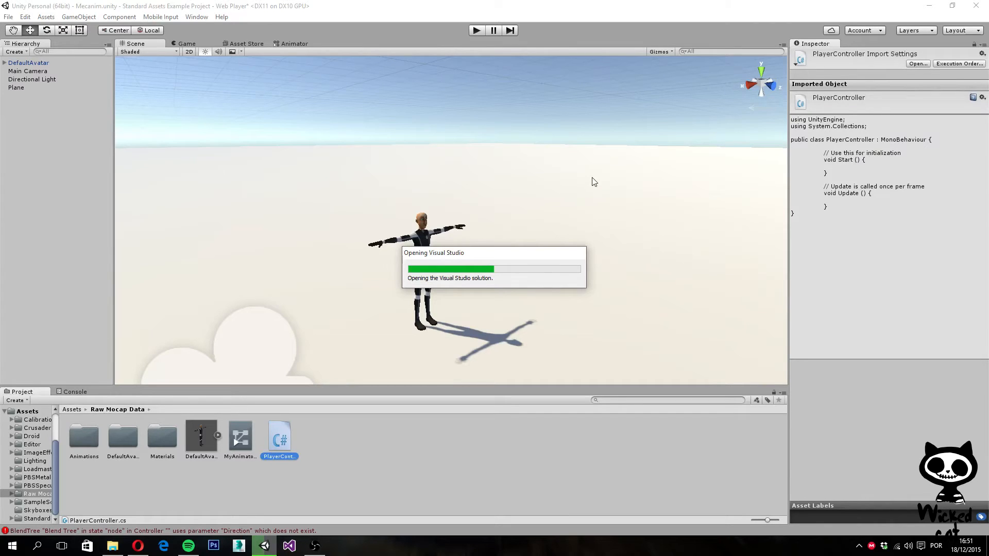
pyautogui.moveTo(486, 408)
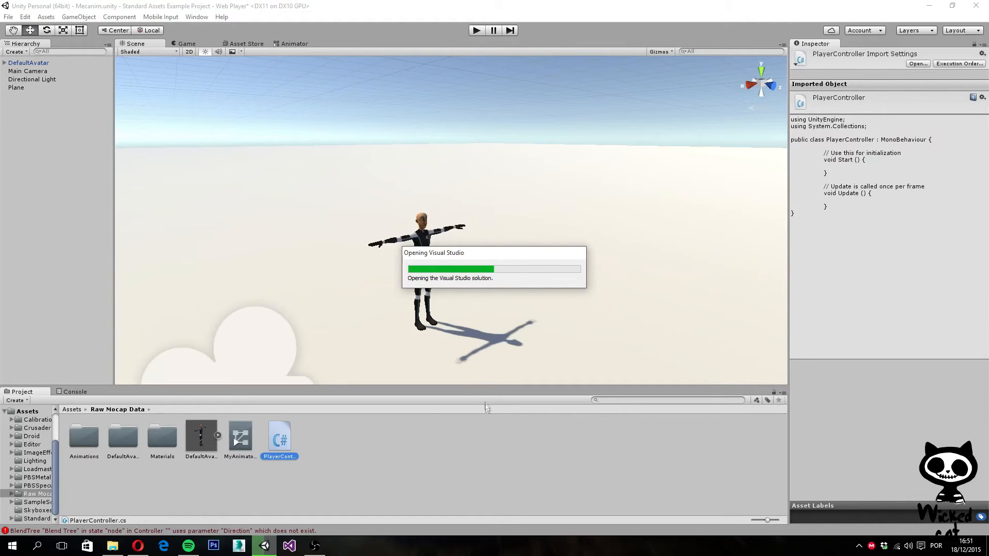
pyautogui.moveTo(315, 474)
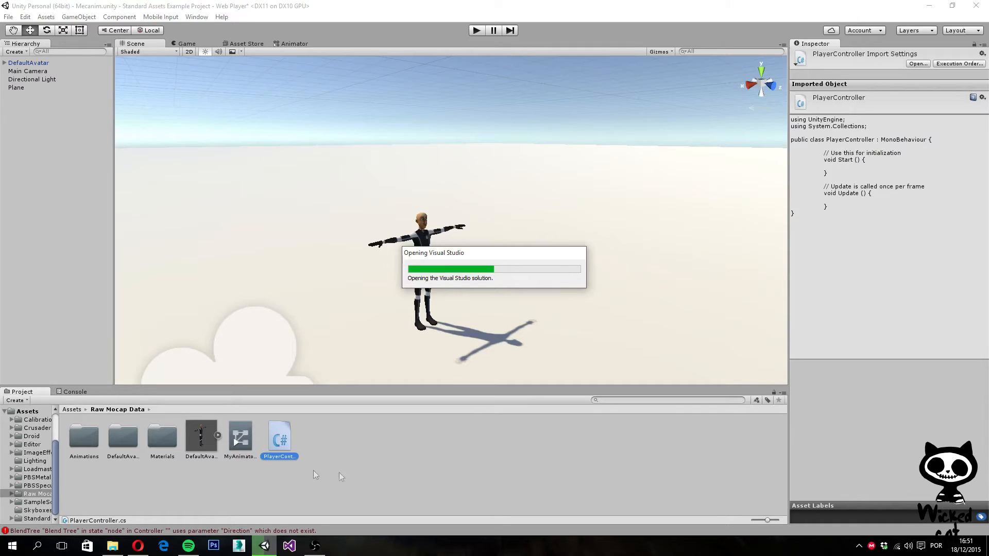
pyautogui.moveTo(363, 478)
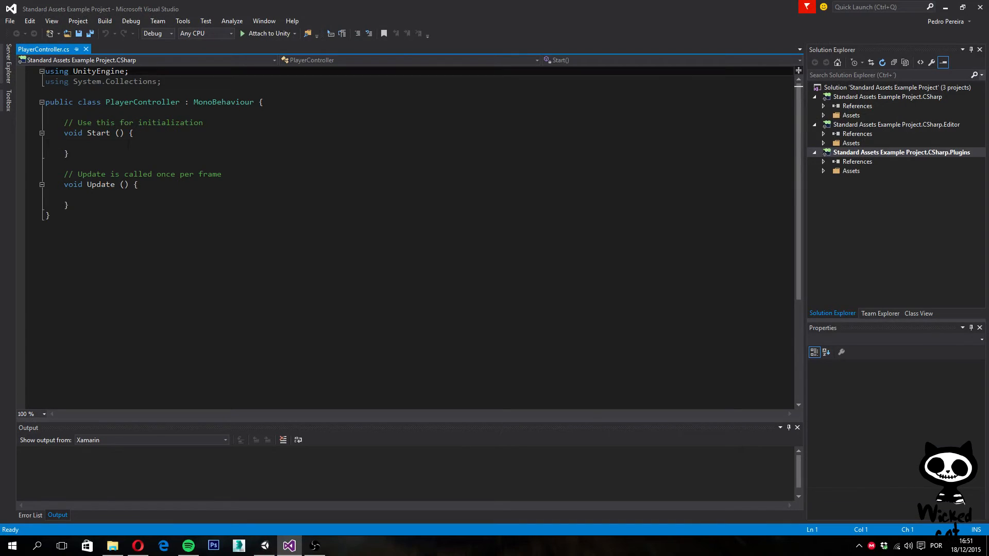
# Declare a private Animator field named anim with a 'reference to' comment.
pyautogui.click(65, 143)
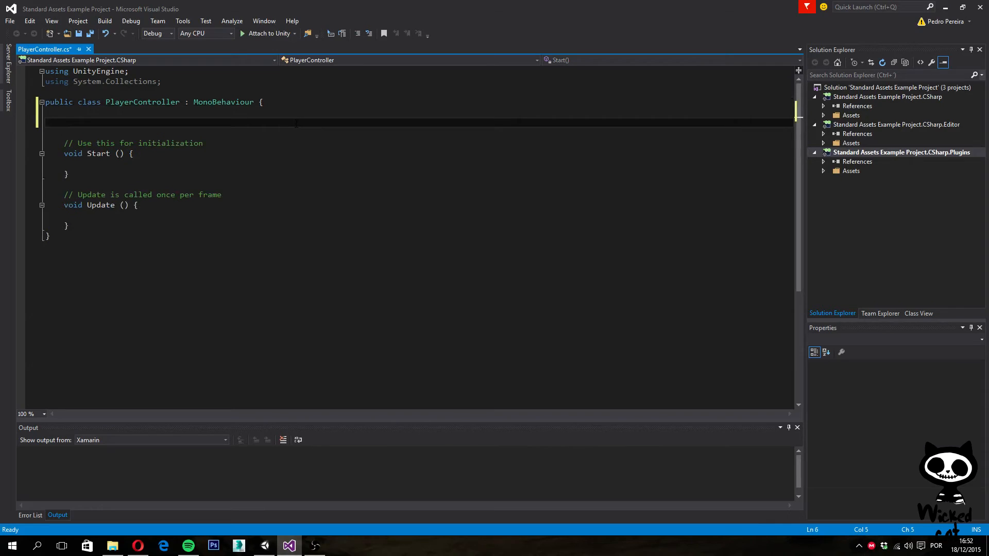
pyautogui.write('Priv')
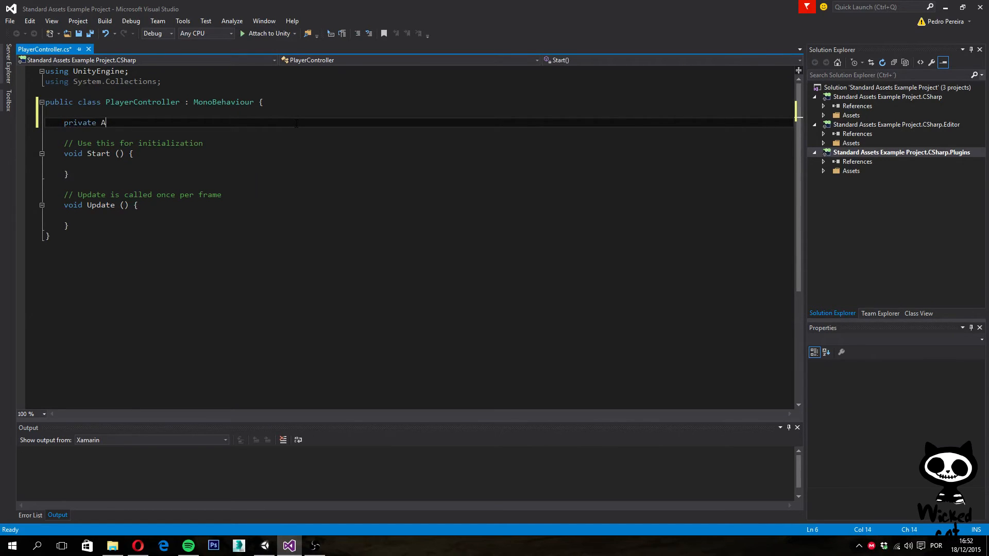
pyautogui.write('nimator')
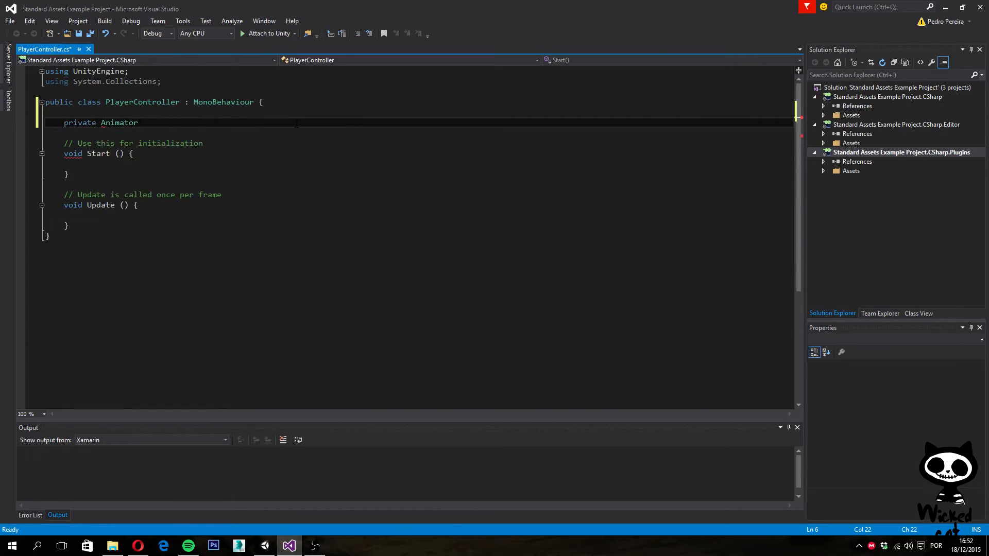
pyautogui.write('a')
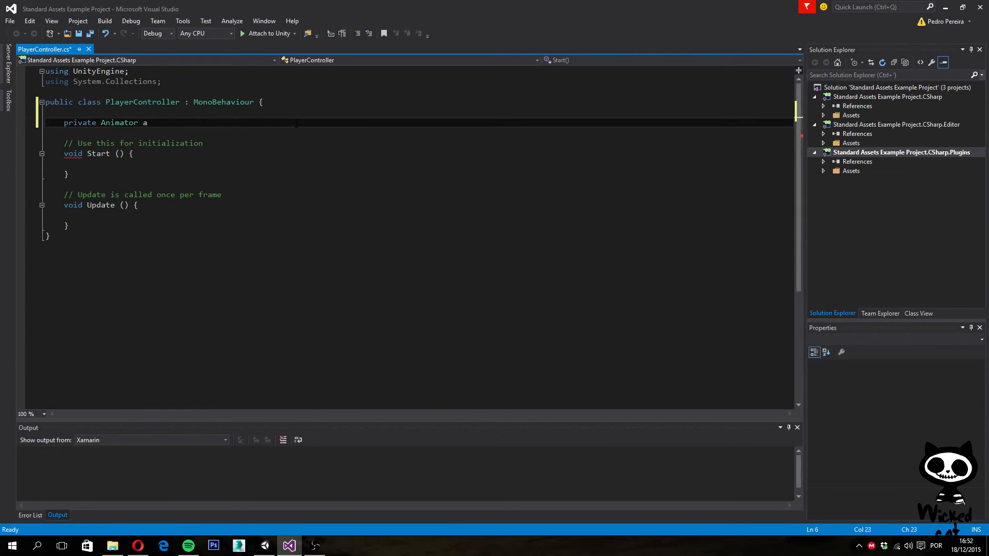
pyautogui.write('nim;')
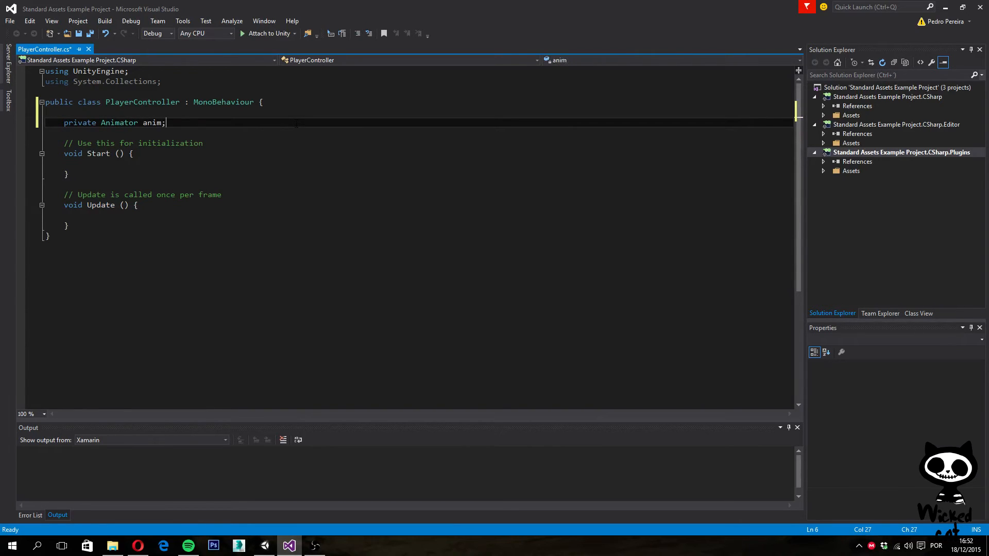
pyautogui.write('//')
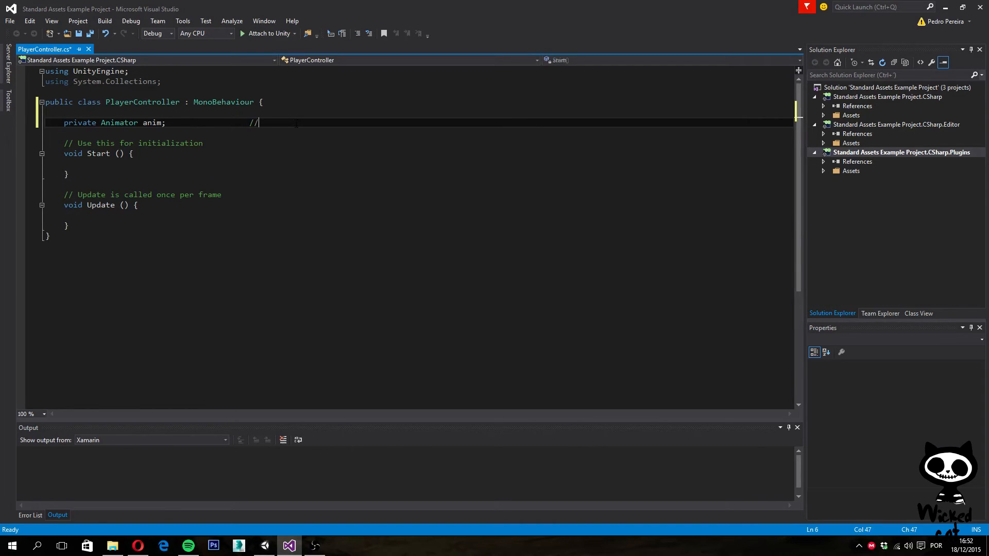
pyautogui.write('reference to the animator')
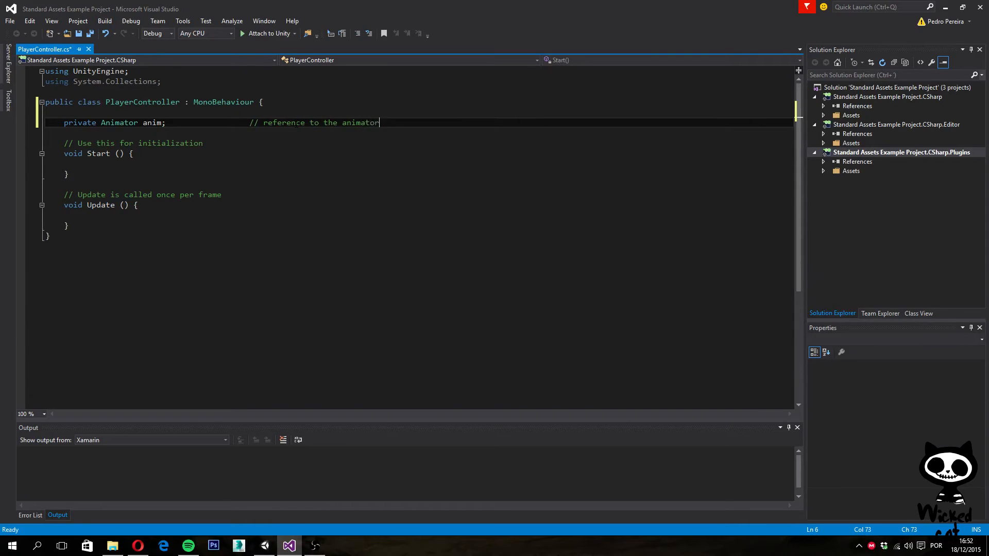
pyautogui.press('enter')
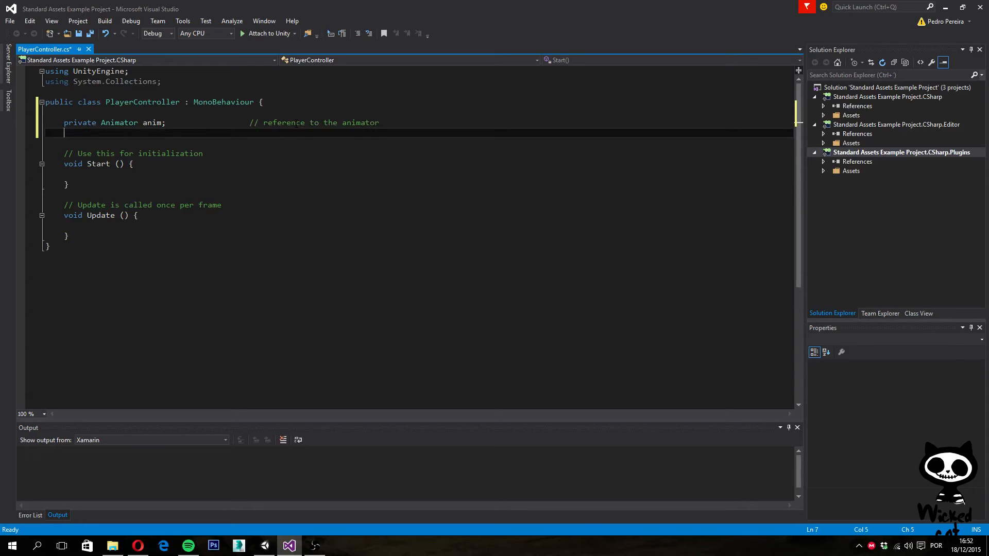
# Add private float fields playerDirection and playerSpeed below the animator field.
pyautogui.write('private float')
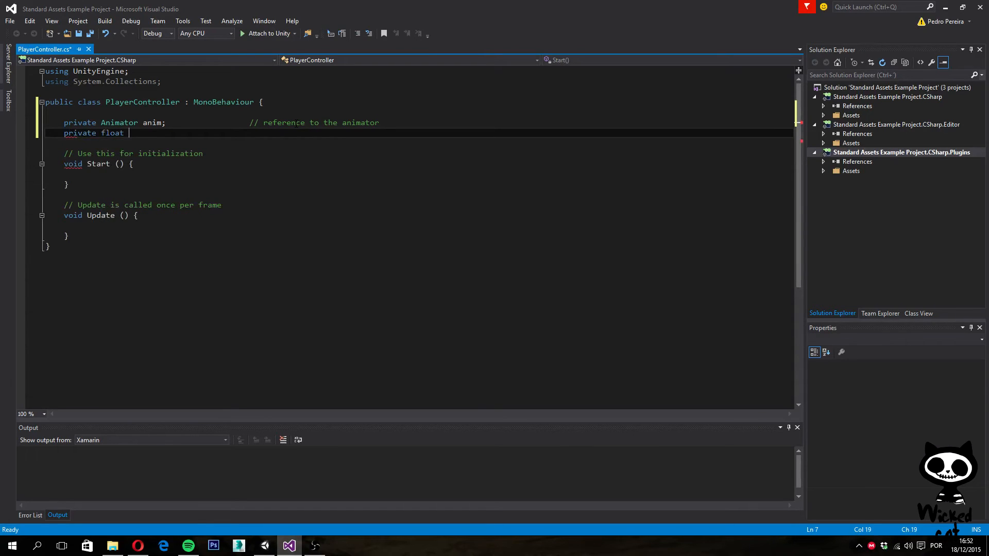
pyautogui.write('playerD')
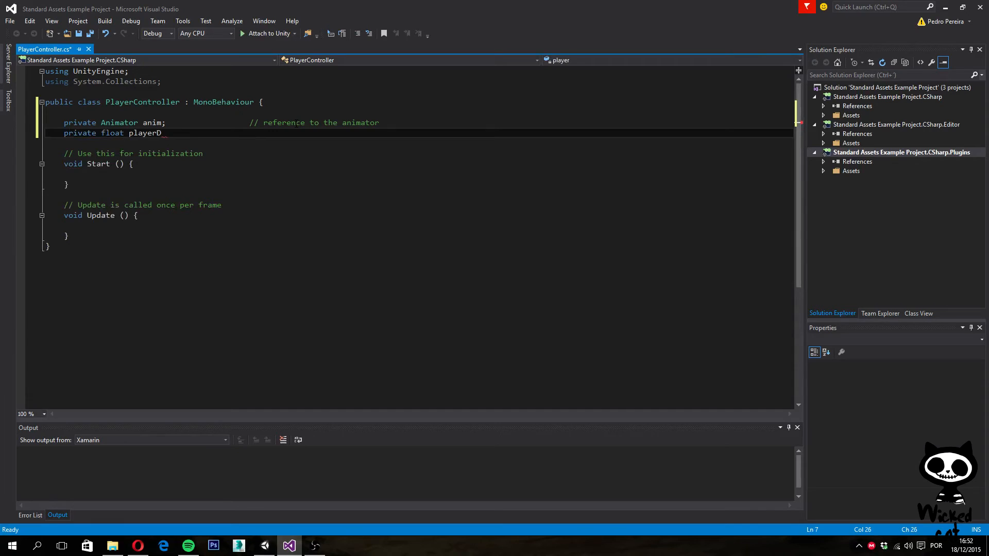
pyautogui.write('irection;')
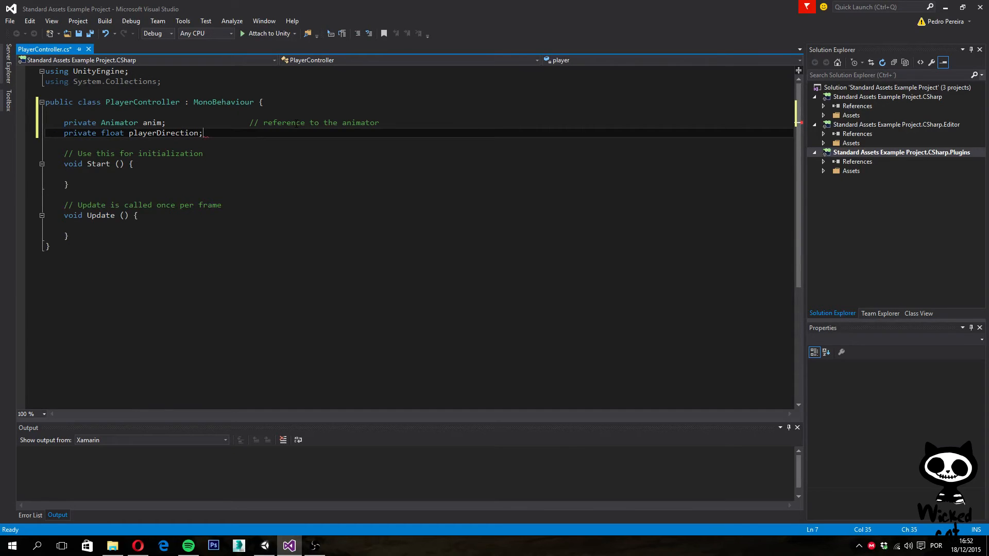
pyautogui.write('pr')
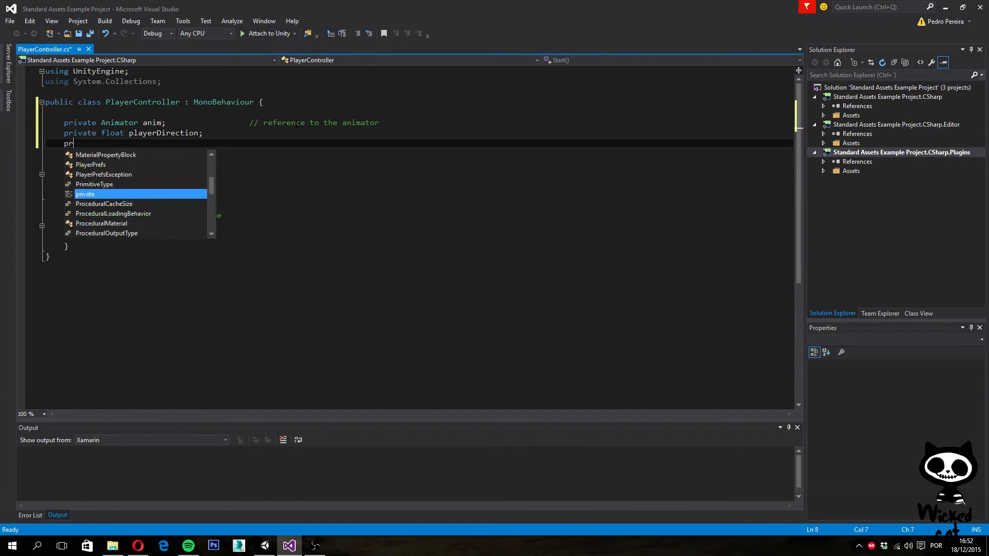
pyautogui.write('ivate float')
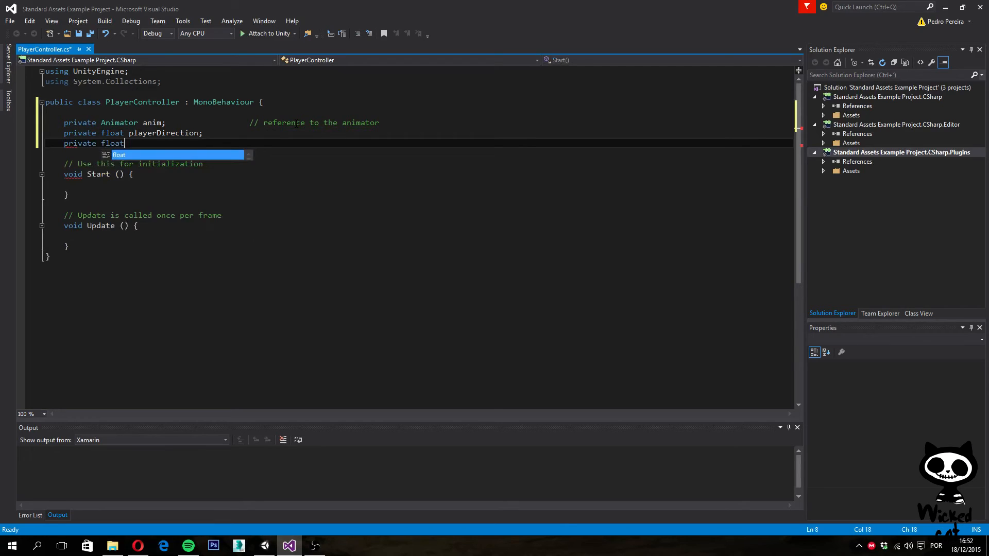
pyautogui.write('player')
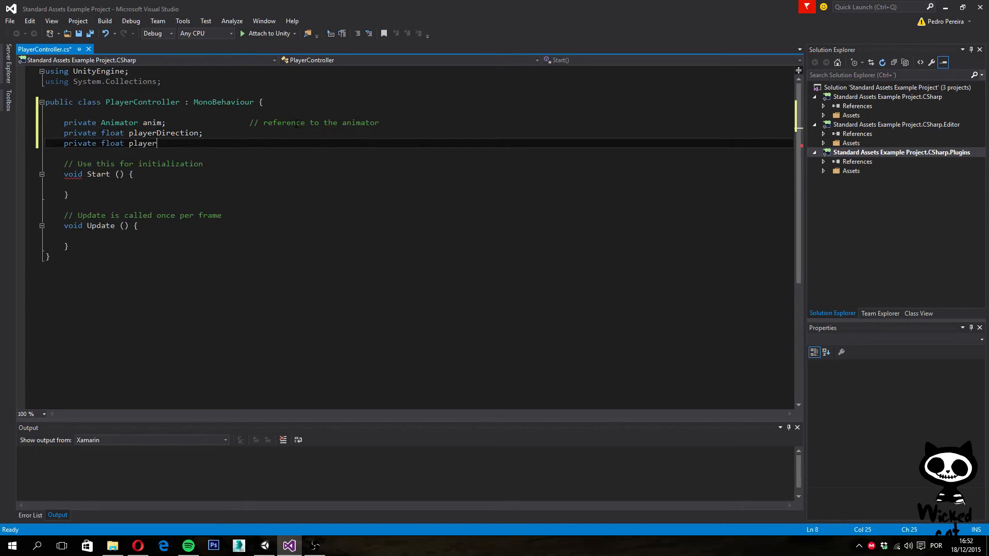
pyautogui.write('Sp')
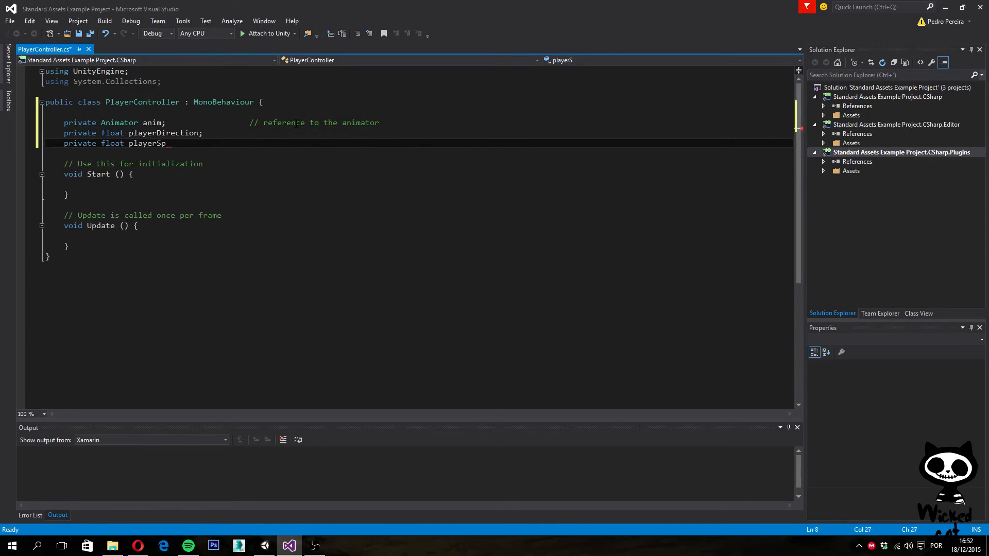
pyautogui.write('eed;')
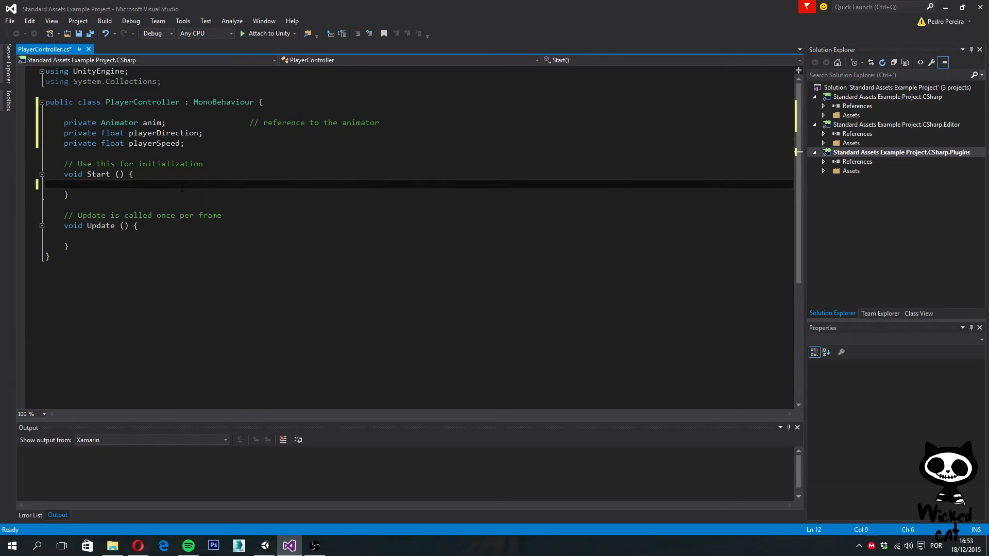
# In Start, assign anim = GetComponent<Animator>() with comment '// Get the reference from the animator'.
pyautogui.write('an')
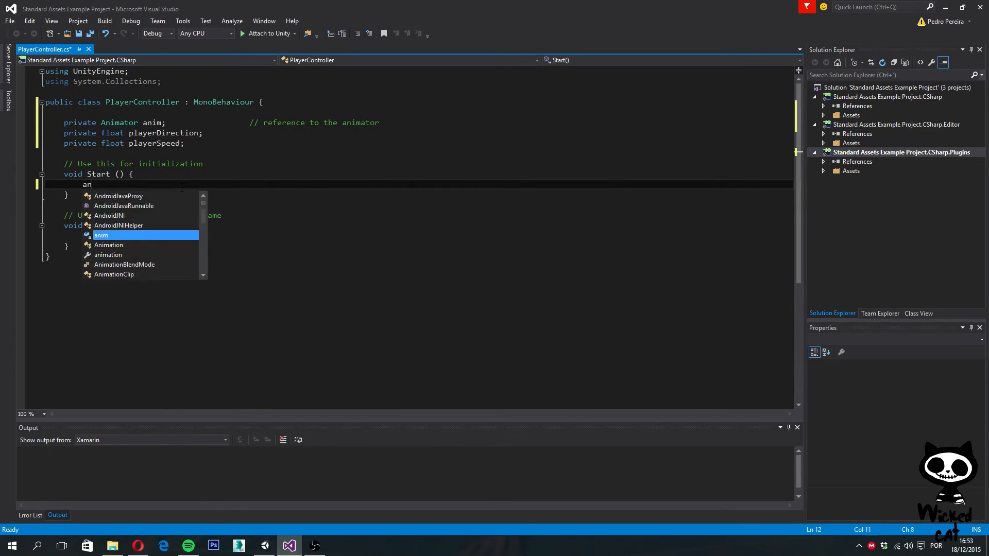
pyautogui.write('=')
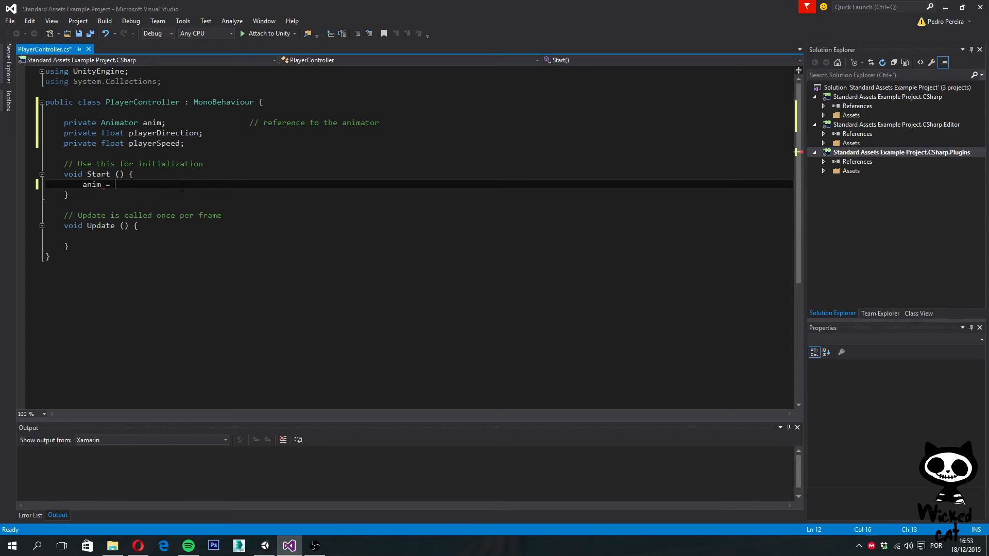
pyautogui.write('G')
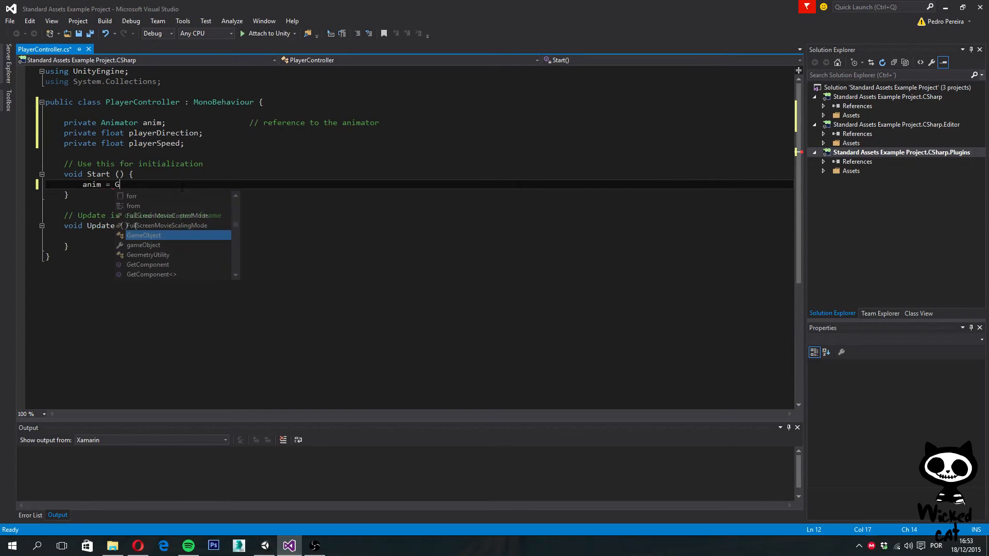
pyautogui.write('et')
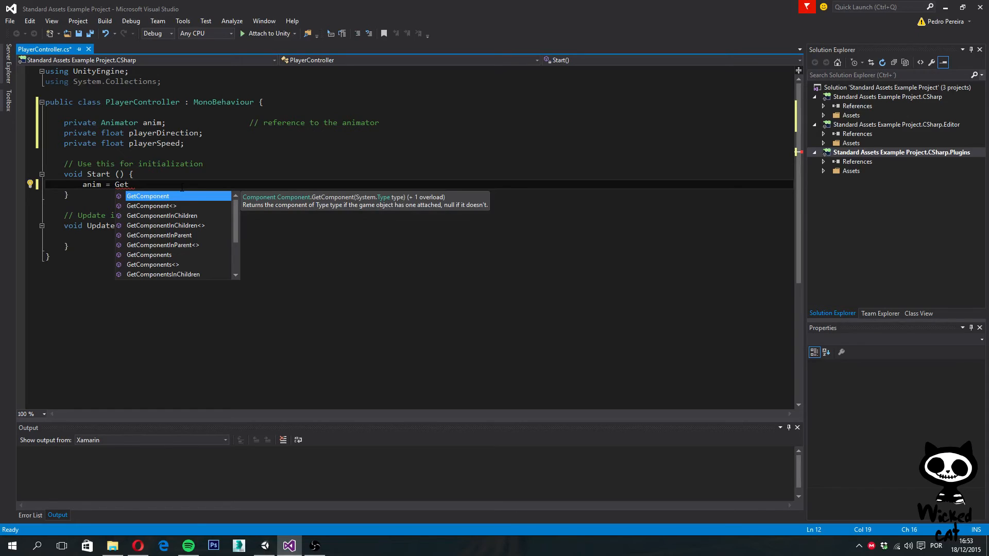
pyautogui.write('Component')
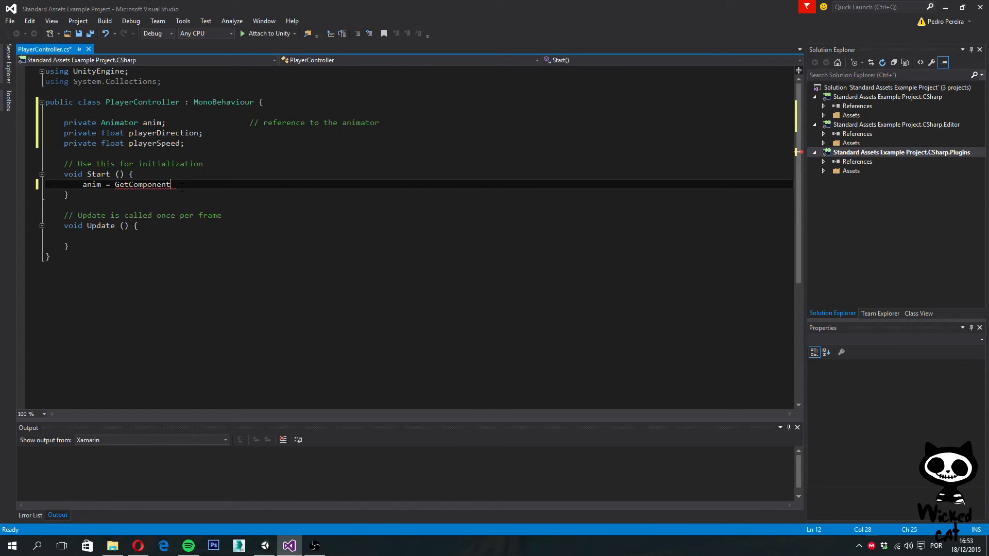
pyautogui.doubleClick(141, 185)
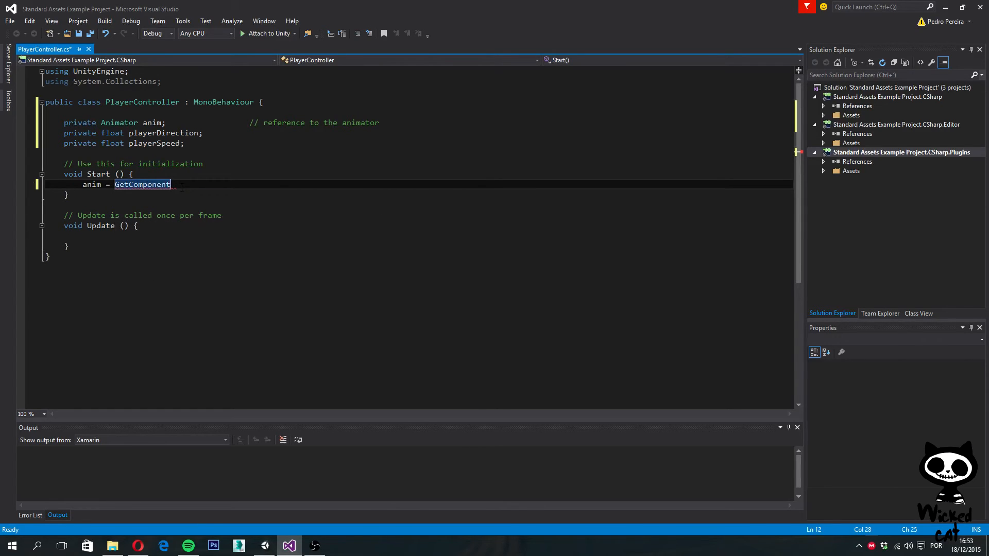
pyautogui.write('<Animator>')
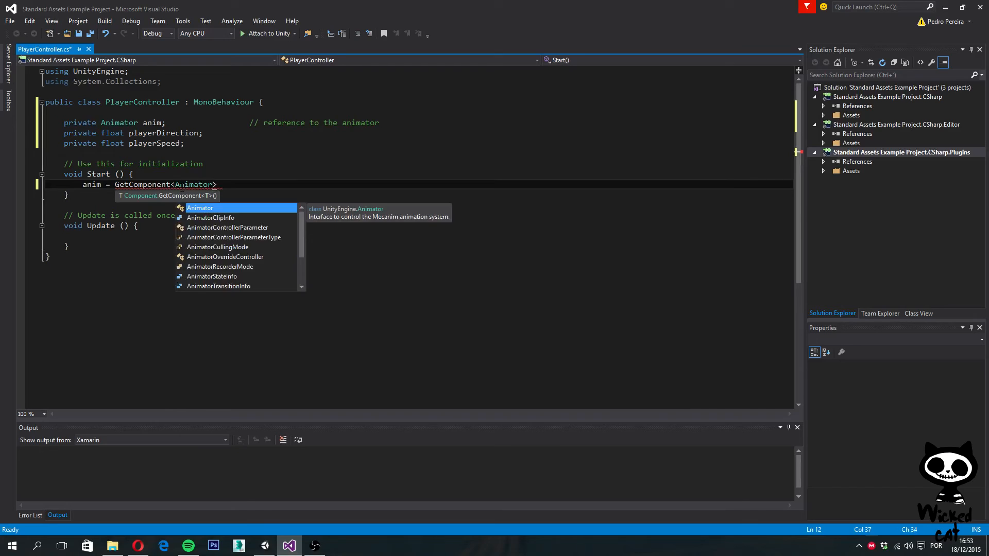
pyautogui.write('(9)')
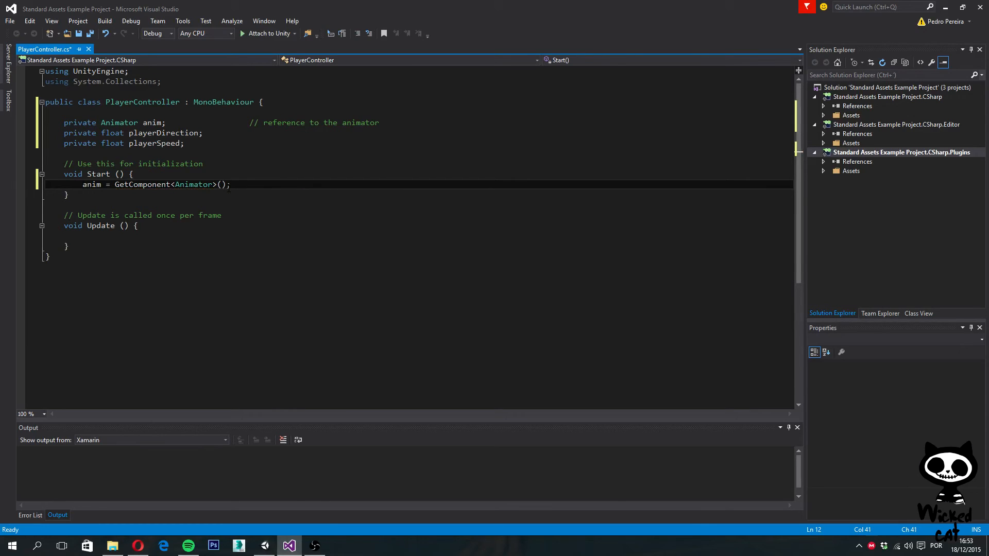
pyautogui.write('//')
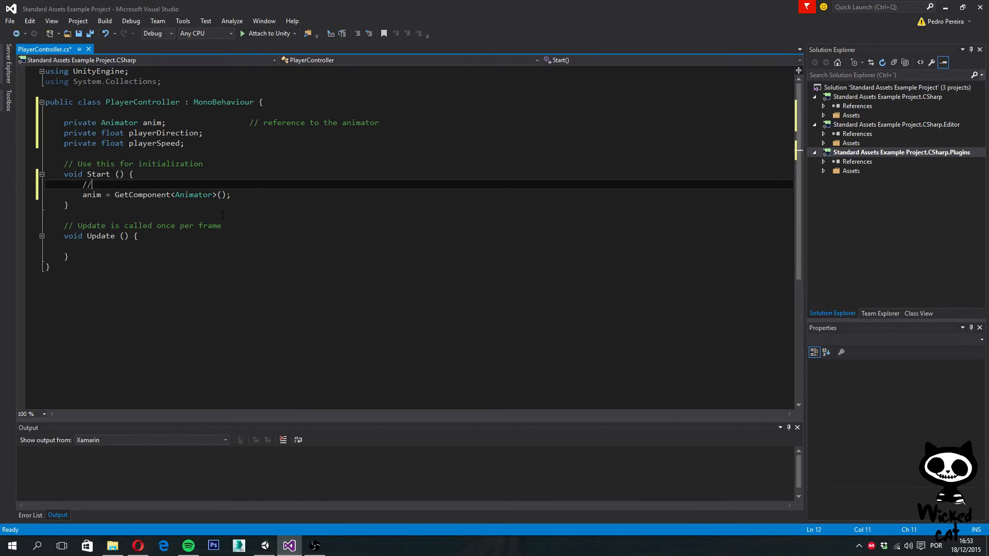
pyautogui.write('Get the reference from the')
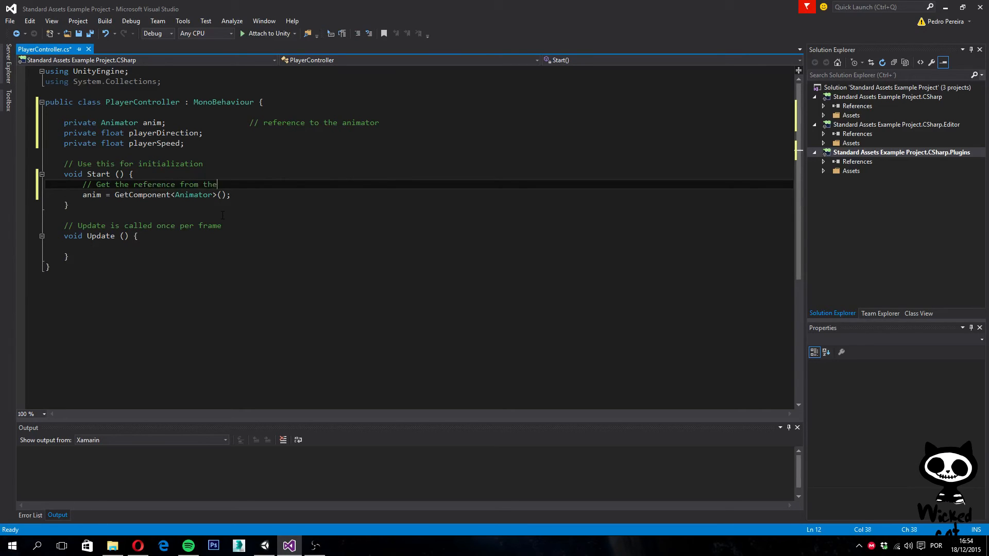
pyautogui.write('animator')
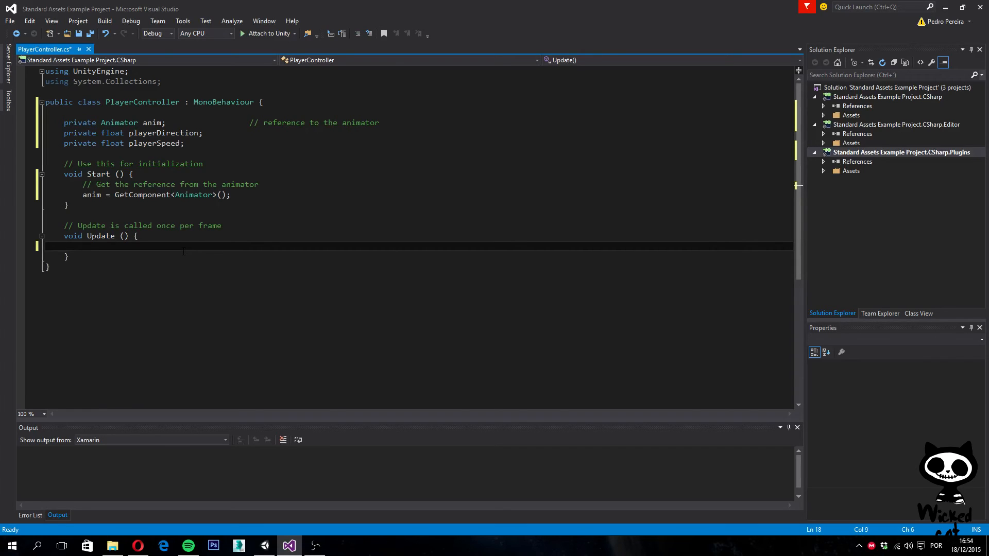
# Under a 'Get user input' comment, store Input.GetAxis("Horizontal") in playerDirection.
pyautogui.write('//')
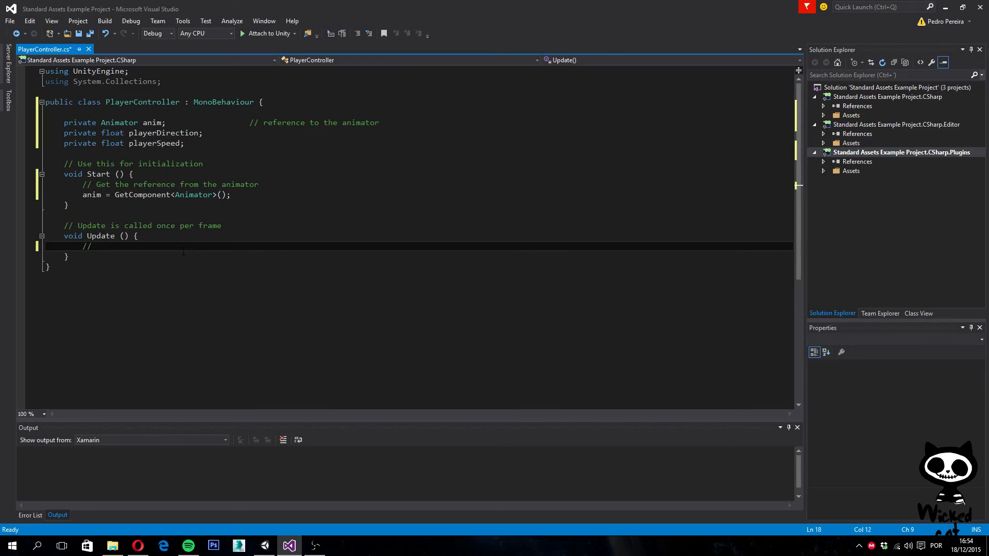
pyautogui.write('Get user input')
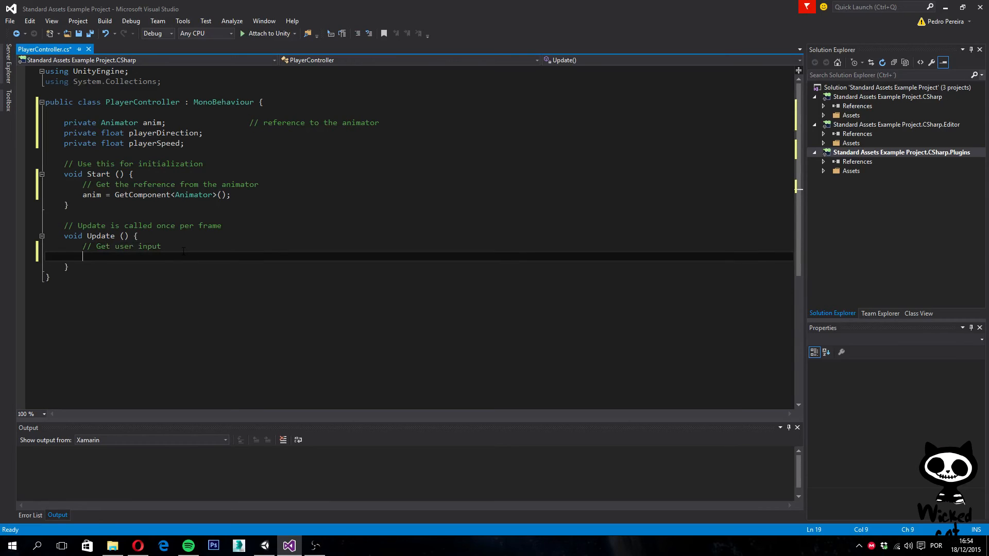
pyautogui.write('playerDirection')
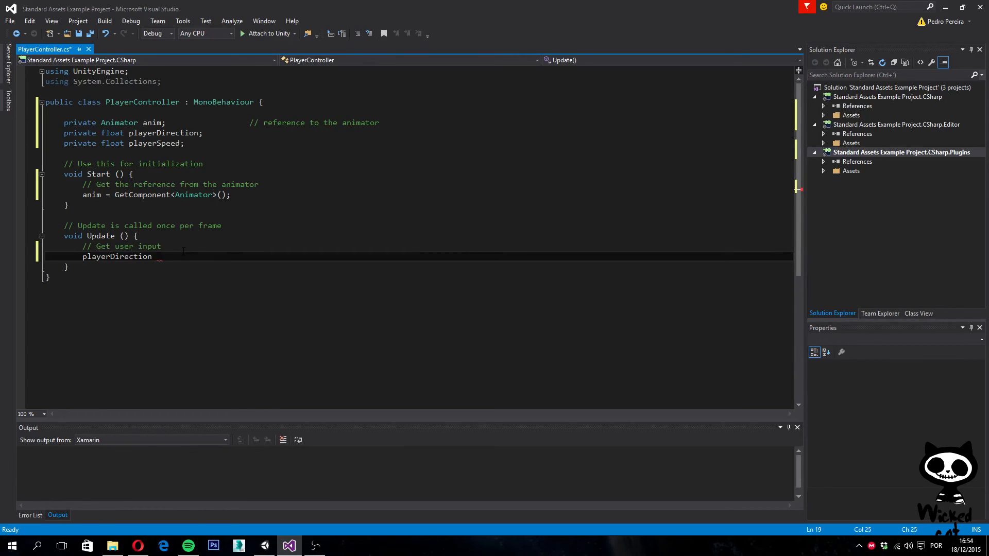
pyautogui.write('= Input')
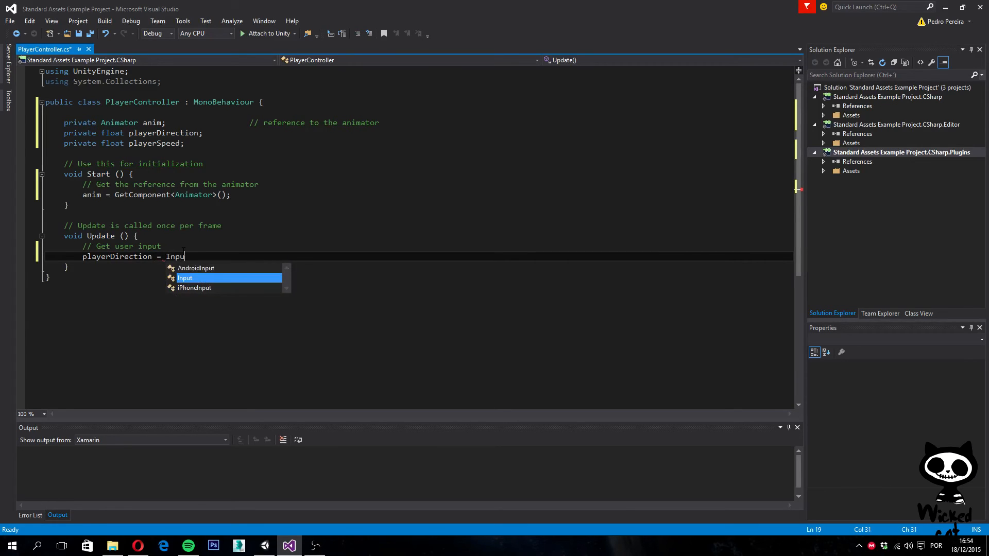
pyautogui.write('t.get')
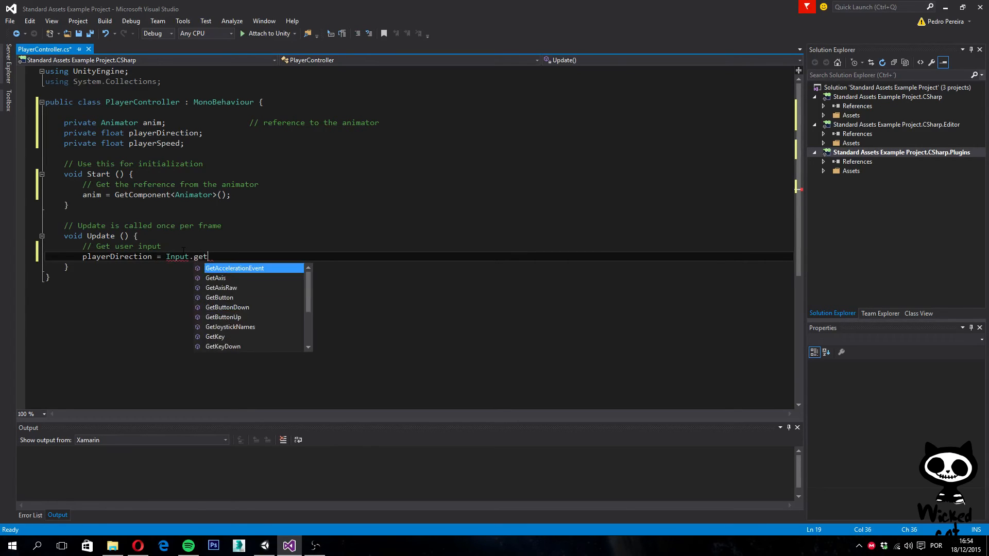
pyautogui.write('Axis')
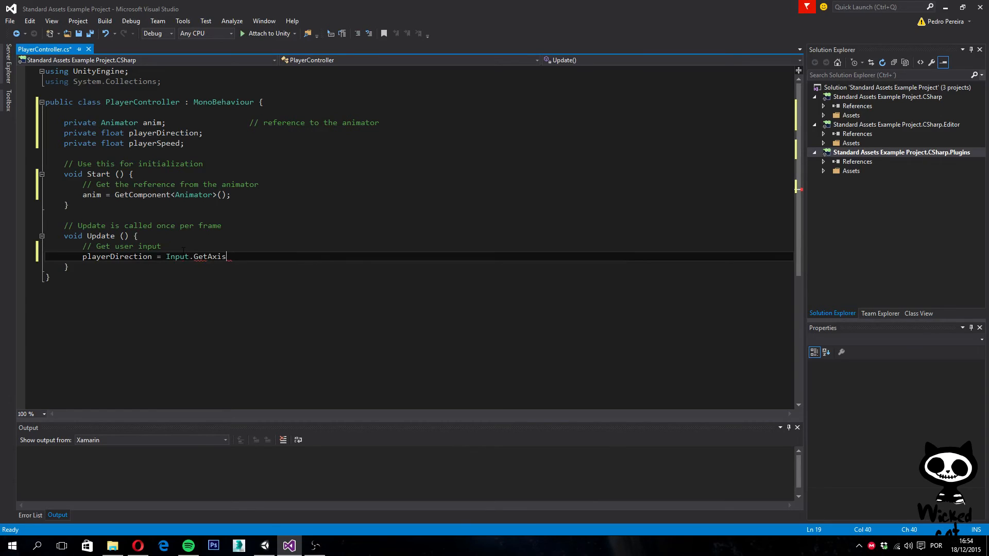
pyautogui.write('(9;')
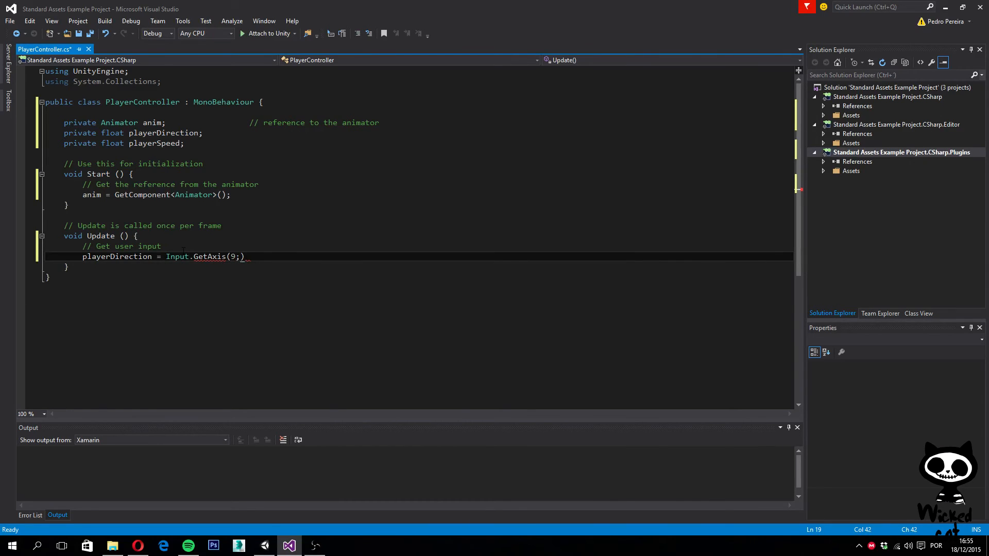
pyautogui.press('BackSpace')
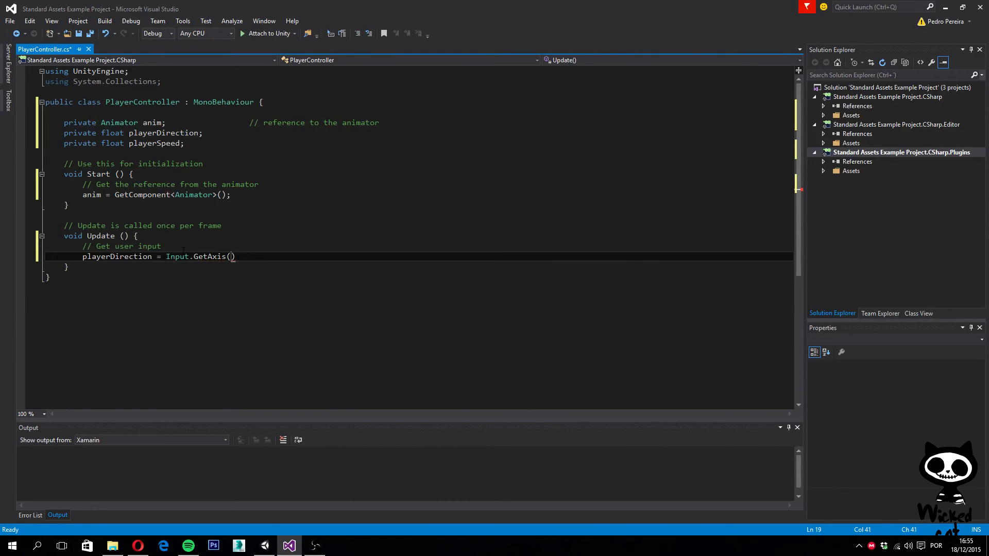
pyautogui.write(');')
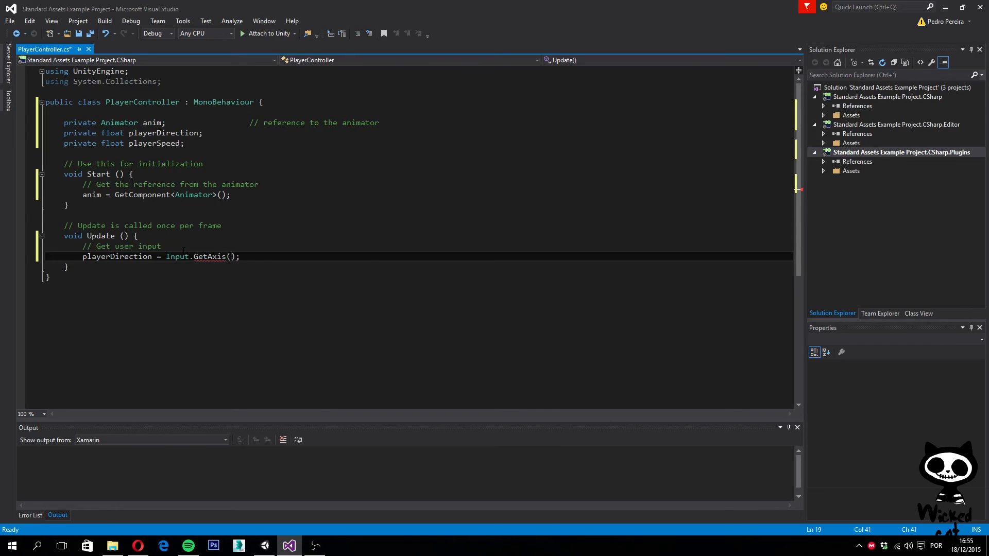
pyautogui.write('" "')
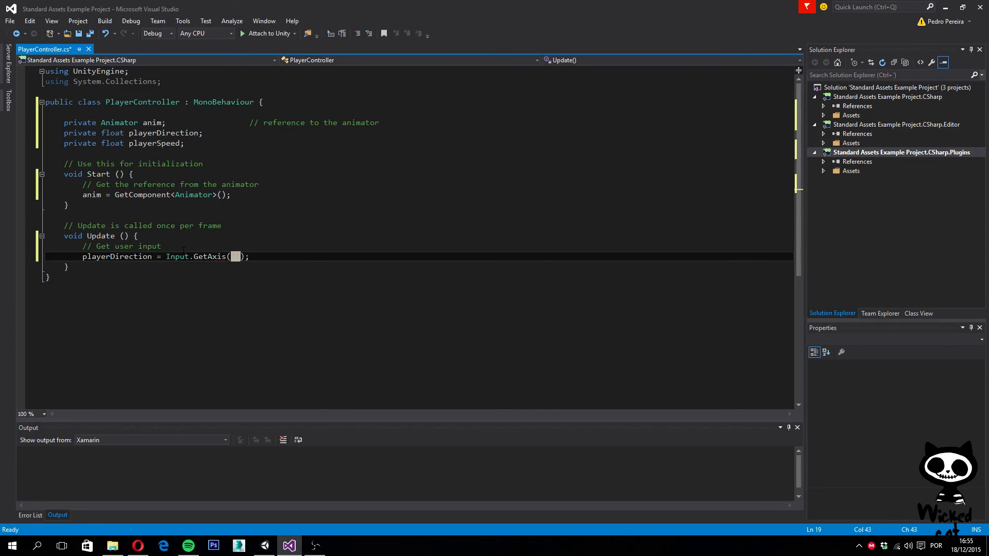
pyautogui.write('"')
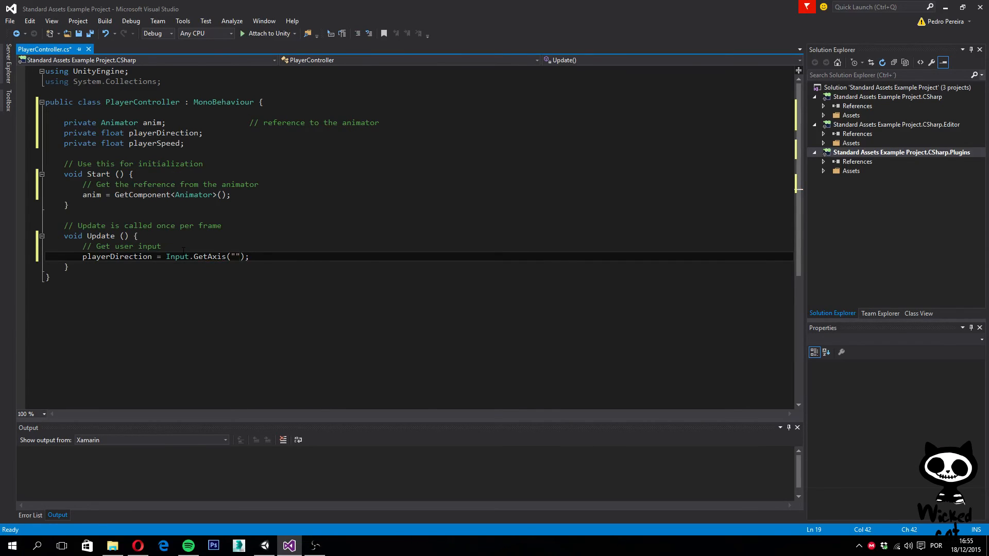
pyautogui.write('Ho')
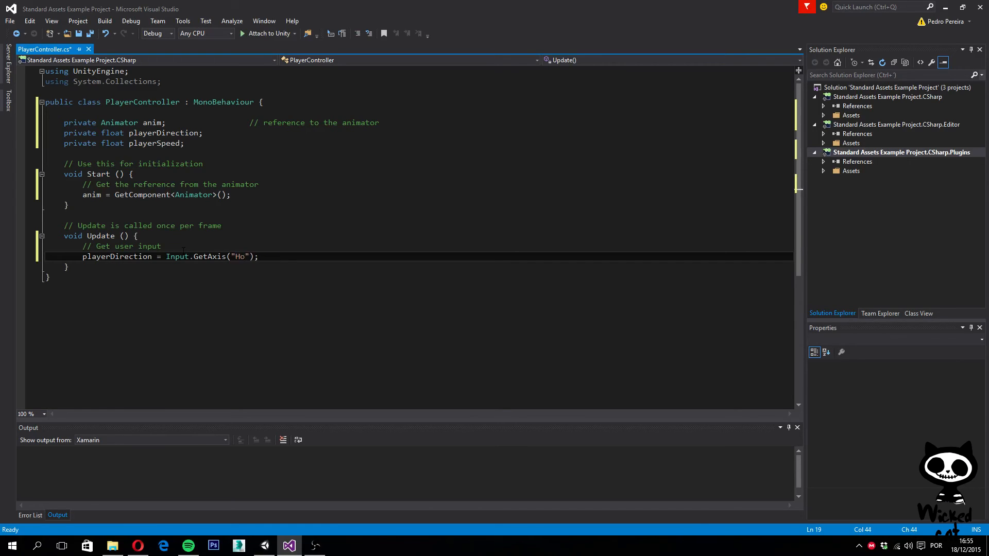
pyautogui.write('rizontal')
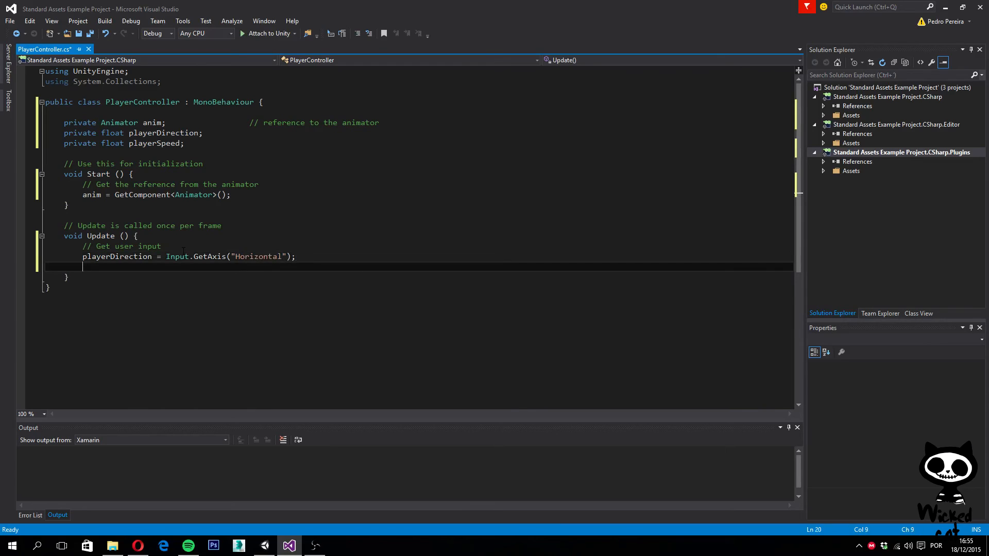
# Store Input.GetAxis("Vertical") in playerSpeed, fixing a typo, and place the cursor below.
pyautogui.write('play')
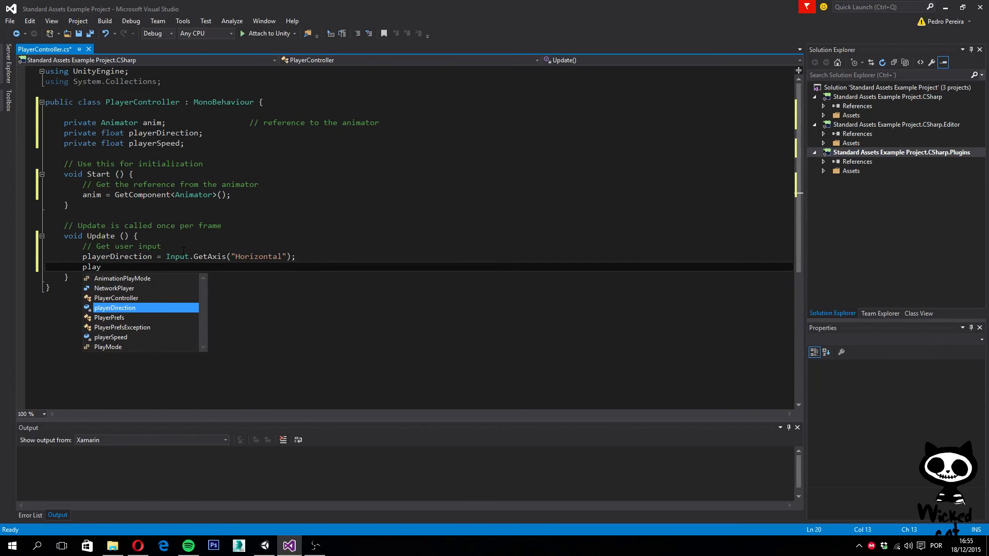
pyautogui.press('down')
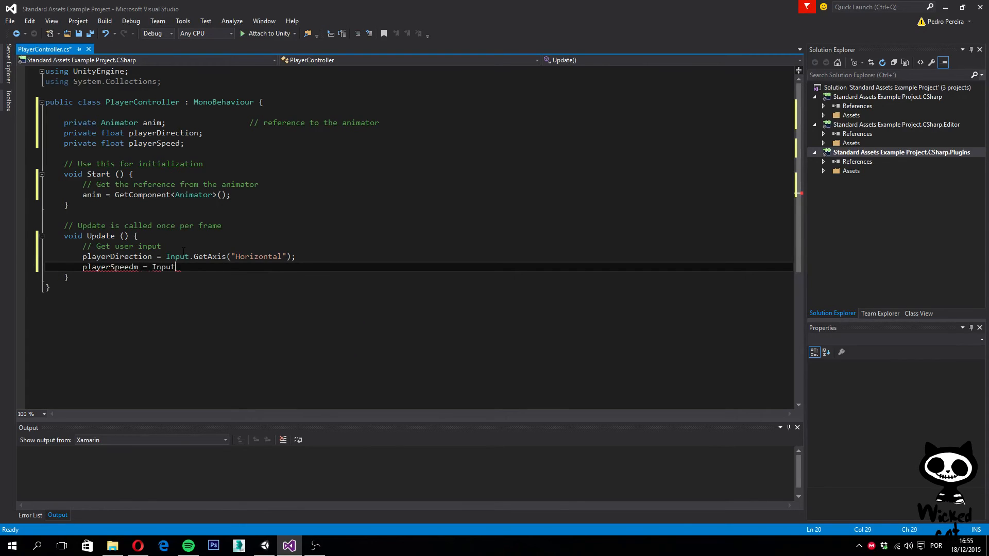
pyautogui.write('get')
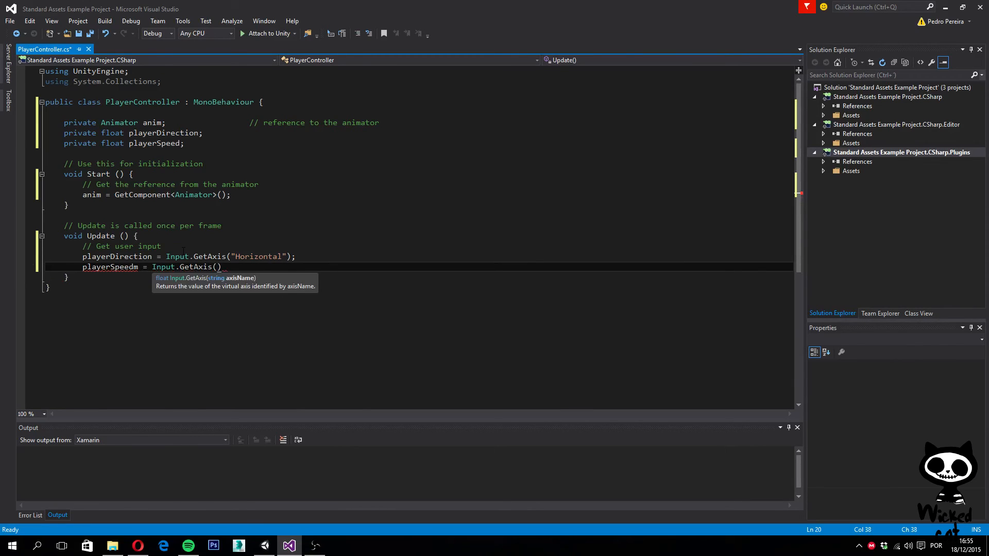
pyautogui.write('"')
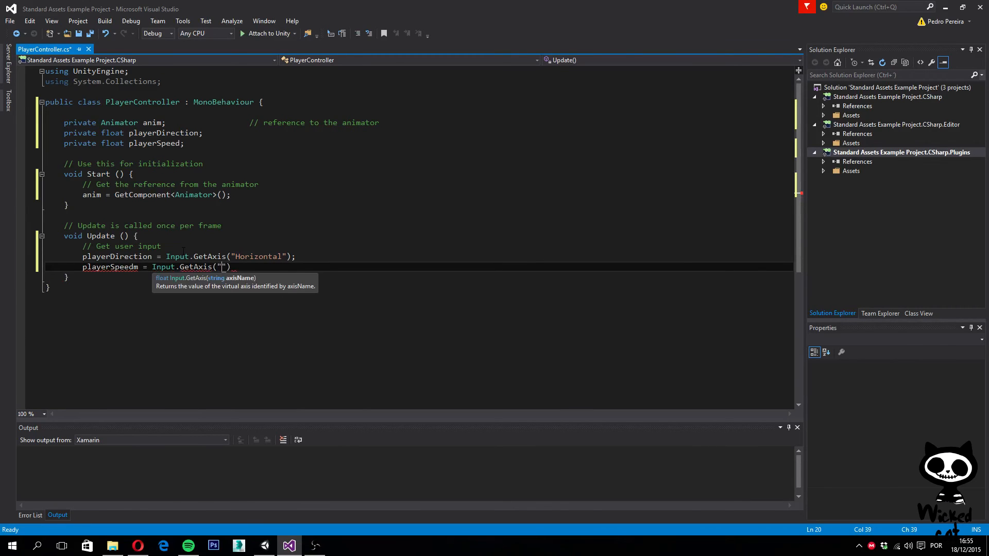
pyautogui.write('Ve')
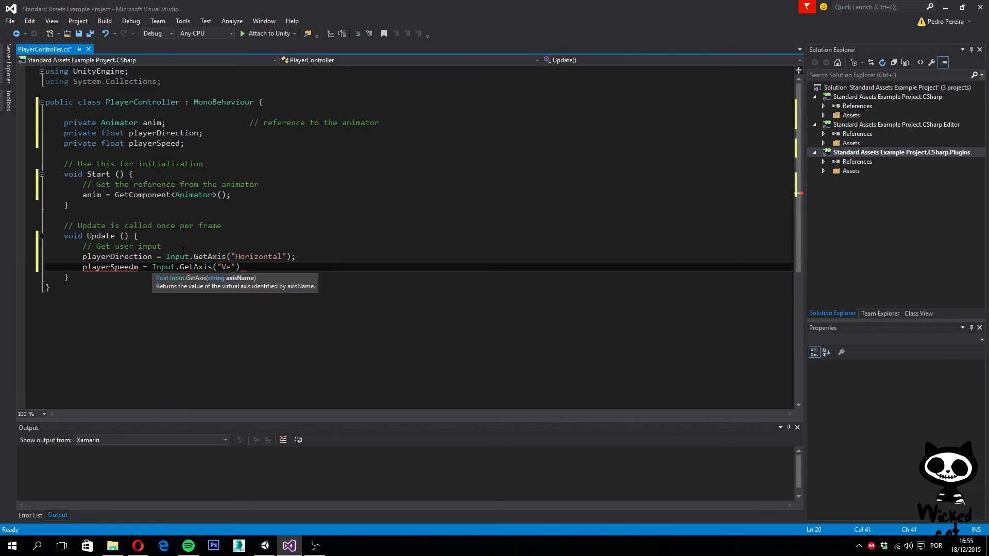
pyautogui.write('rtical')
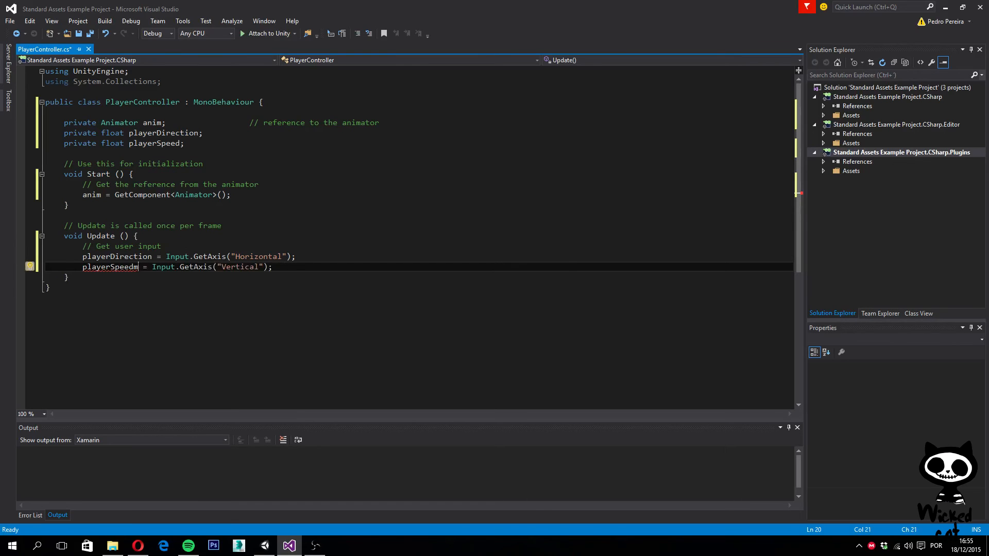
pyautogui.press('BackSpace')
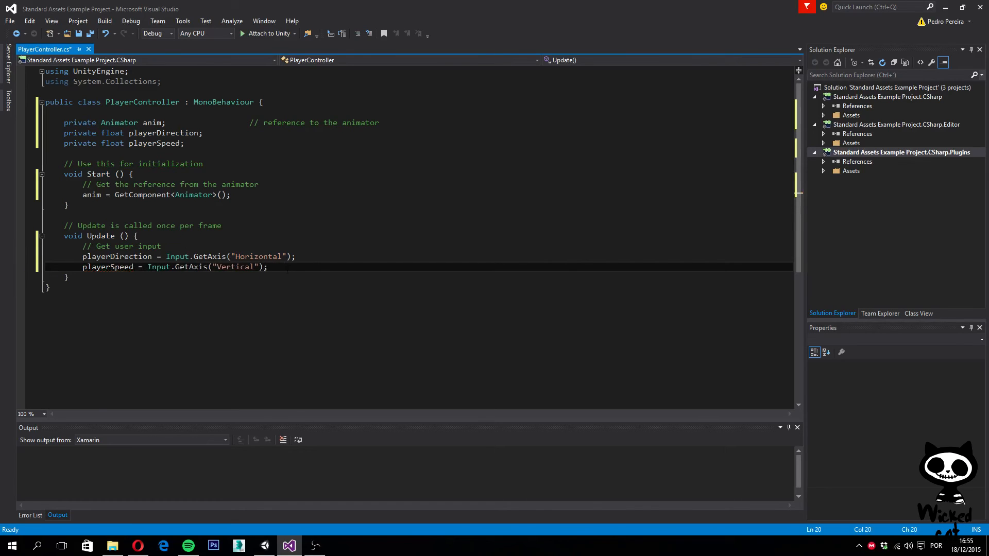
pyautogui.click(267, 267)
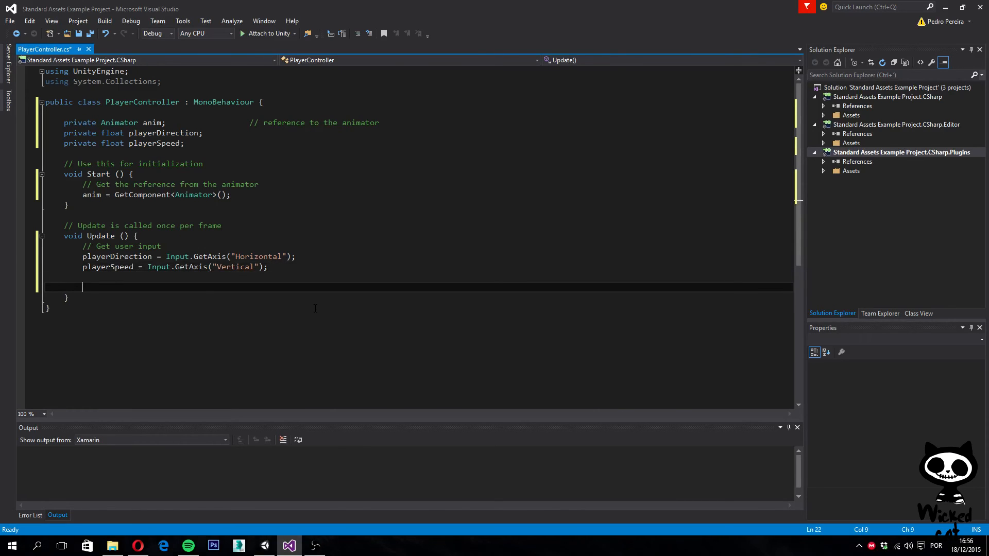
# Add anim.SetFloat("Direction", playerDirection); to Update.
pyautogui.write('anim')
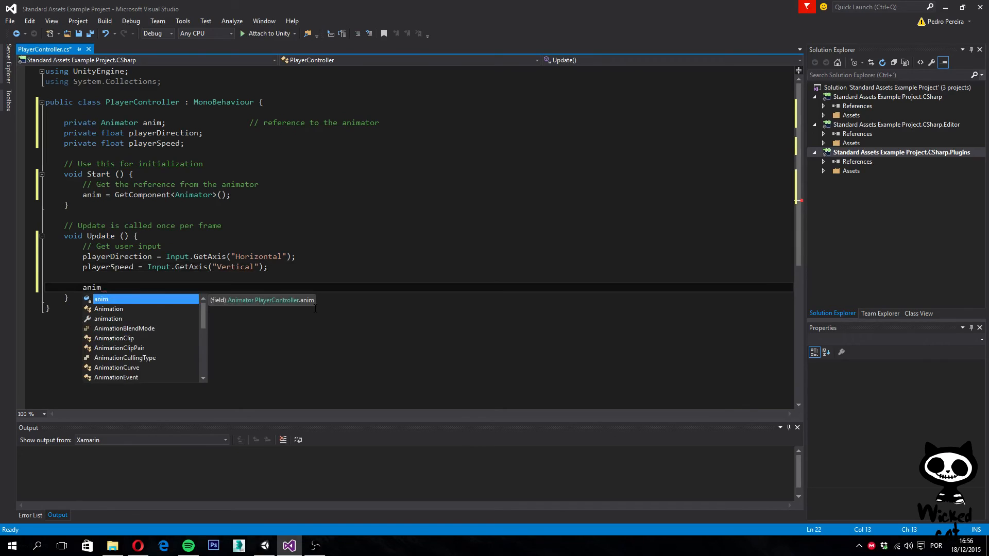
pyautogui.write('.set')
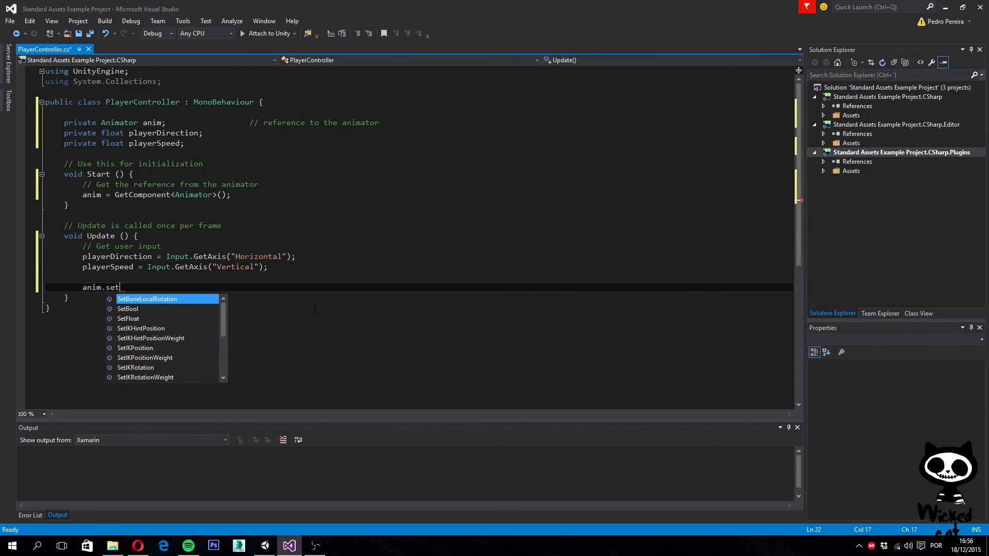
pyautogui.press('Down')
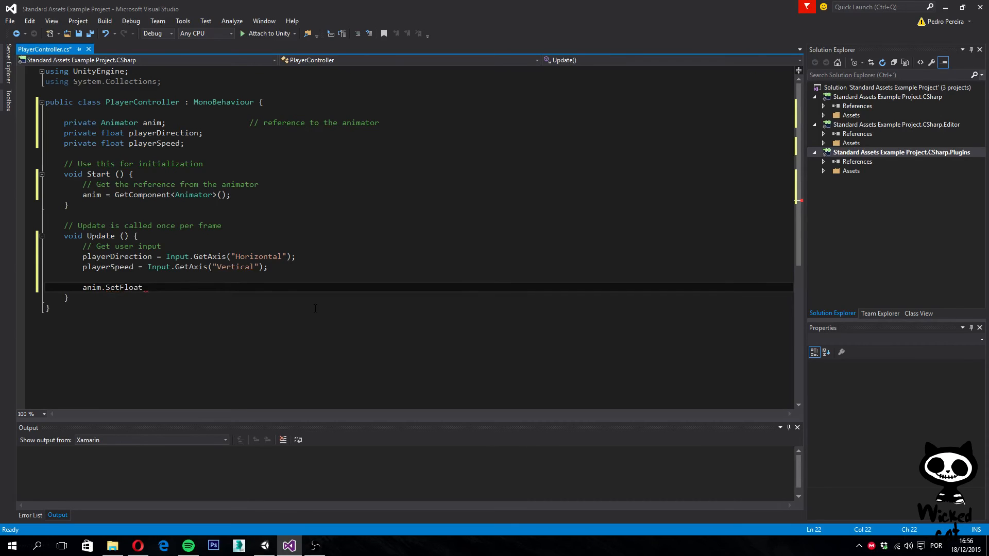
pyautogui.write('();')
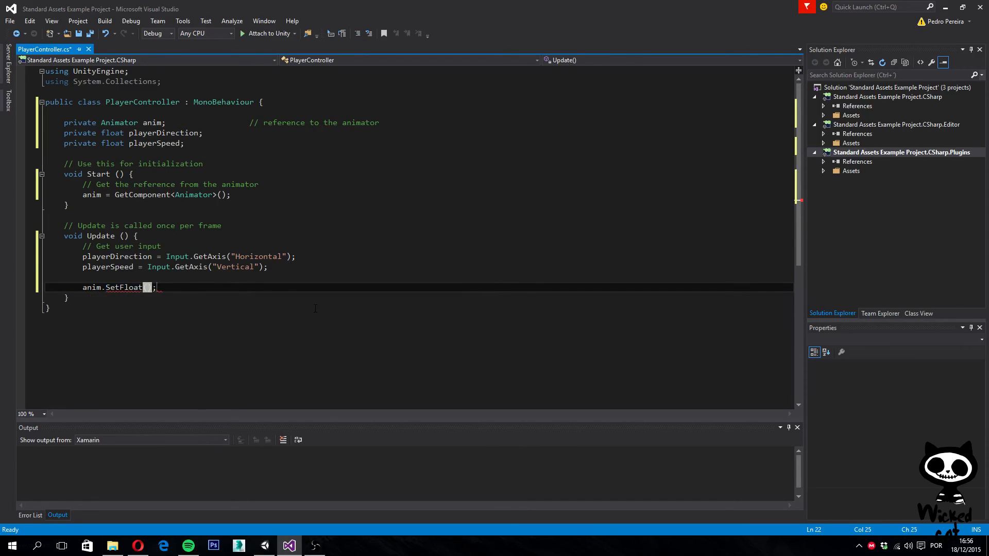
pyautogui.write('()')
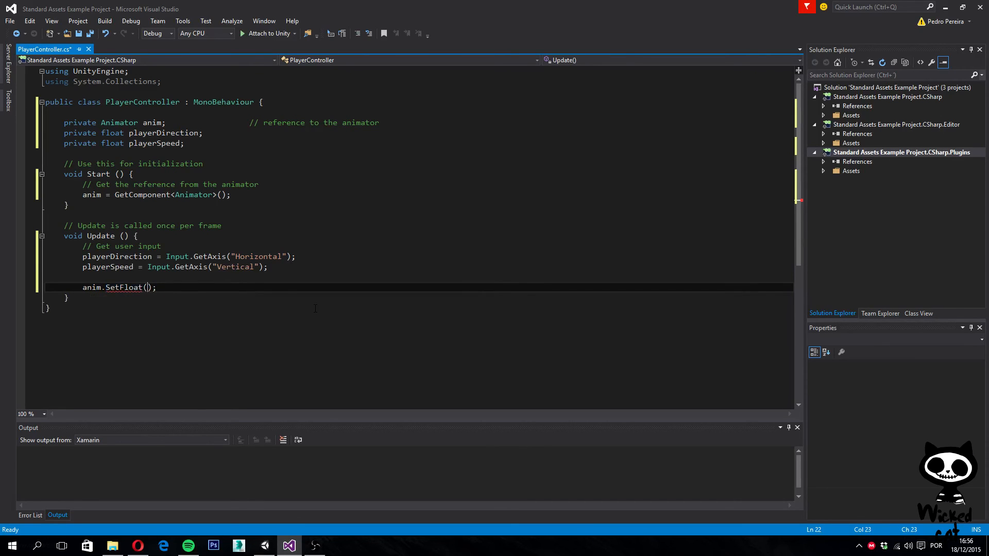
pyautogui.write('"')
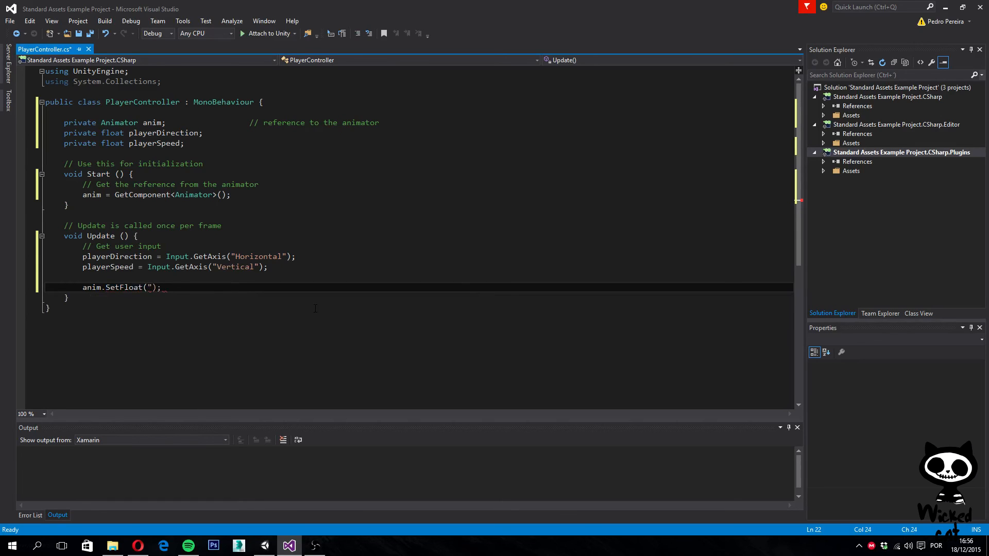
pyautogui.write('Direction", play')
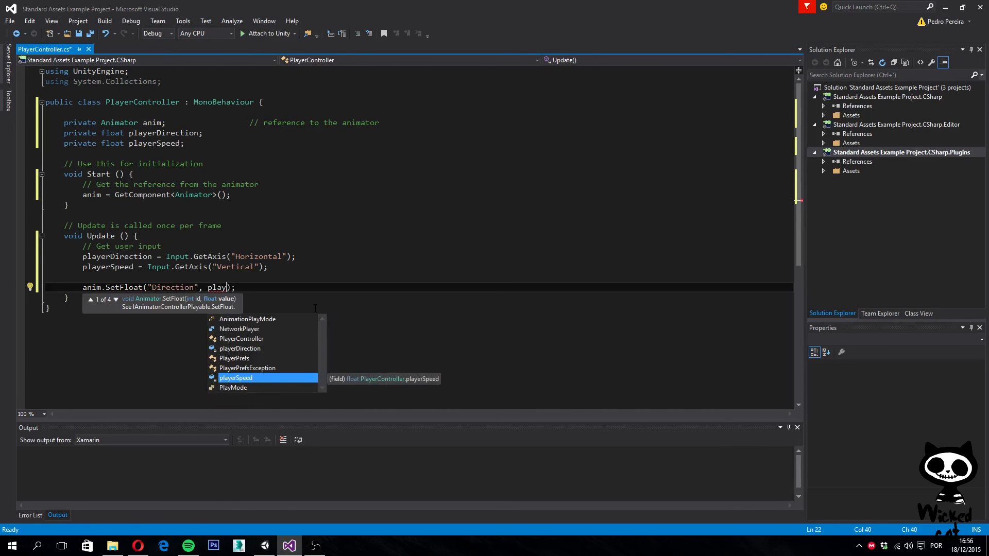
pyautogui.press('up')
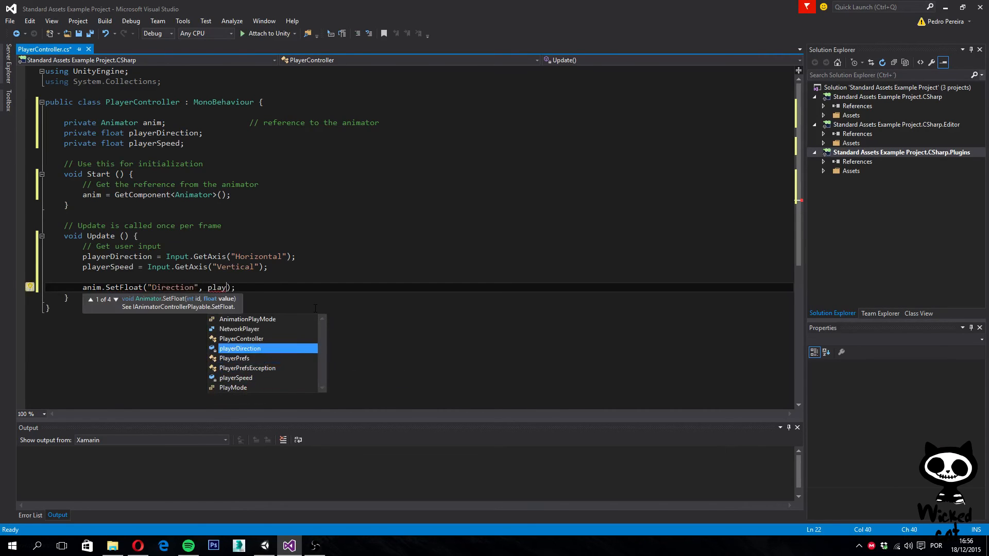
pyautogui.press('Tab')
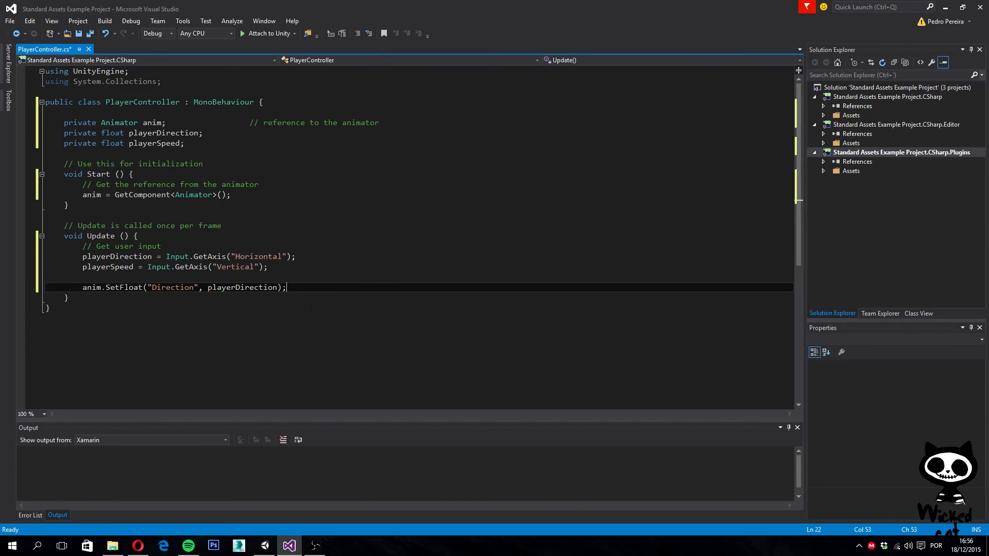
pyautogui.moveTo(172, 287)
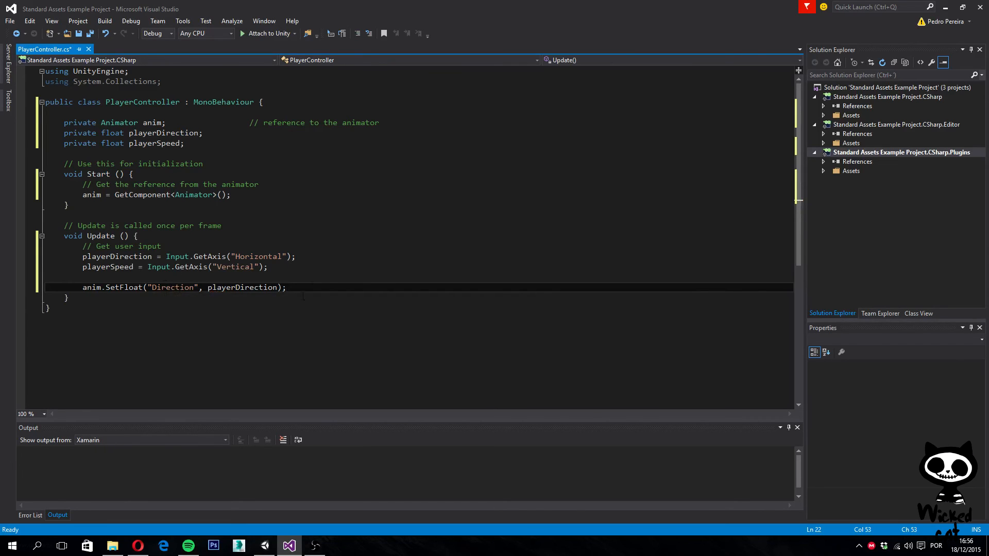
pyautogui.moveTo(244, 287)
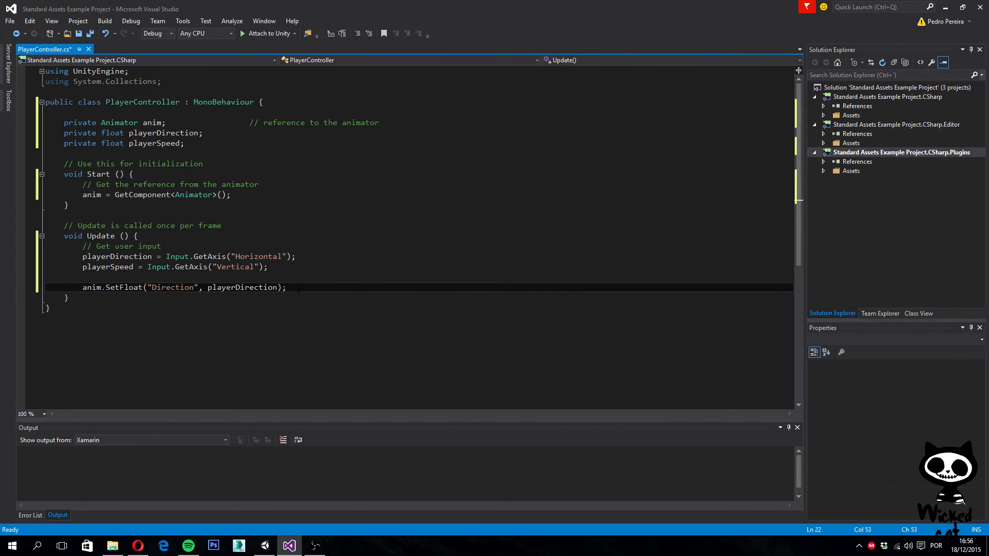
# Add anim.SetFloat("Speed", playerSpeed); and save the PlayerController script.
pyautogui.write('anim')
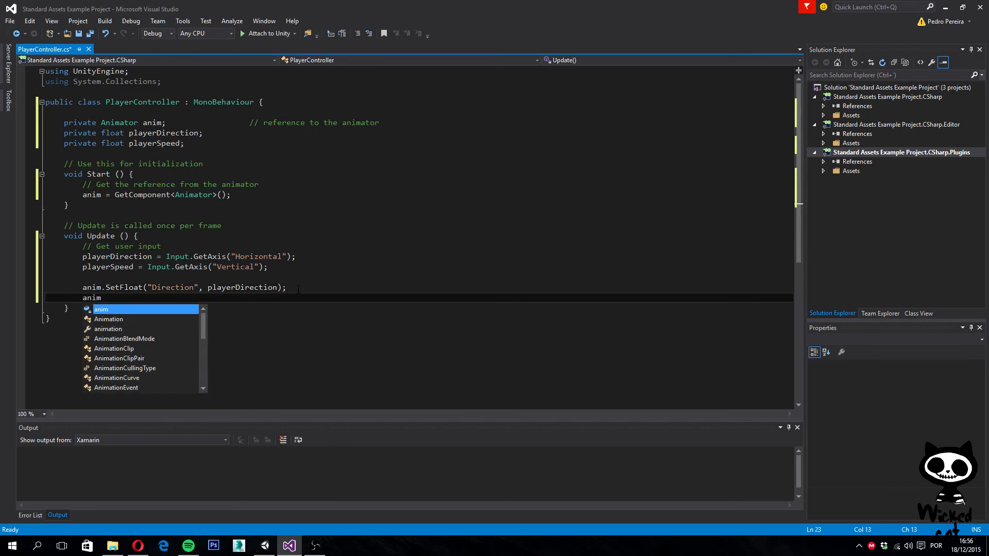
pyautogui.write('.s')
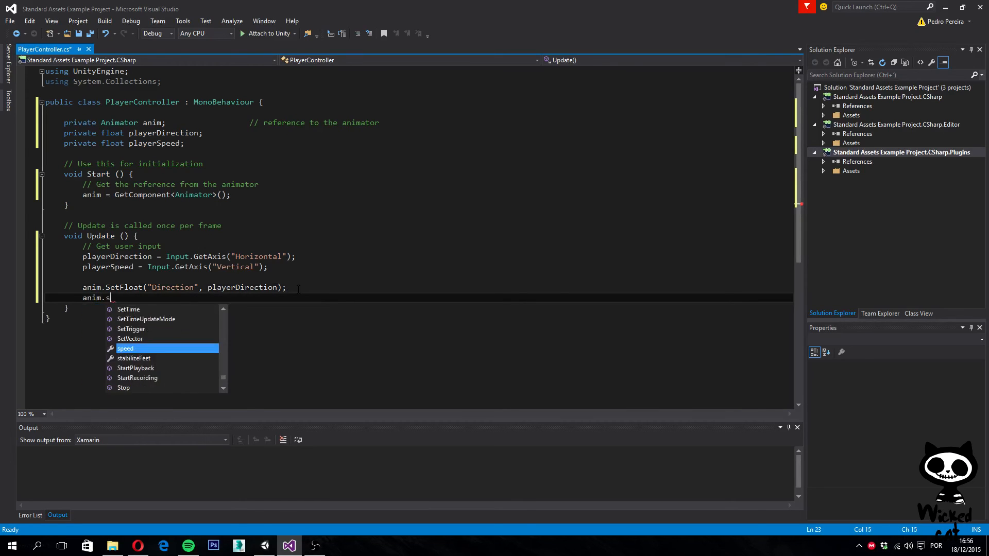
pyautogui.write('etFloat')
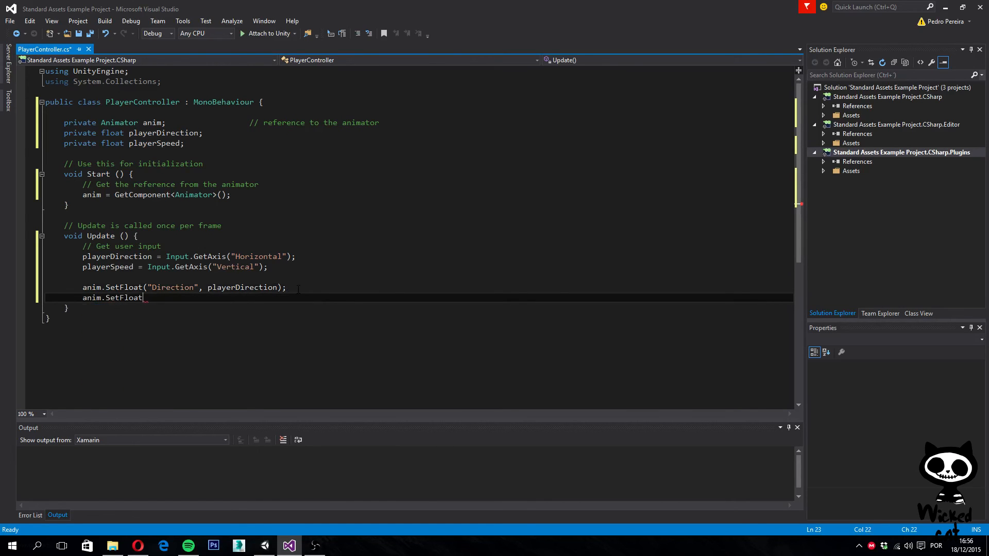
pyautogui.write('();')
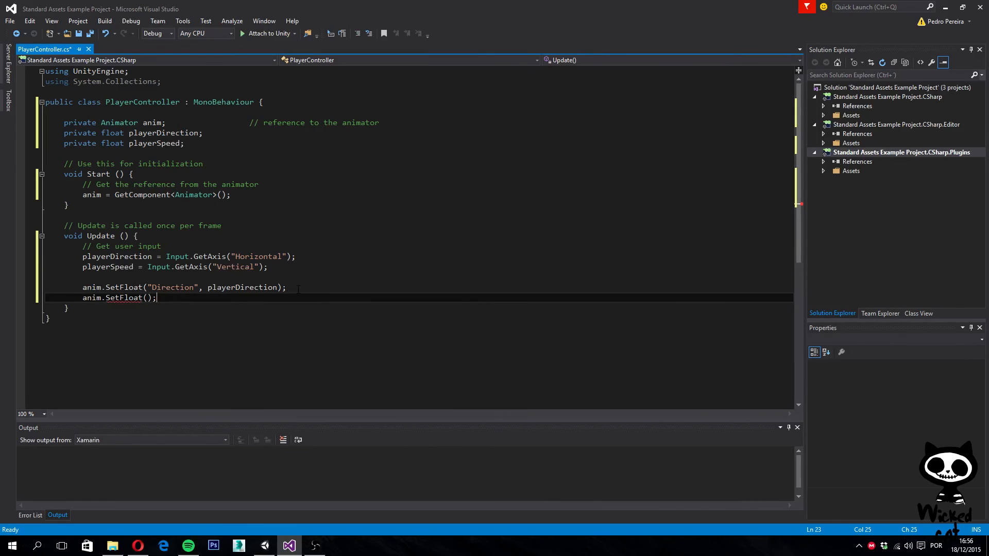
pyautogui.write('""')
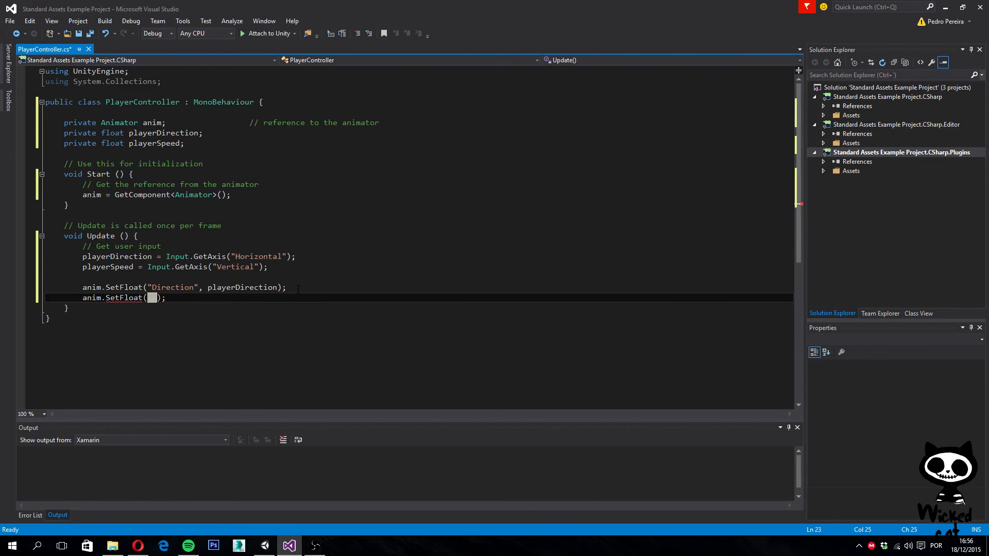
pyautogui.write('"Spe')
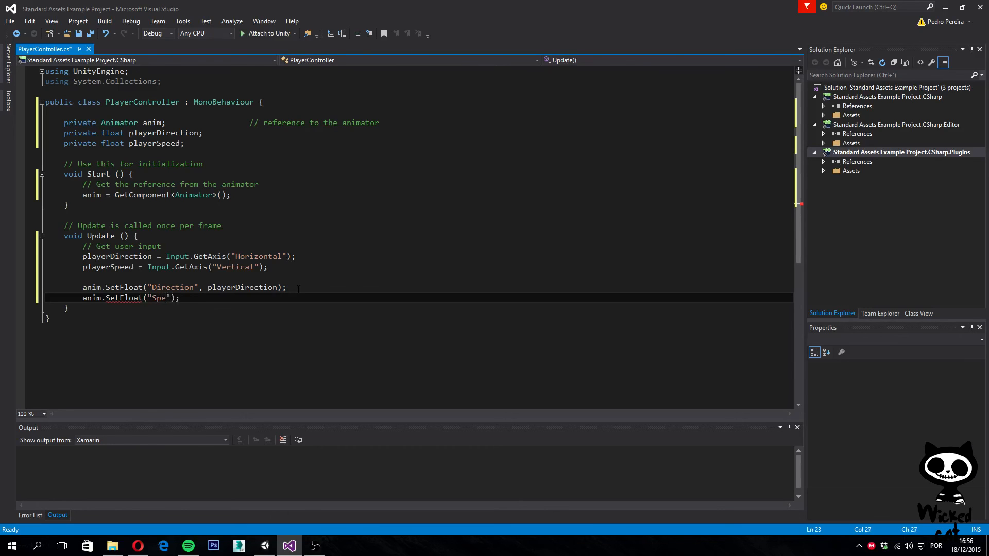
pyautogui.write('ed')
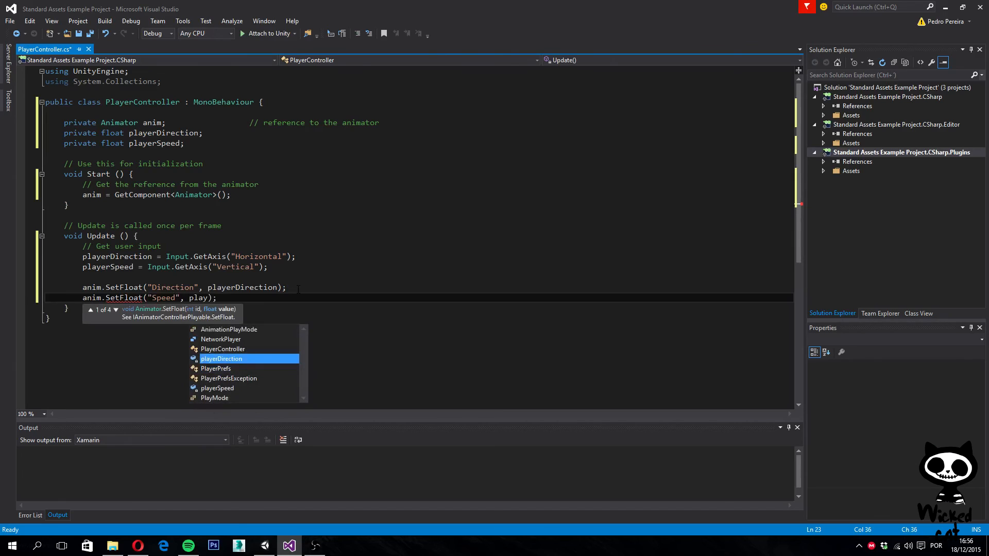
pyautogui.moveTo(221, 358)
pyautogui.write('erSpeed')
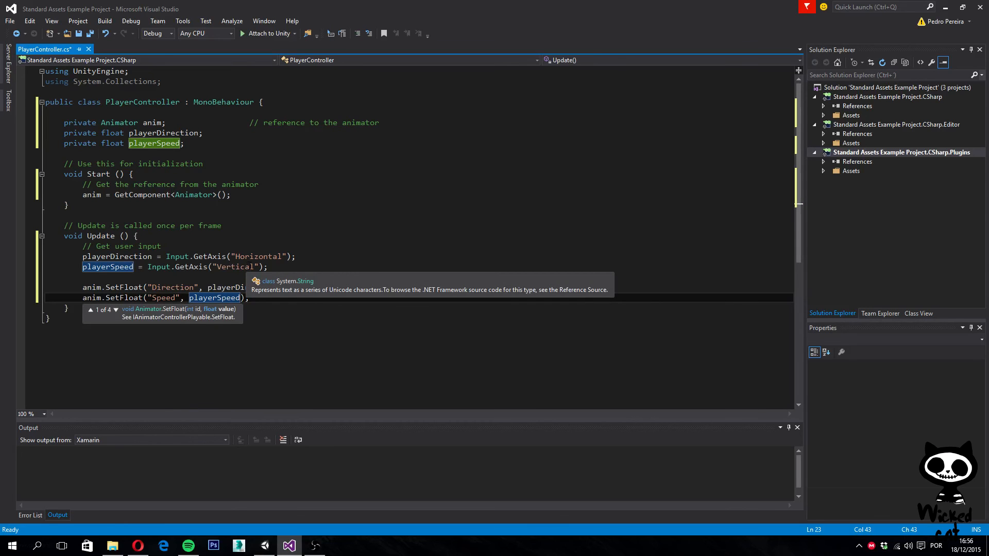
pyautogui.press('ctrl+s')
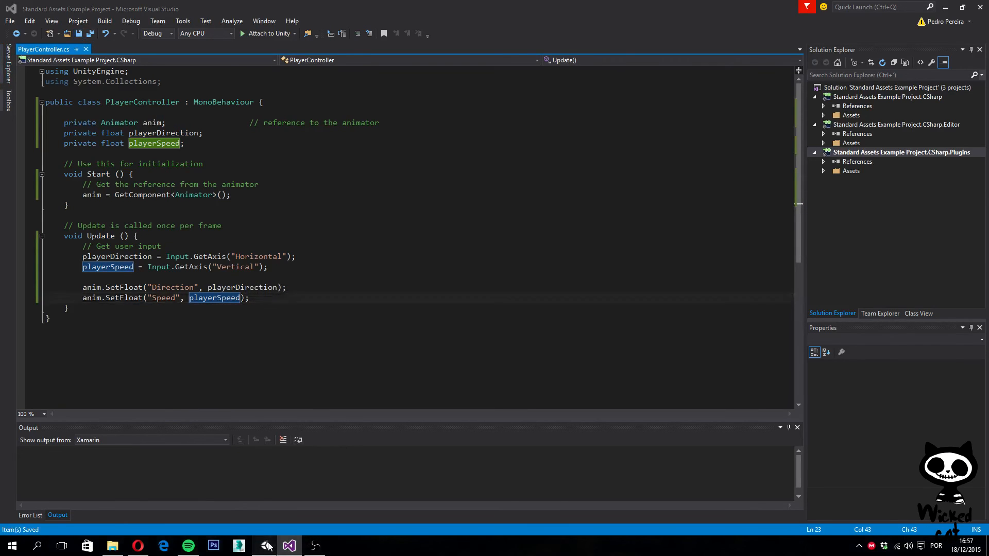
# Switch from Visual Studio back to Unity from the taskbar.
pyautogui.click(290, 545)
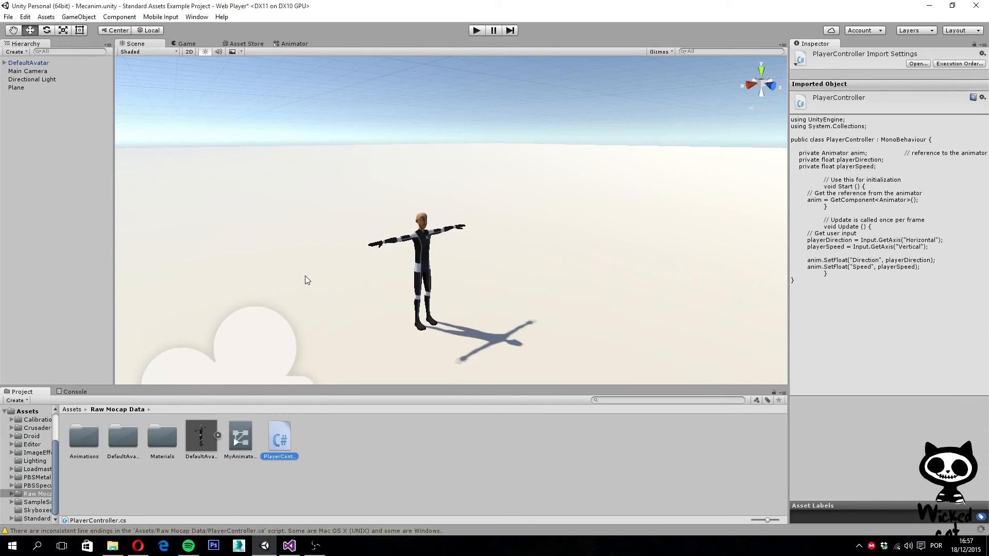
pyautogui.moveTo(390, 423)
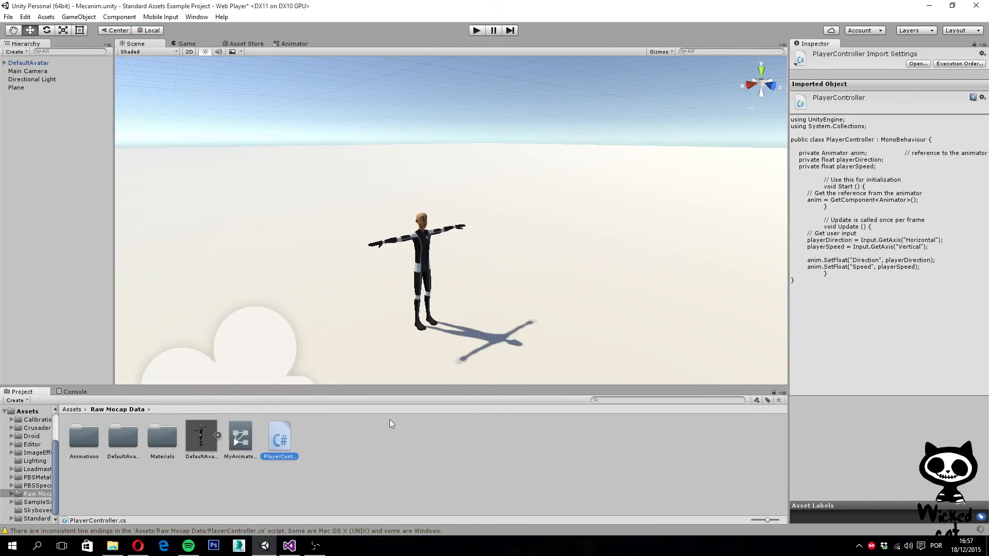
pyautogui.moveTo(359, 252)
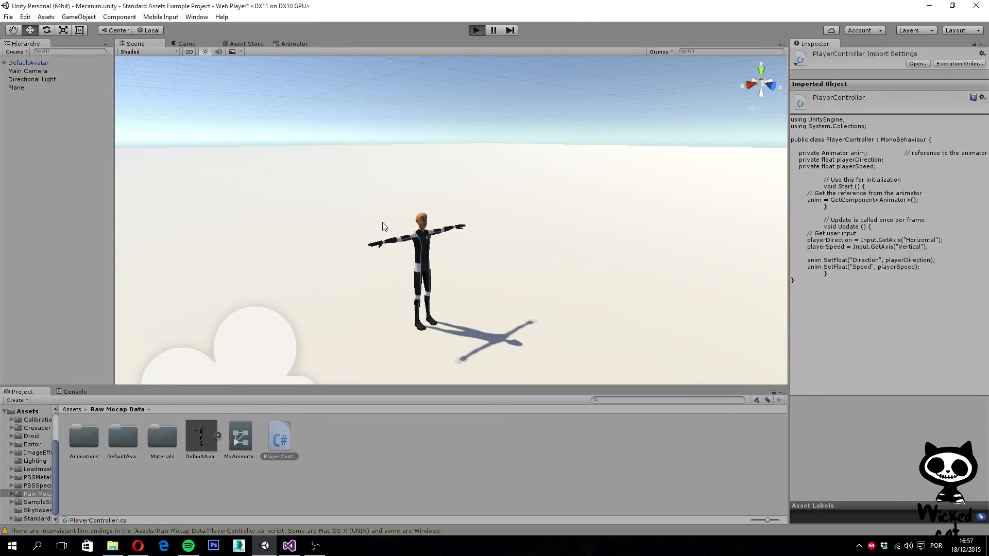
pyautogui.moveTo(687, 260)
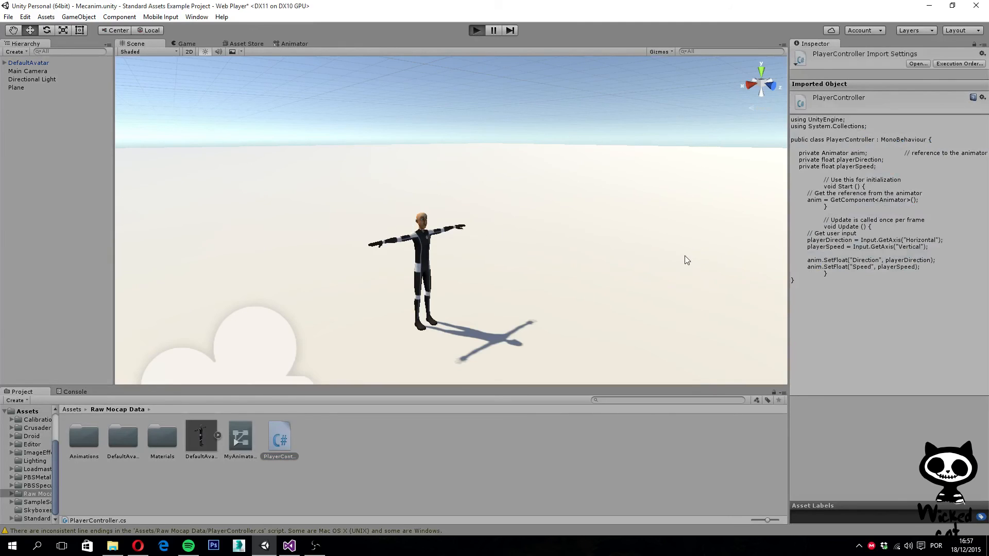
pyautogui.moveTo(526, 422)
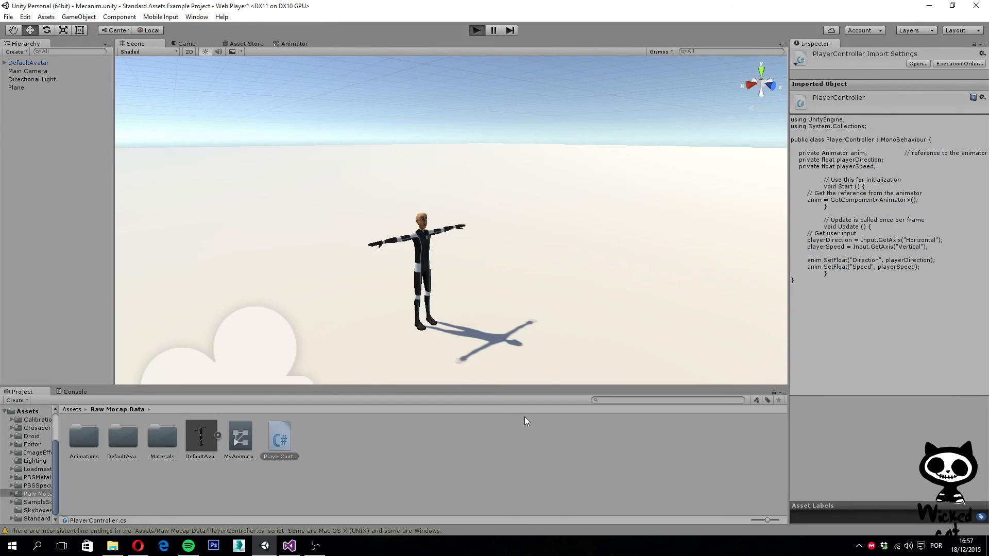